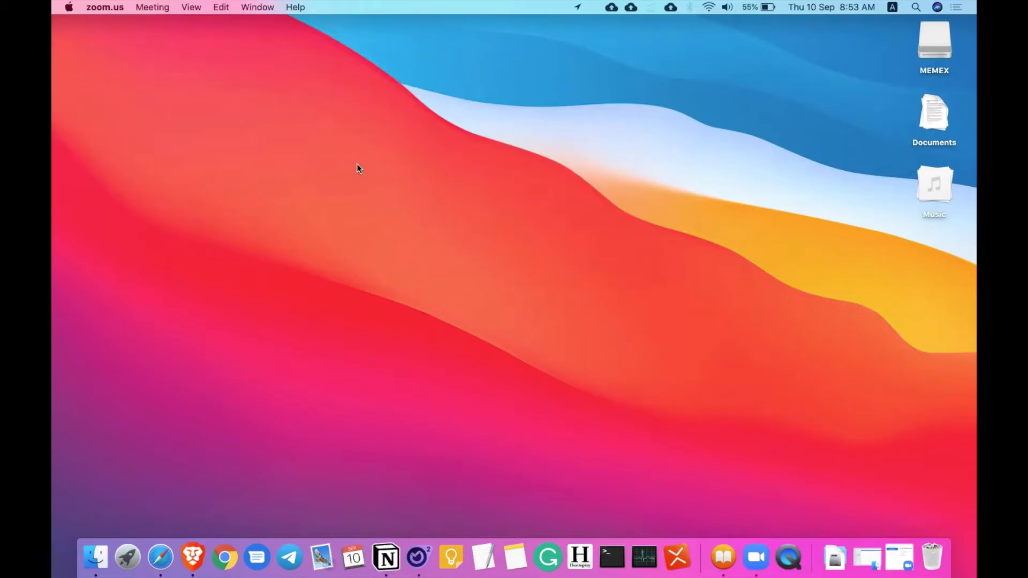
Launch Safari from the Dock and go to facebook.com, loading the logged-in feed
{"action": "left_click", "coordinate": [157, 559]}
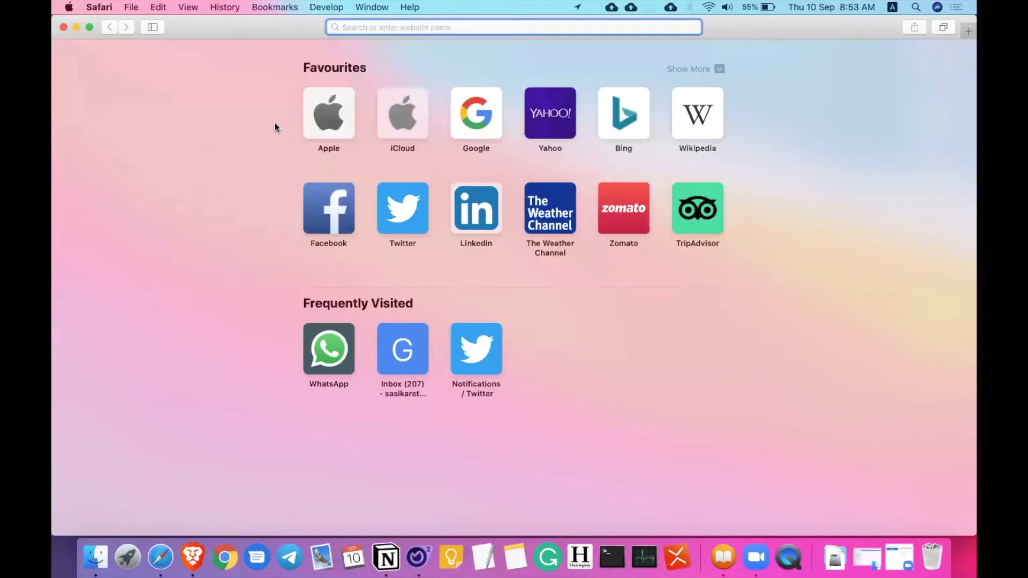
{"action": "type", "text": "facebook.com"}
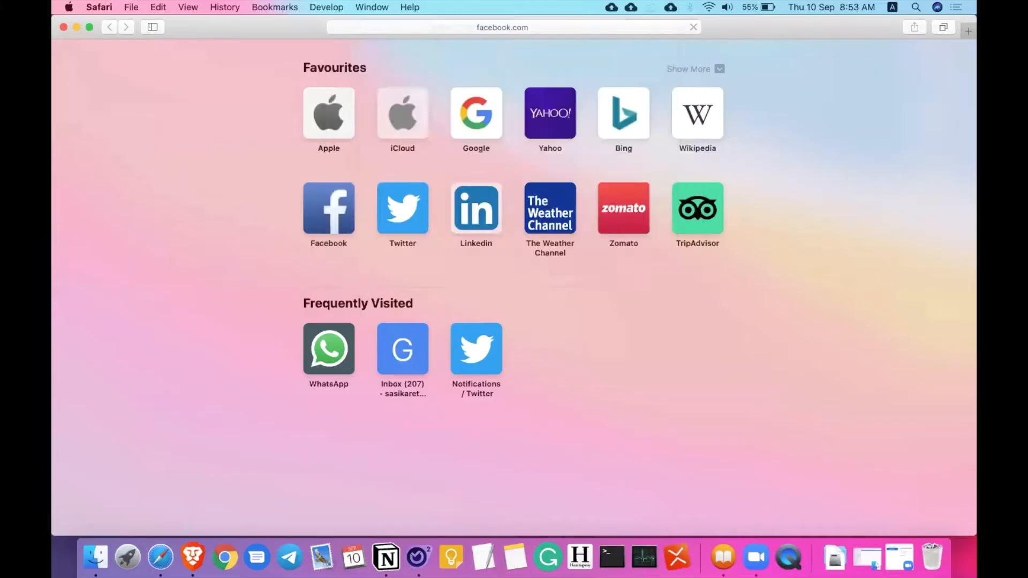
{"action": "left_click", "coordinate": [327, 207]}
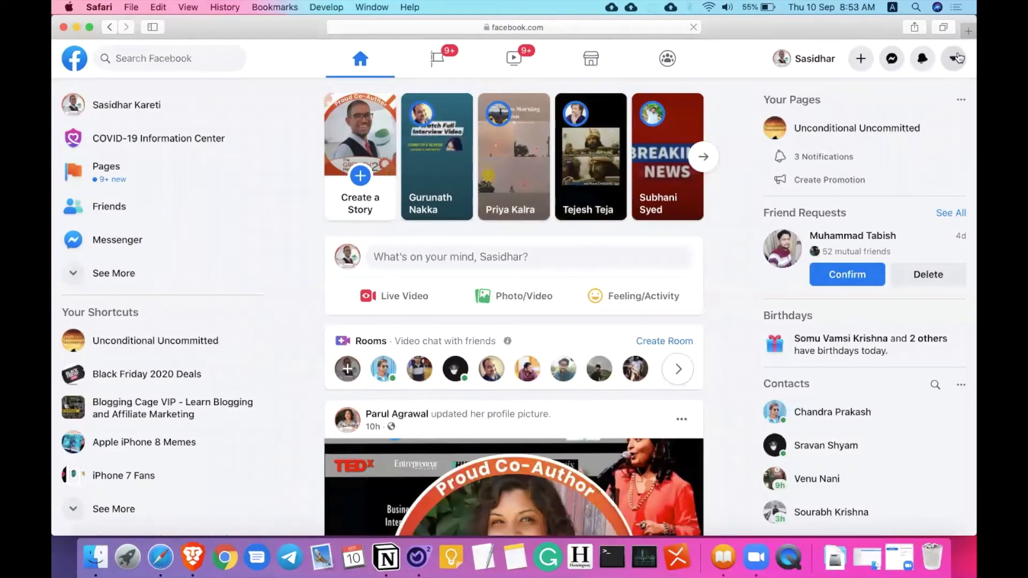
Go from the account menu through Settings to the Security and Login page
{"action": "left_click", "coordinate": [953, 59]}
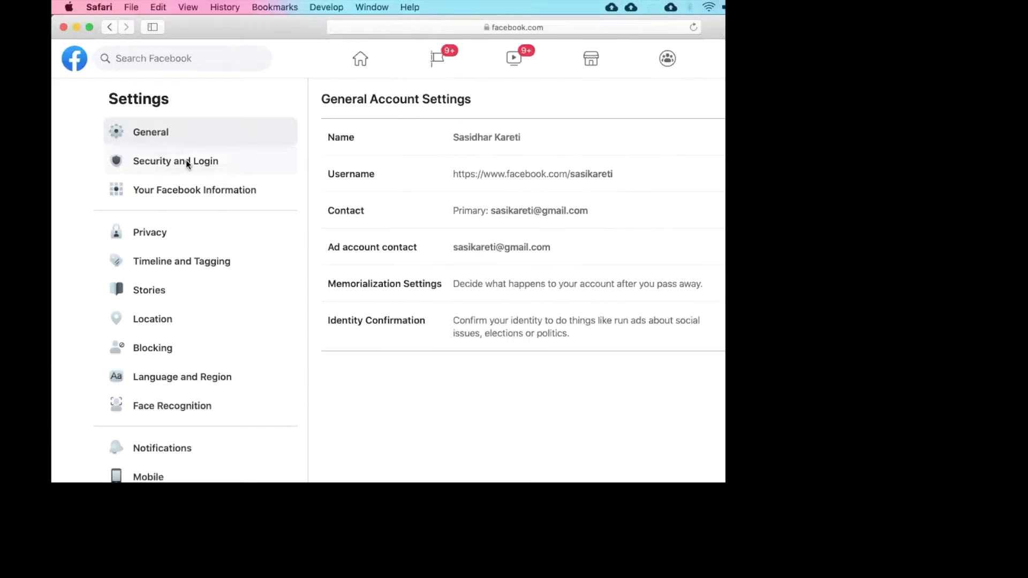
{"action": "left_click", "coordinate": [175, 161]}
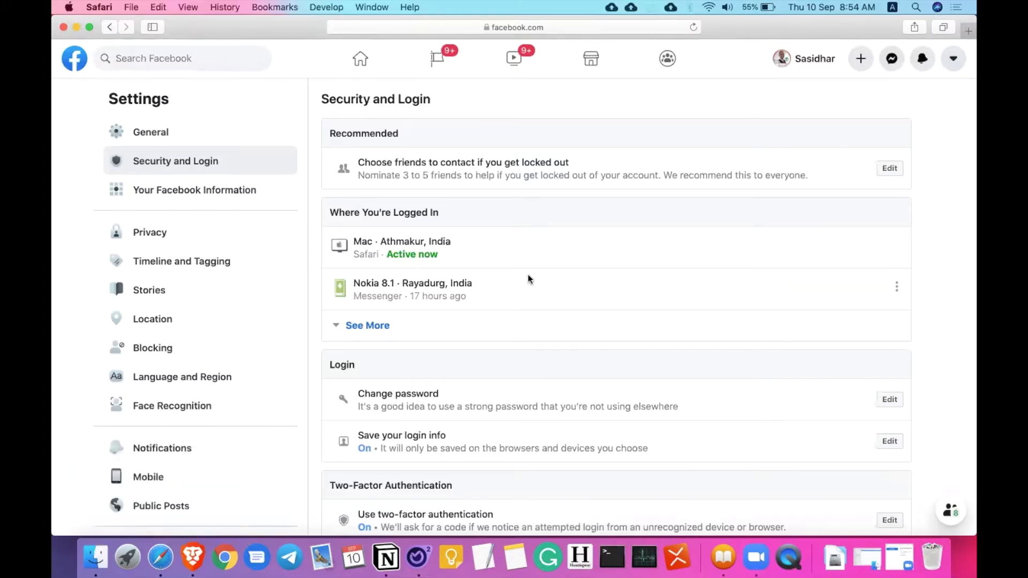
Expand Where You're Logged In via See More to show all six device sessions
{"action": "scroll", "scroll_direction": "down", "scroll_amount": 3}
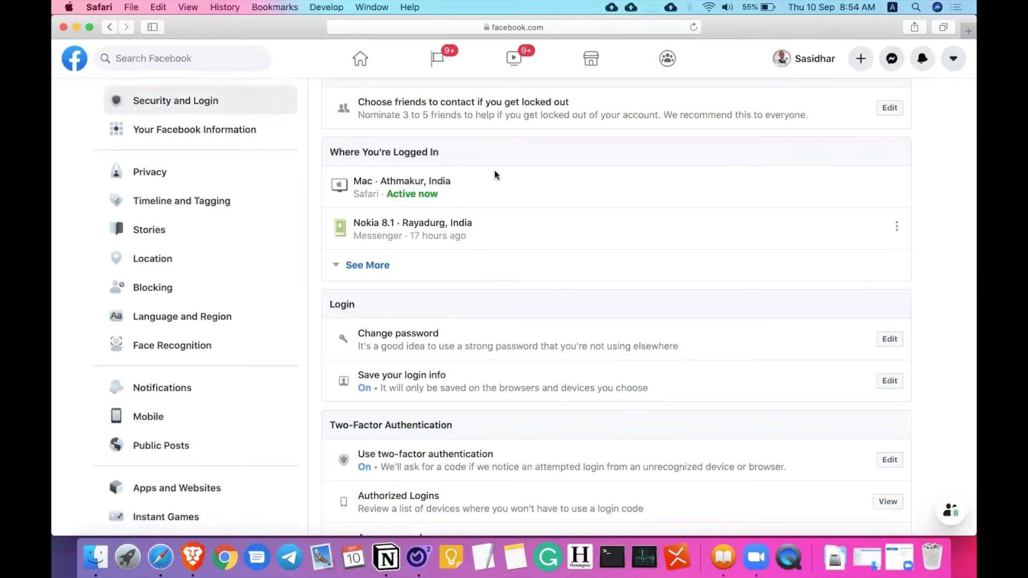
{"action": "mouse_move", "coordinate": [438, 235]}
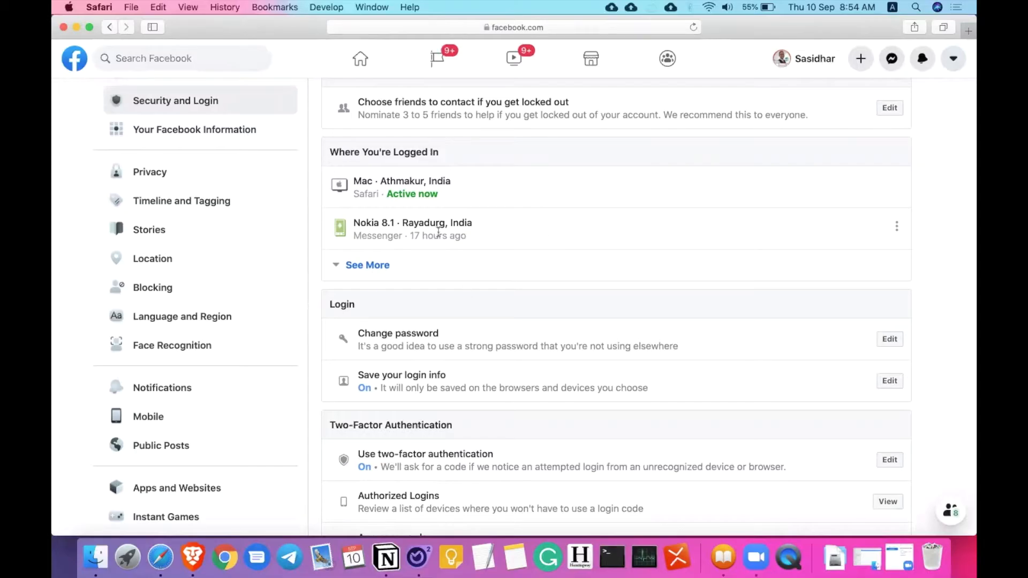
{"action": "left_click", "coordinate": [367, 266]}
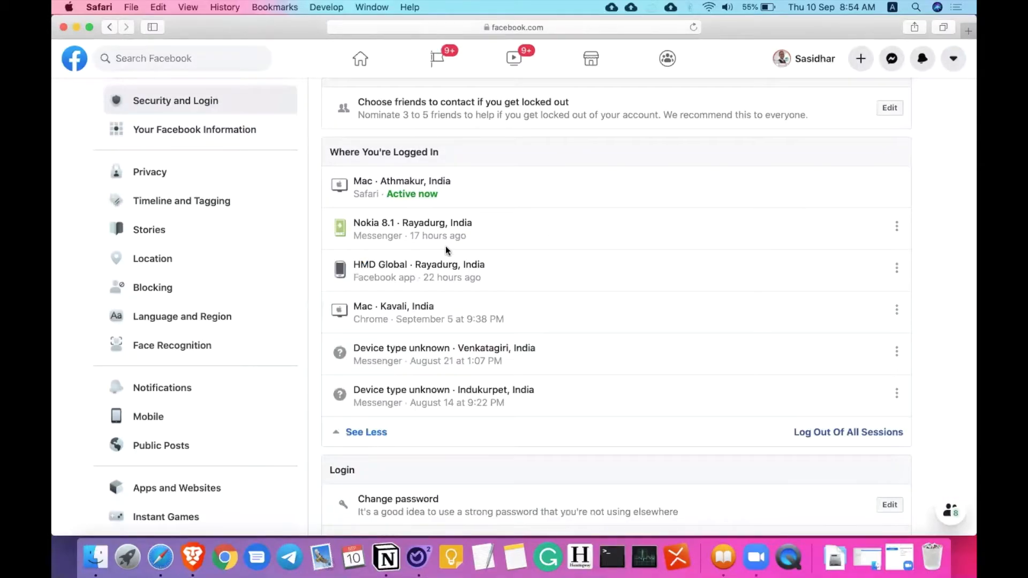
{"action": "scroll", "scroll_direction": "down", "scroll_amount": 3}
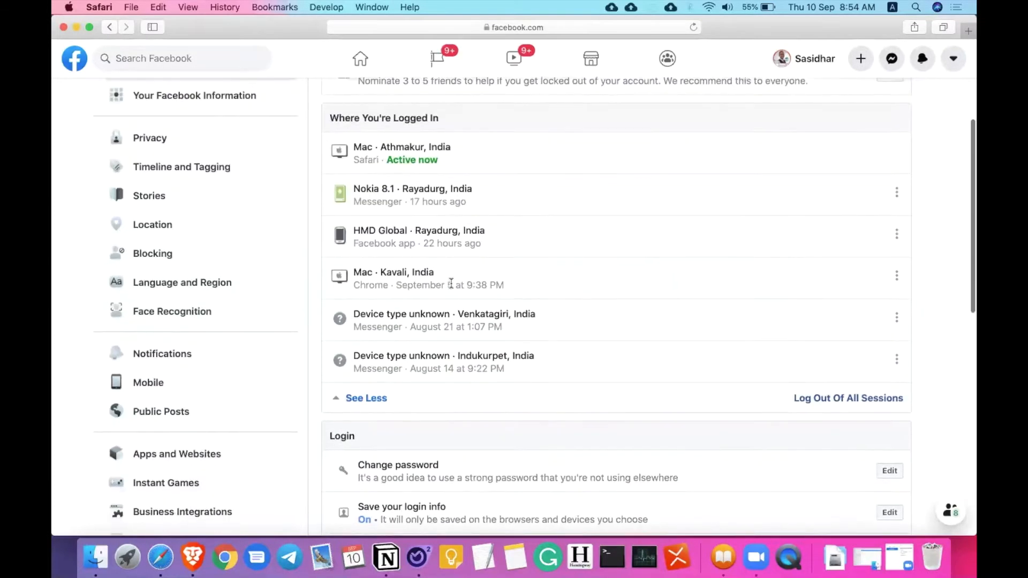
{"action": "mouse_move", "coordinate": [527, 268]}
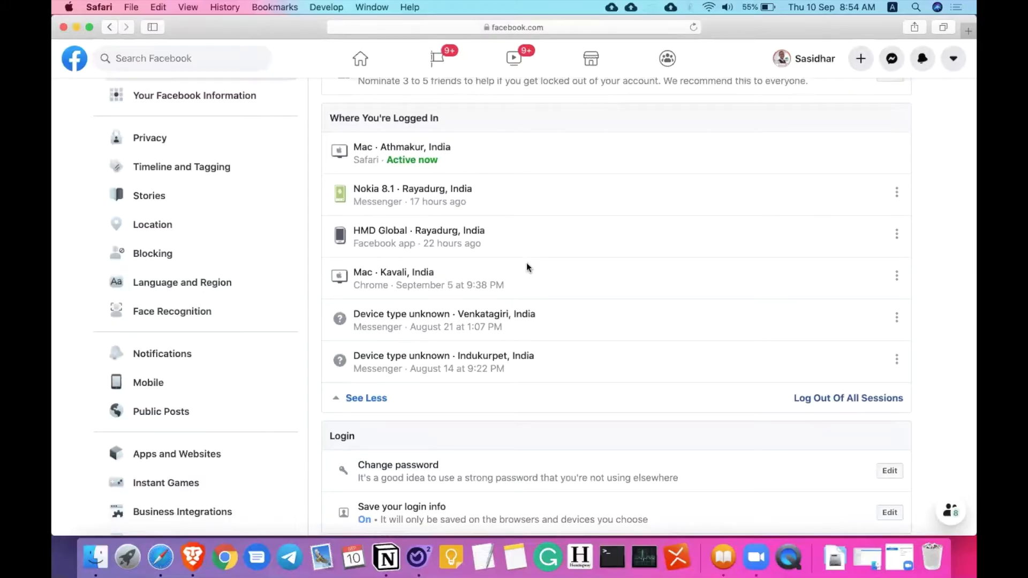
{"action": "scroll", "scroll_direction": "down", "scroll_amount": 3}
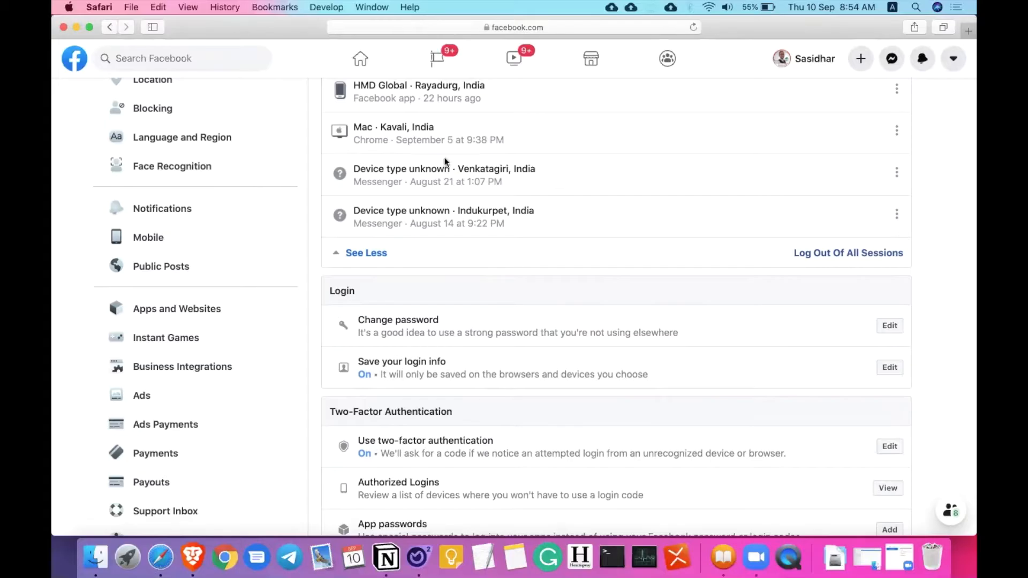
{"action": "mouse_move", "coordinate": [577, 235]}
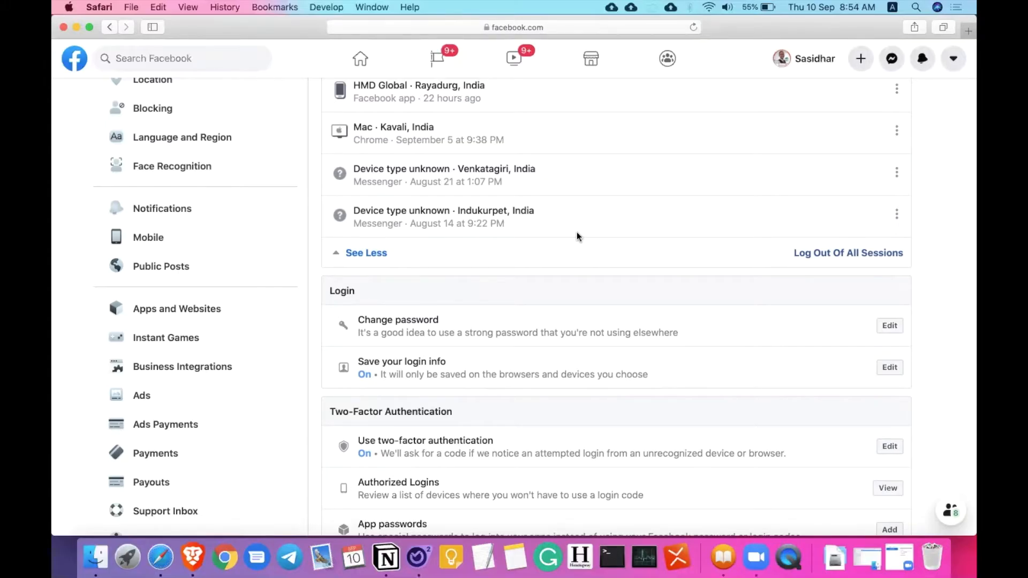
{"action": "mouse_move", "coordinate": [411, 161]}
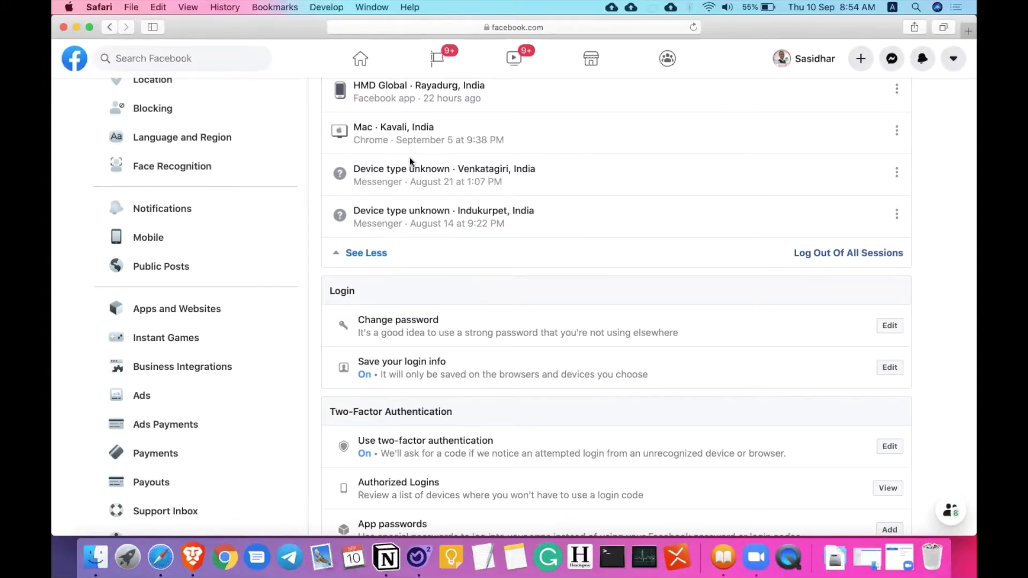
{"action": "mouse_move", "coordinate": [344, 169]}
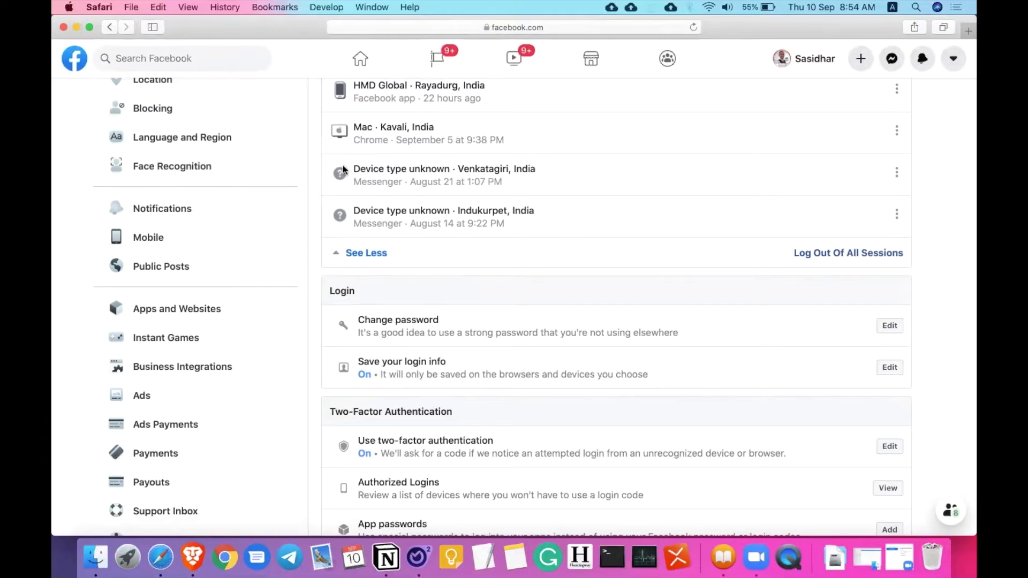
{"action": "mouse_move", "coordinate": [471, 154]}
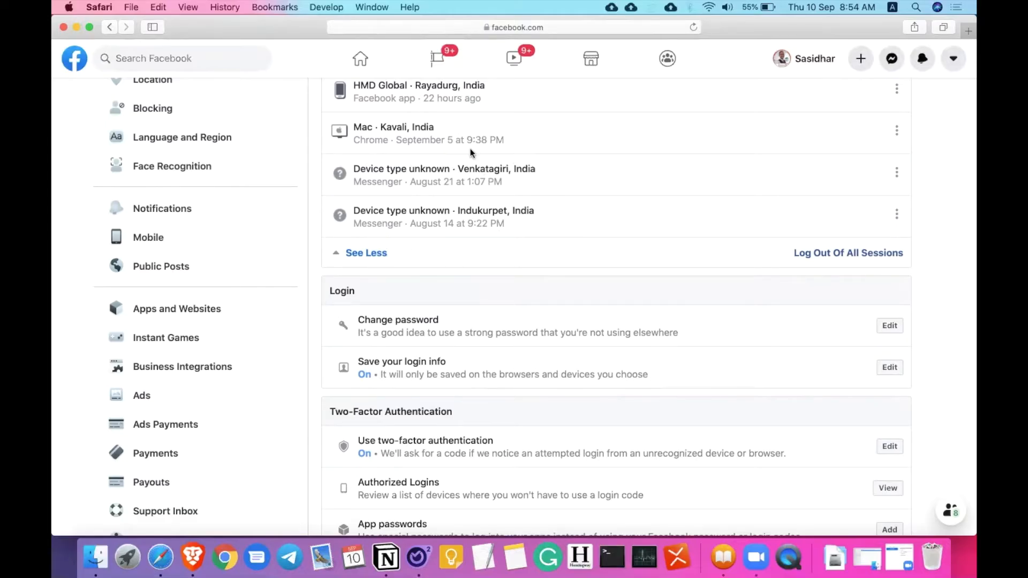
{"action": "mouse_move", "coordinate": [322, 199]}
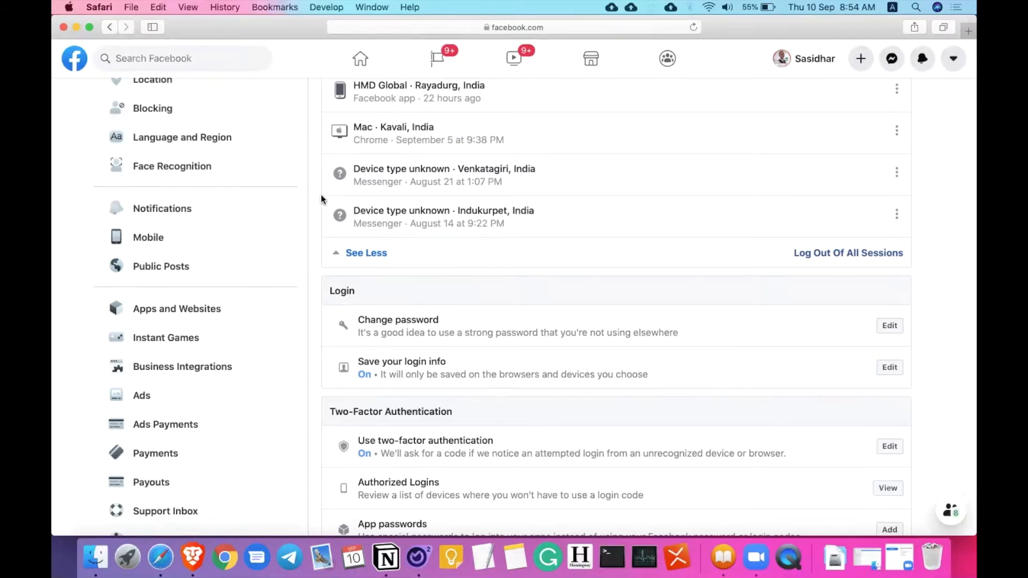
{"action": "mouse_move", "coordinate": [486, 154]}
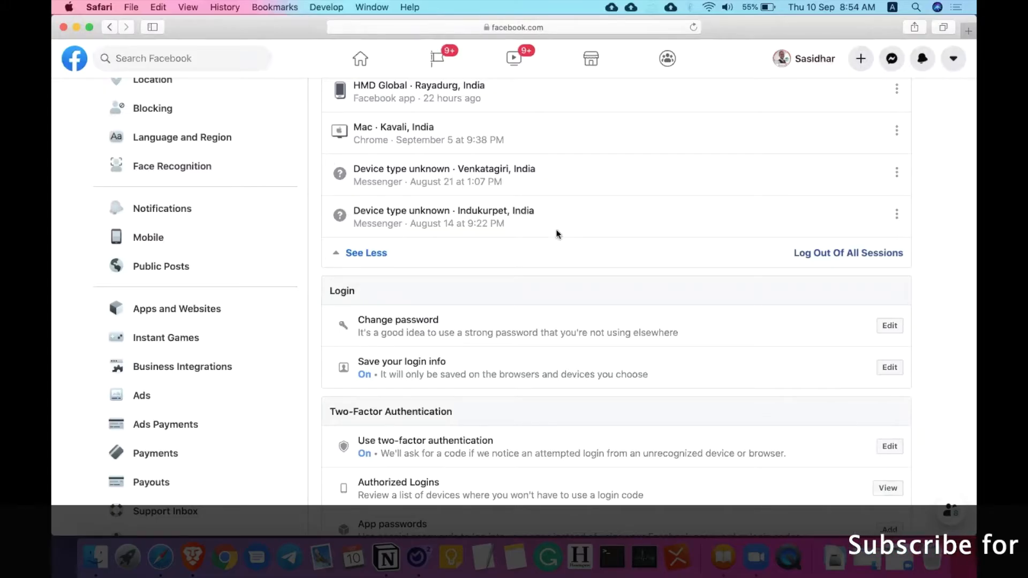
{"action": "mouse_move", "coordinate": [897, 172]}
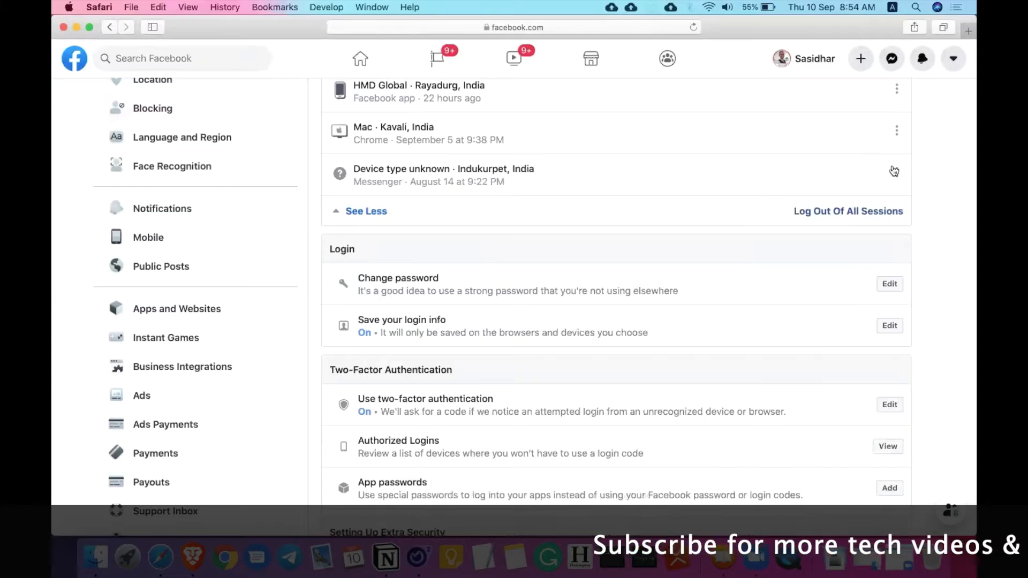
Log out the Indukurpet unknown-device session and move down to the Login section
{"action": "left_click", "coordinate": [896, 172]}
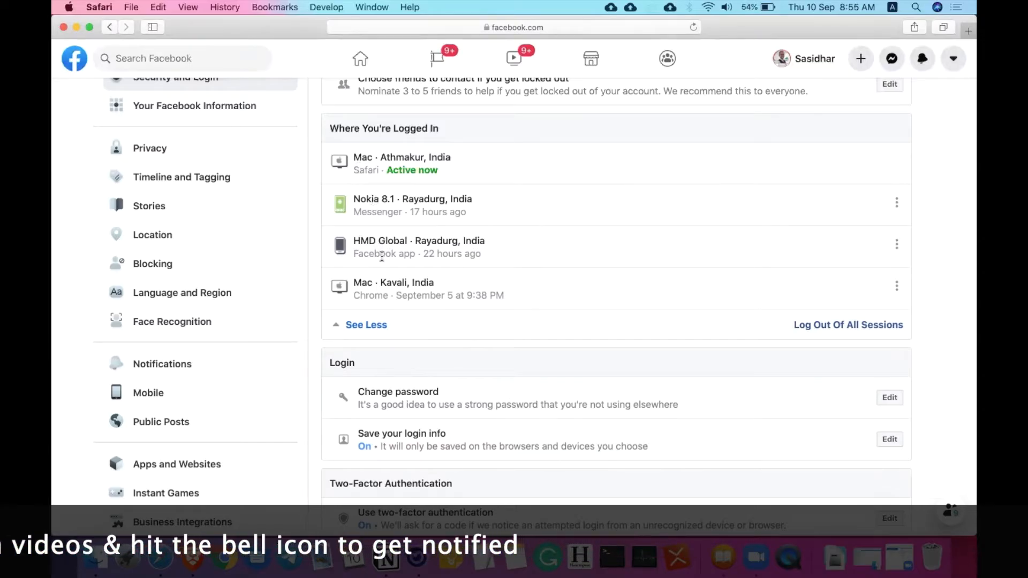
{"action": "scroll", "scroll_direction": "down", "scroll_amount": 3}
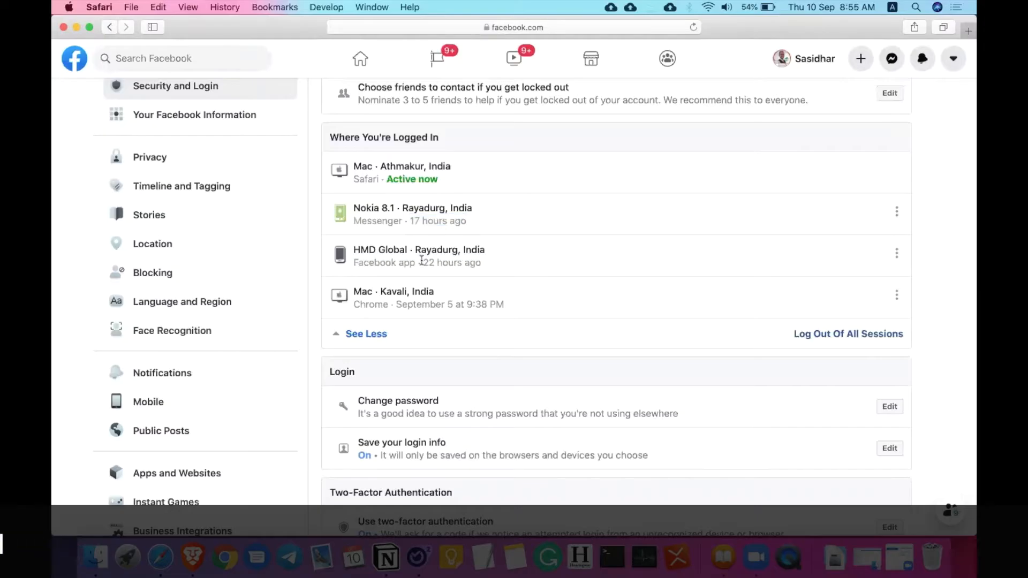
{"action": "scroll", "scroll_direction": "down", "scroll_amount": 3}
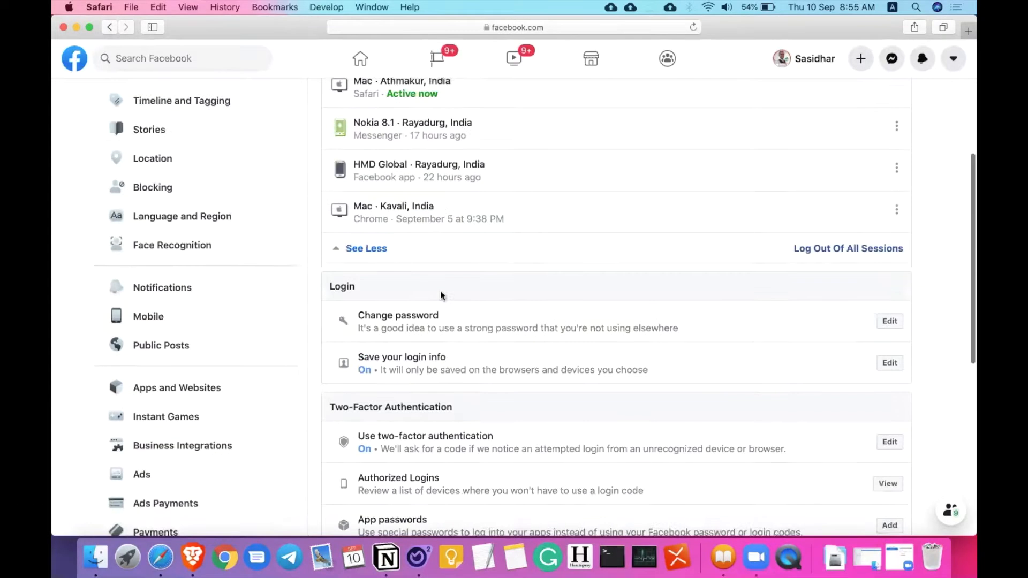
{"action": "scroll", "scroll_direction": "down", "scroll_amount": 3}
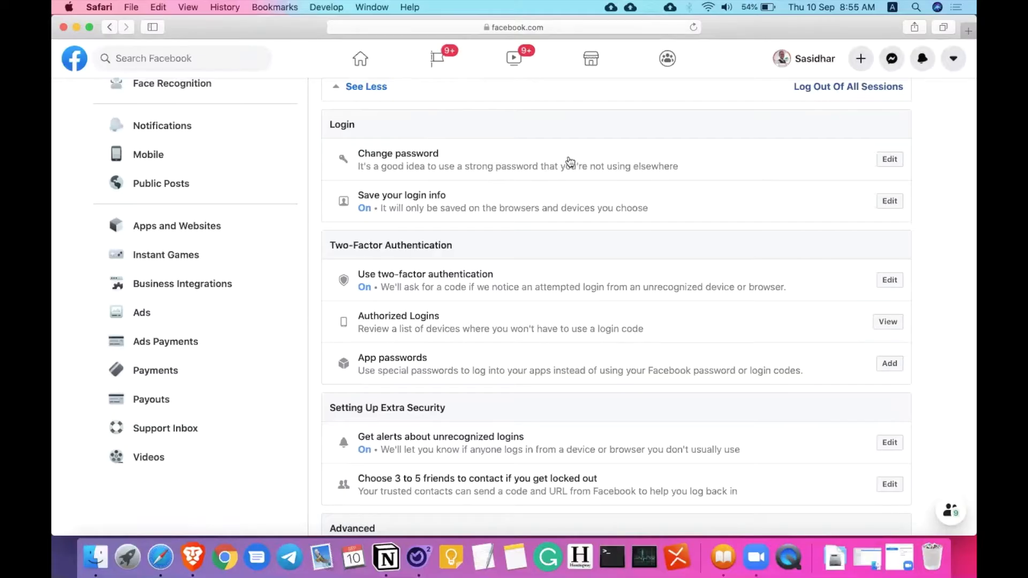
{"action": "mouse_move", "coordinate": [644, 167]}
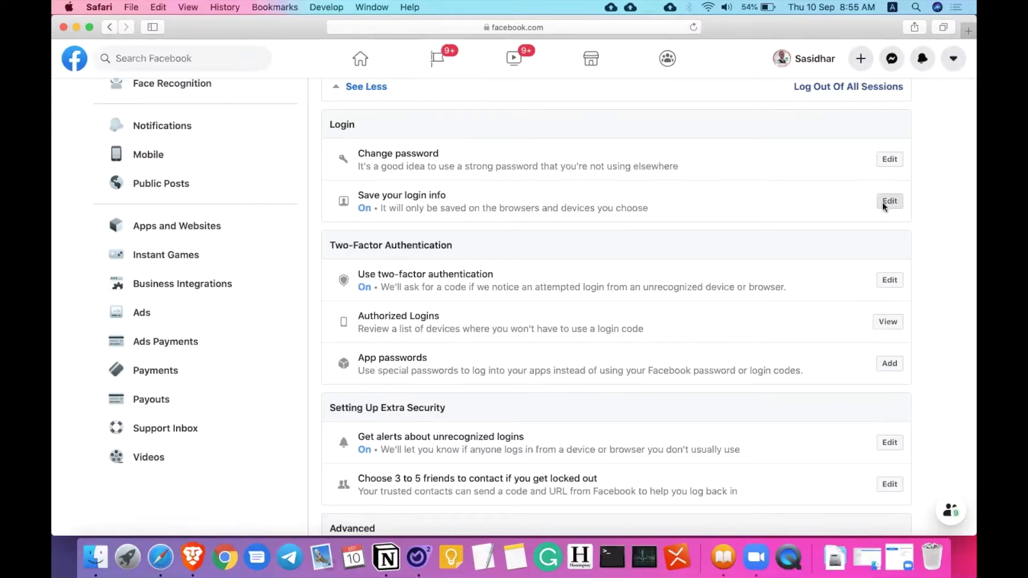
Expand Save your login info to review the browser and Android entries, then reach the advanced settings
{"action": "left_click", "coordinate": [889, 201]}
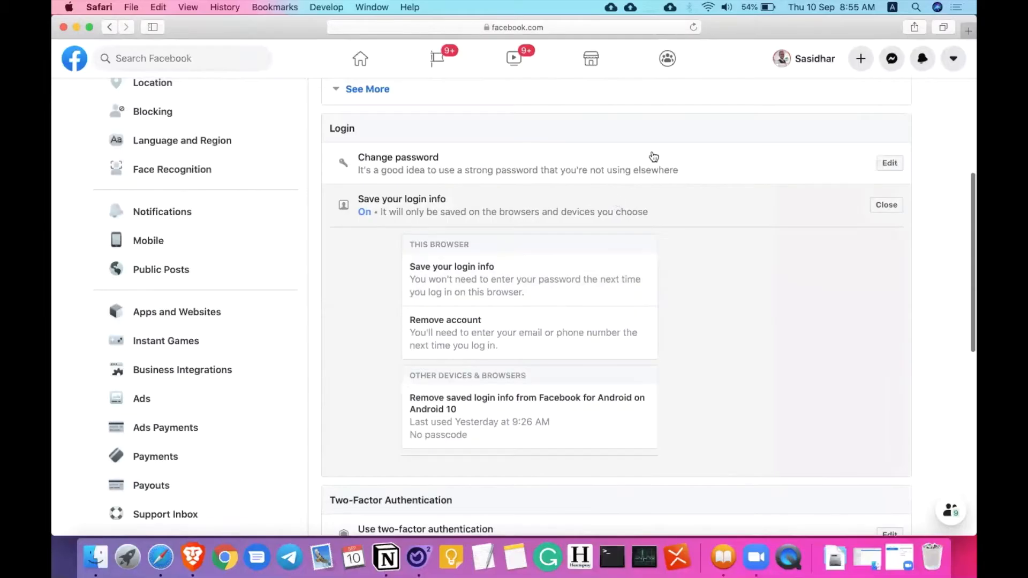
{"action": "mouse_move", "coordinate": [629, 163]}
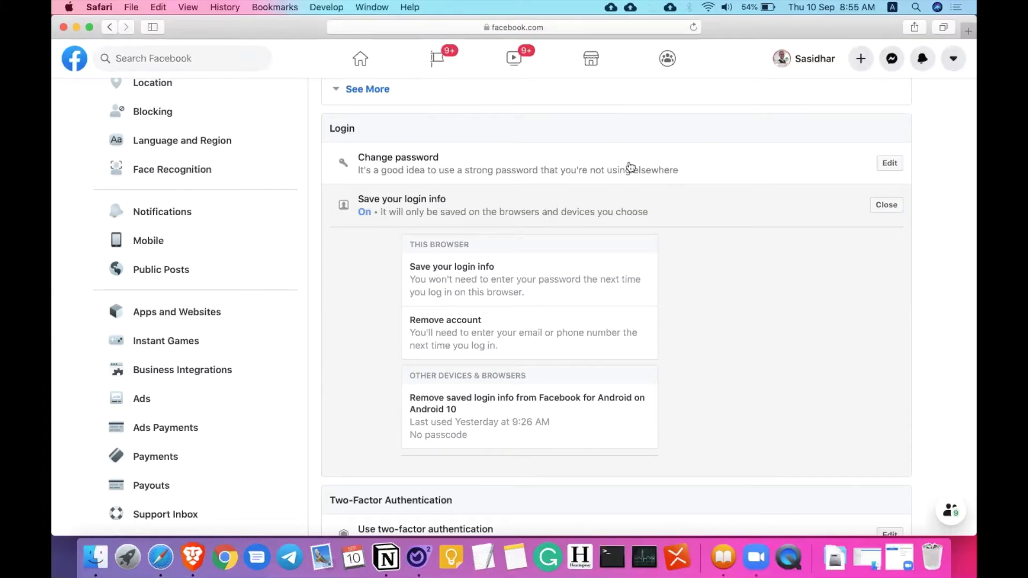
{"action": "scroll", "scroll_direction": "down", "scroll_amount": 3}
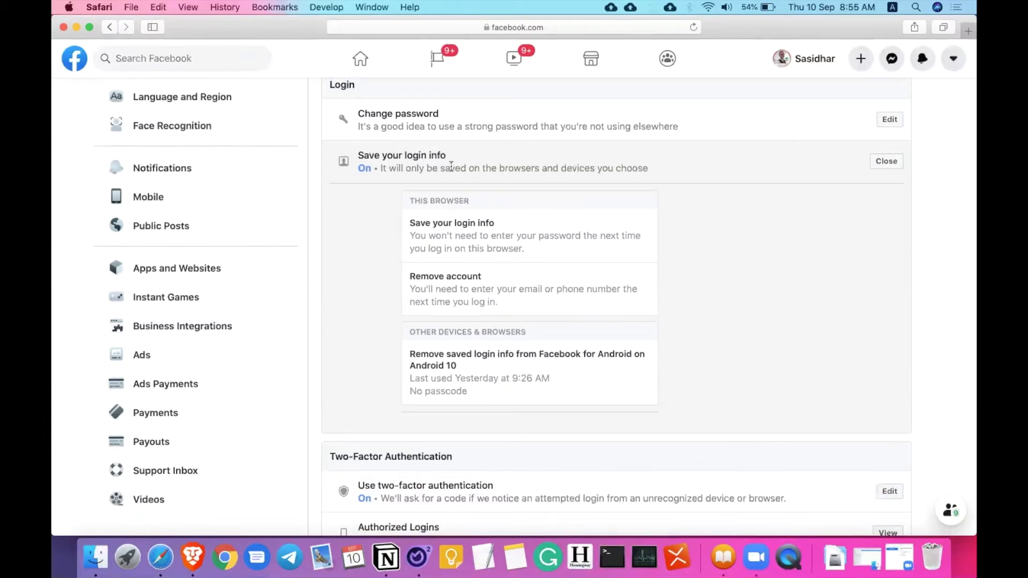
{"action": "mouse_move", "coordinate": [378, 244]}
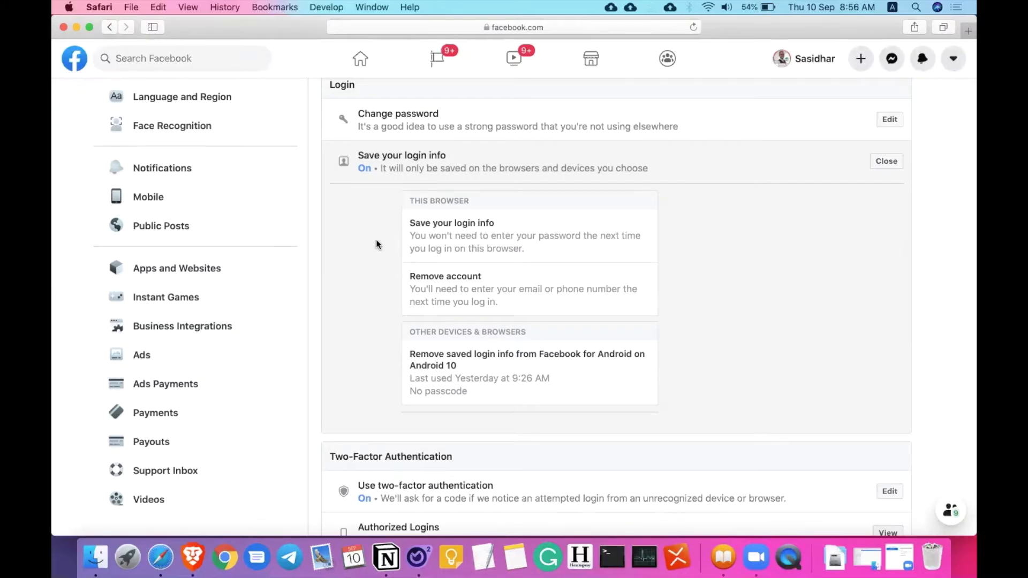
{"action": "scroll", "scroll_direction": "down", "scroll_amount": 3}
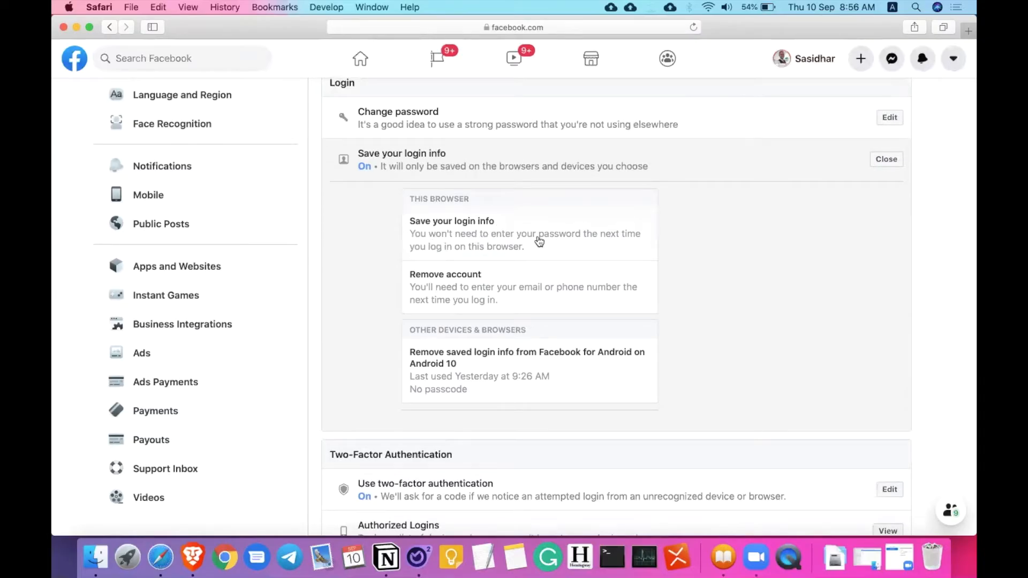
{"action": "mouse_move", "coordinate": [345, 244]}
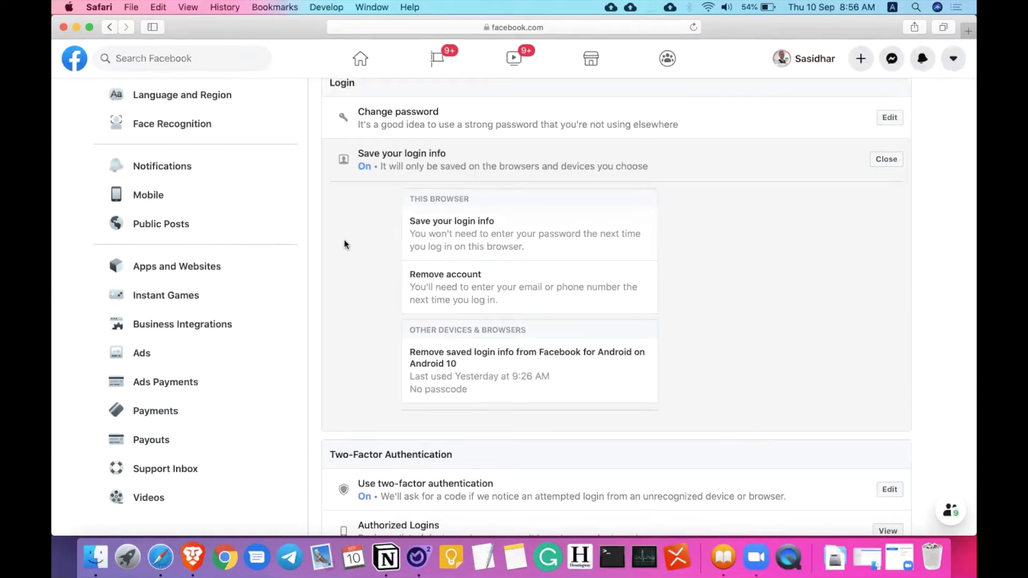
{"action": "mouse_move", "coordinate": [377, 247]}
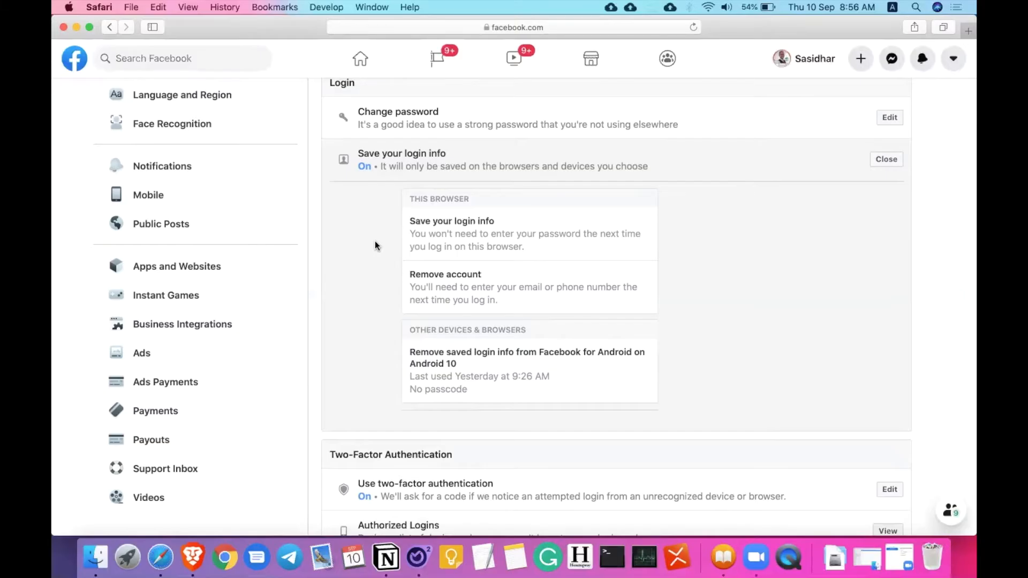
{"action": "mouse_move", "coordinate": [368, 283]}
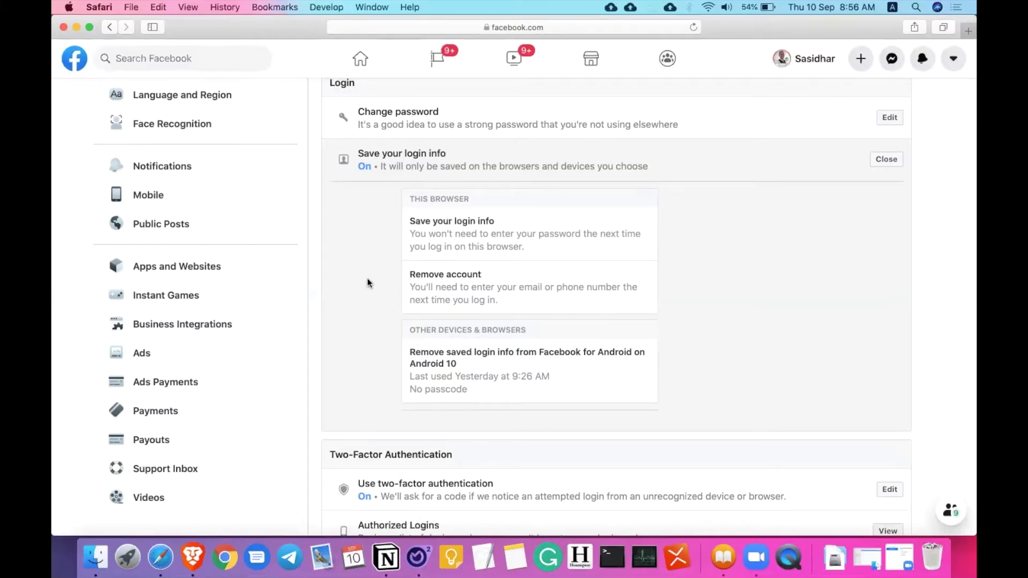
{"action": "scroll", "scroll_direction": "down", "scroll_amount": 3}
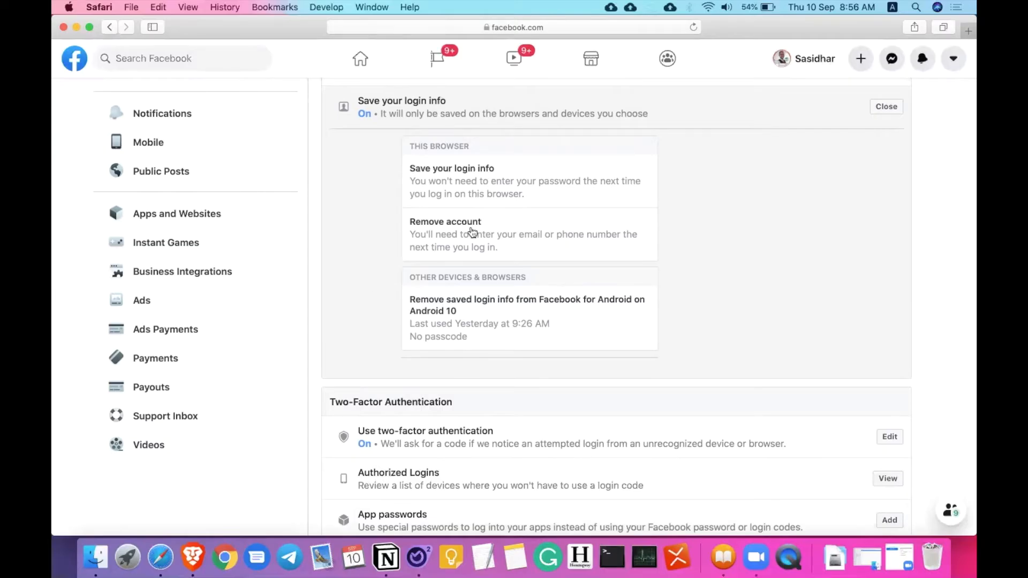
{"action": "mouse_move", "coordinate": [457, 223]}
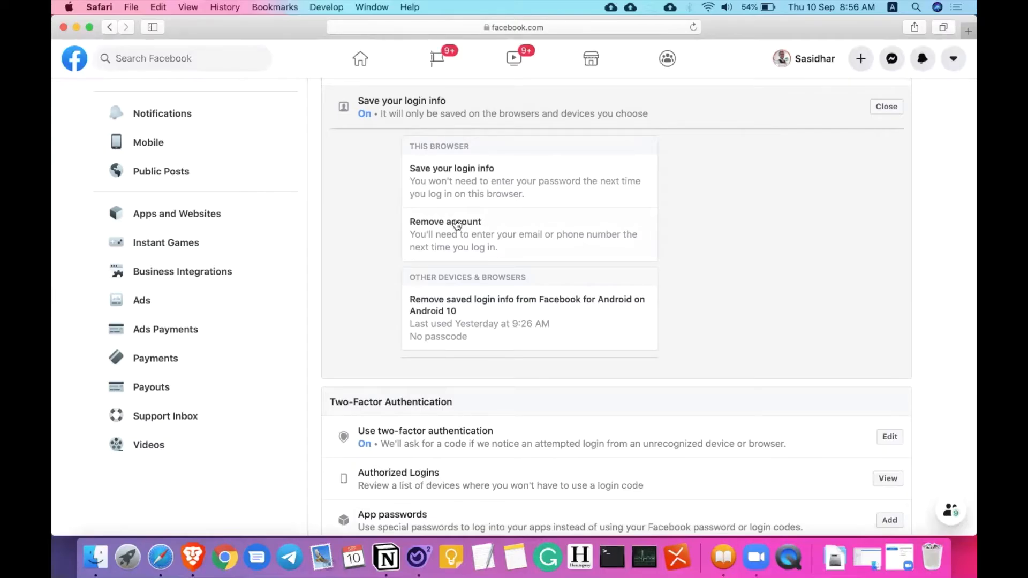
{"action": "scroll", "scroll_direction": "down", "scroll_amount": 3}
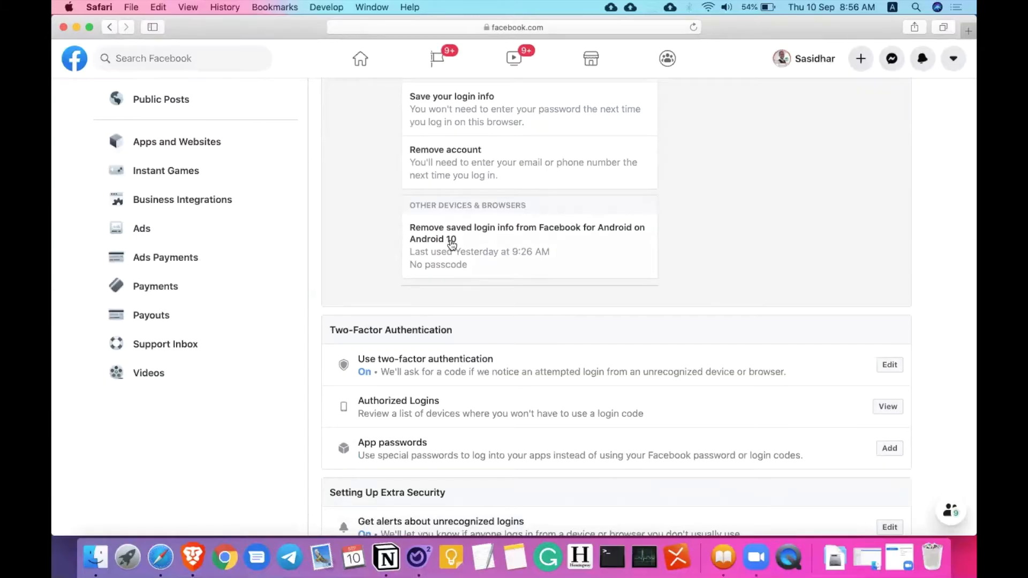
{"action": "mouse_move", "coordinate": [441, 235]}
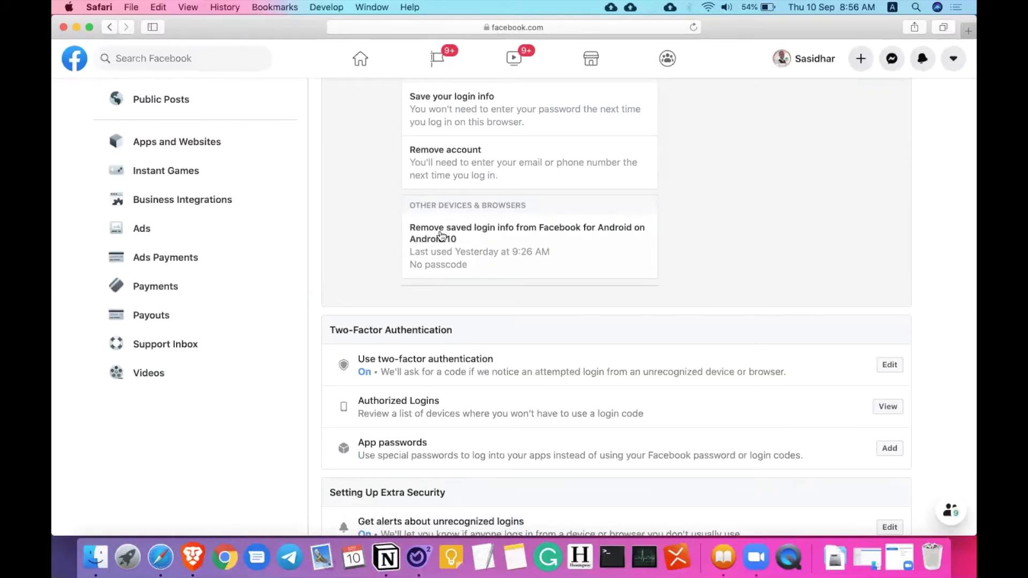
{"action": "mouse_move", "coordinate": [539, 235]}
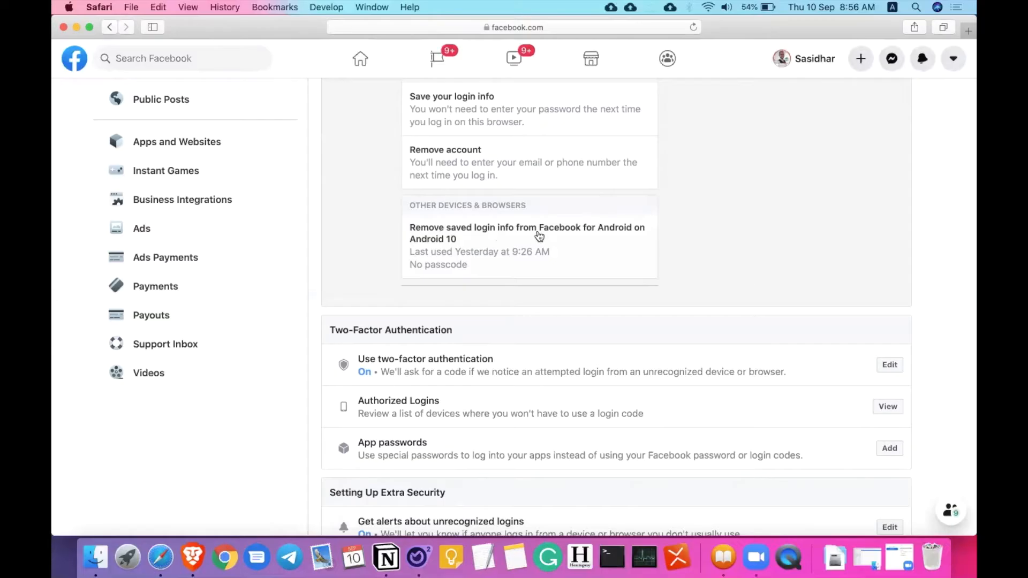
{"action": "mouse_move", "coordinate": [432, 247]}
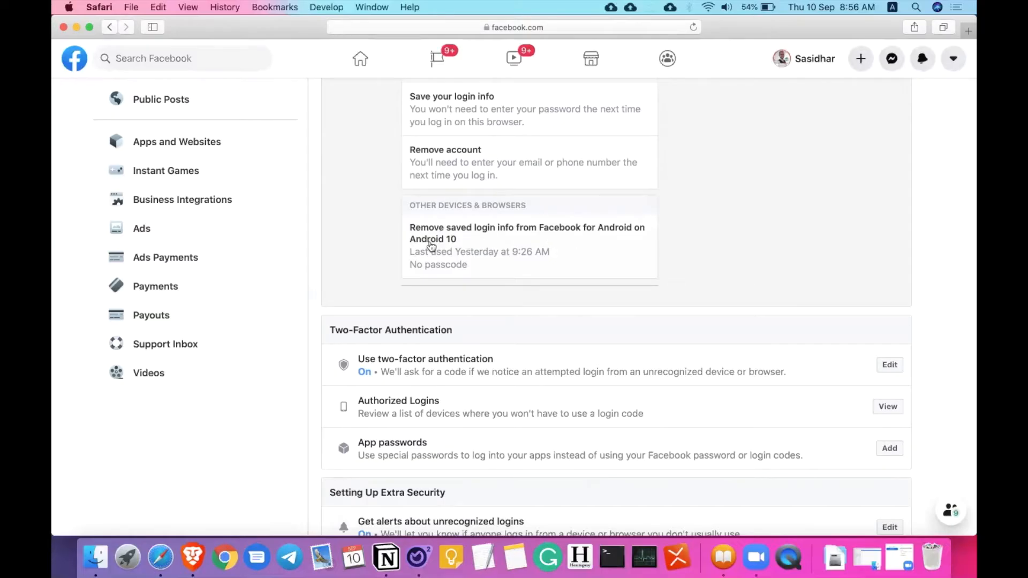
{"action": "mouse_move", "coordinate": [373, 244]}
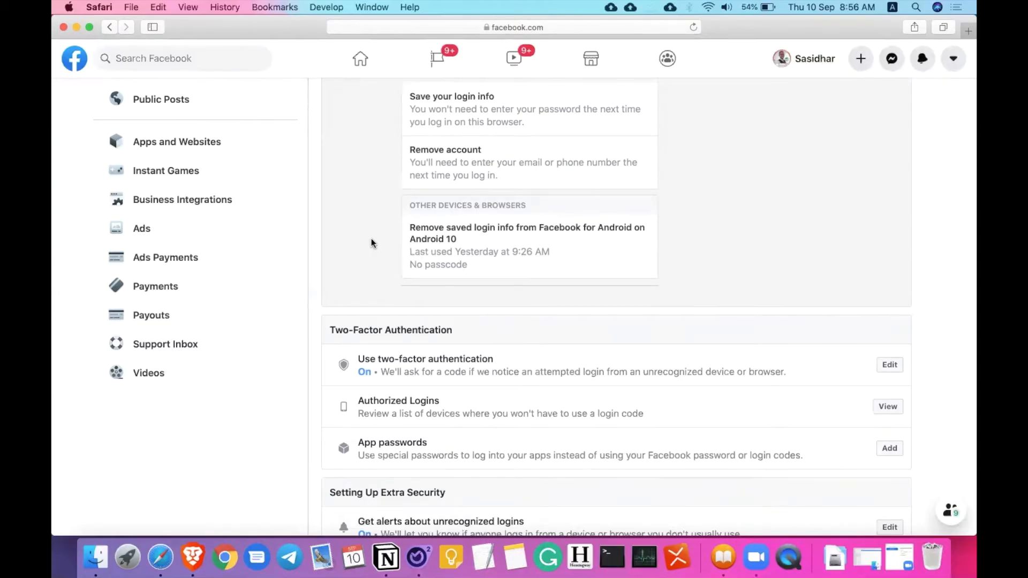
{"action": "scroll", "scroll_direction": "down", "scroll_amount": 3}
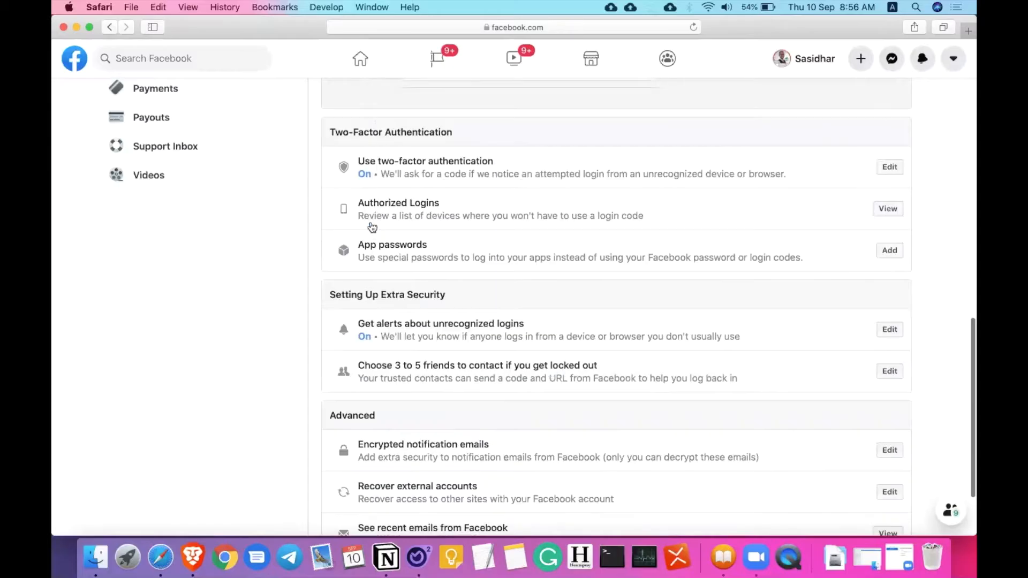
Scroll to the Use two-factor authentication option in Security and Login
{"action": "scroll", "scroll_direction": "down", "scroll_amount": 3}
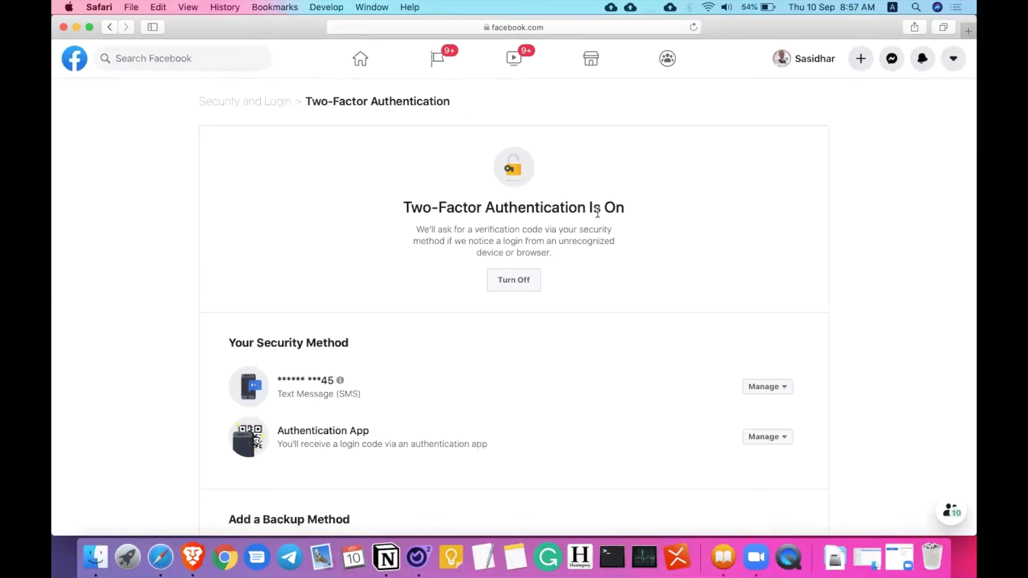
{"action": "mouse_move", "coordinate": [638, 177]}
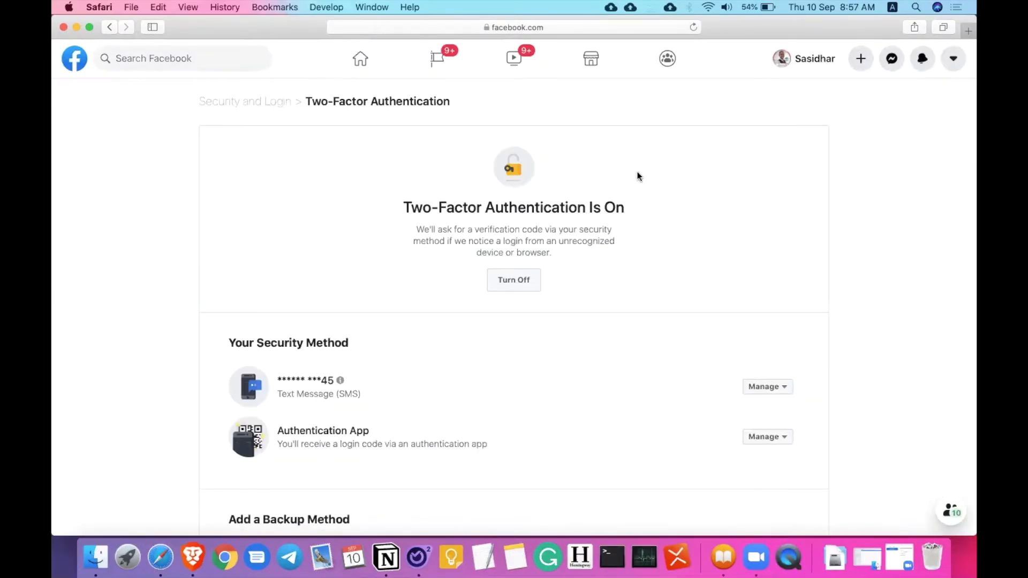
{"action": "mouse_move", "coordinate": [647, 302]}
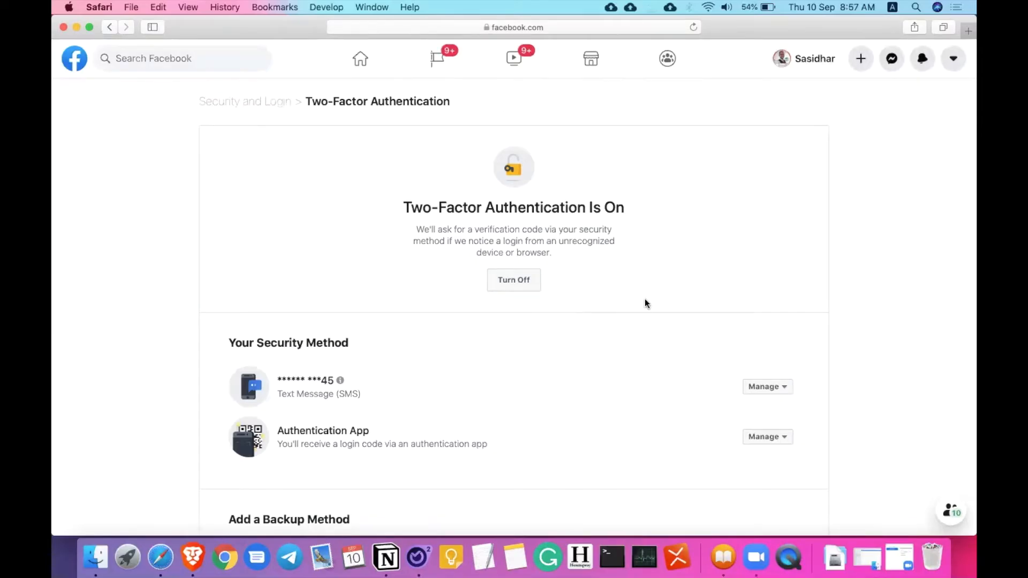
{"action": "mouse_move", "coordinate": [610, 188]}
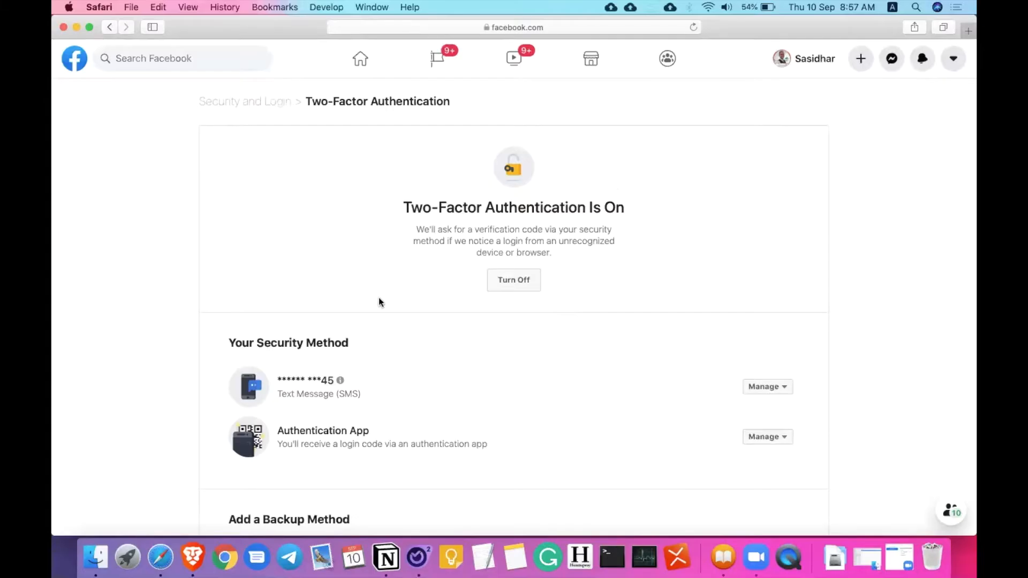
{"action": "scroll", "scroll_direction": "down", "scroll_amount": 3}
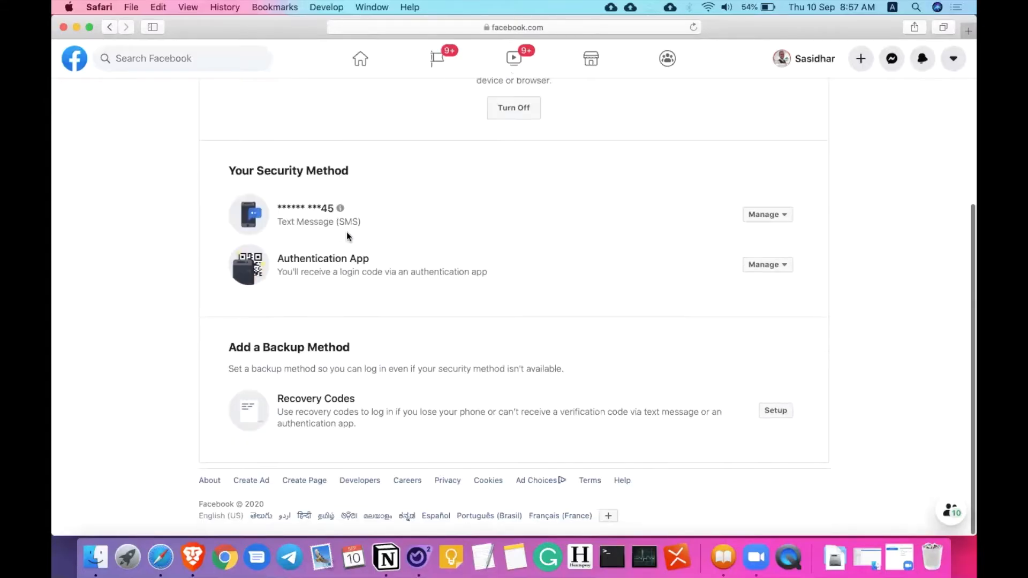
{"action": "mouse_move", "coordinate": [180, 214]}
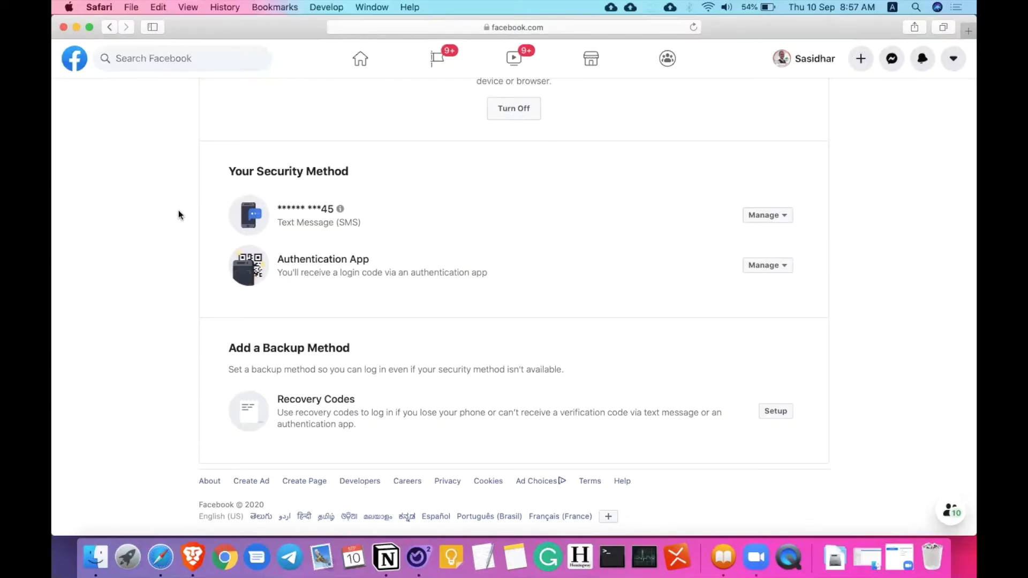
{"action": "mouse_move", "coordinate": [292, 212]}
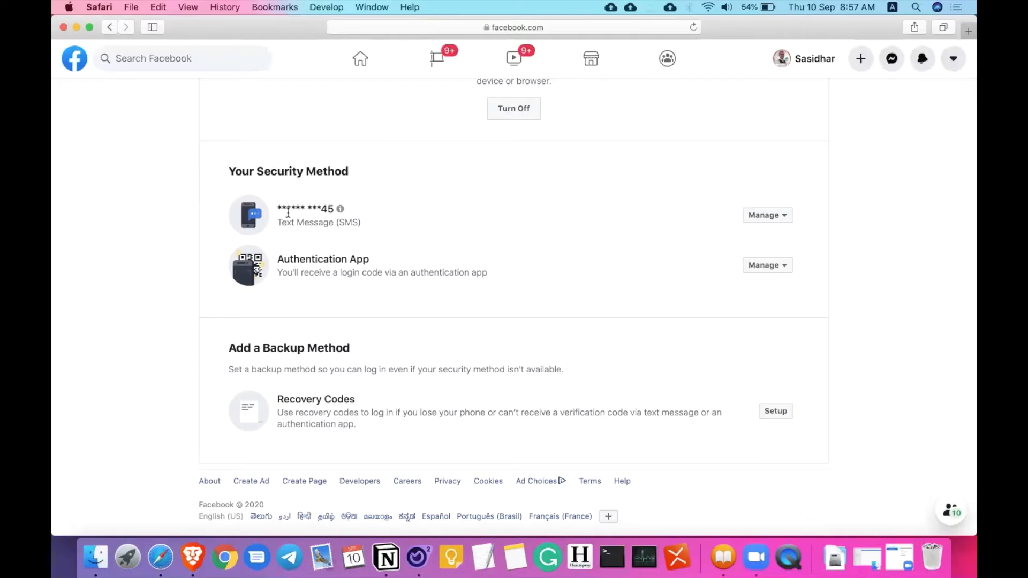
{"action": "mouse_move", "coordinate": [285, 259]}
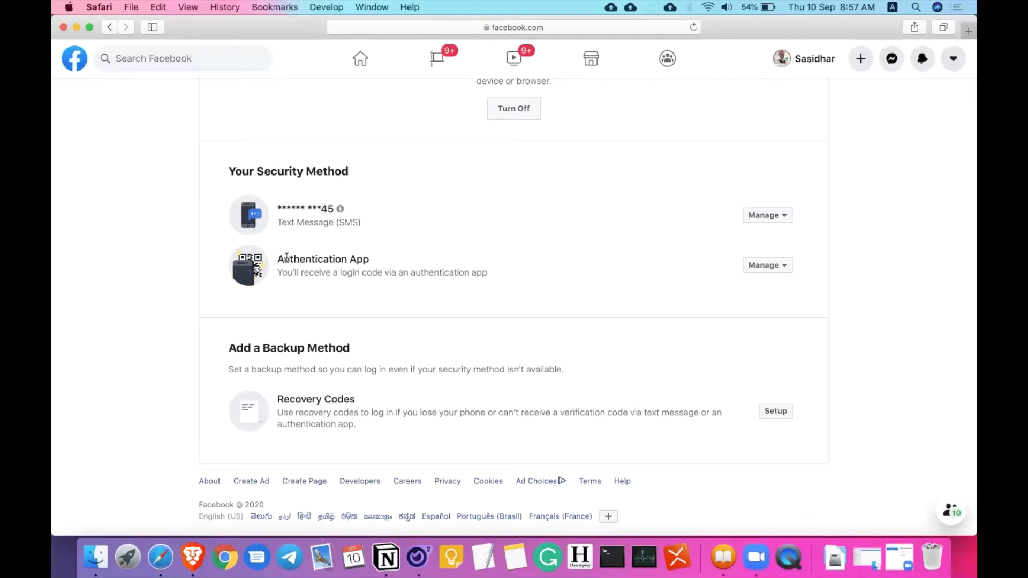
{"action": "mouse_move", "coordinate": [717, 225]}
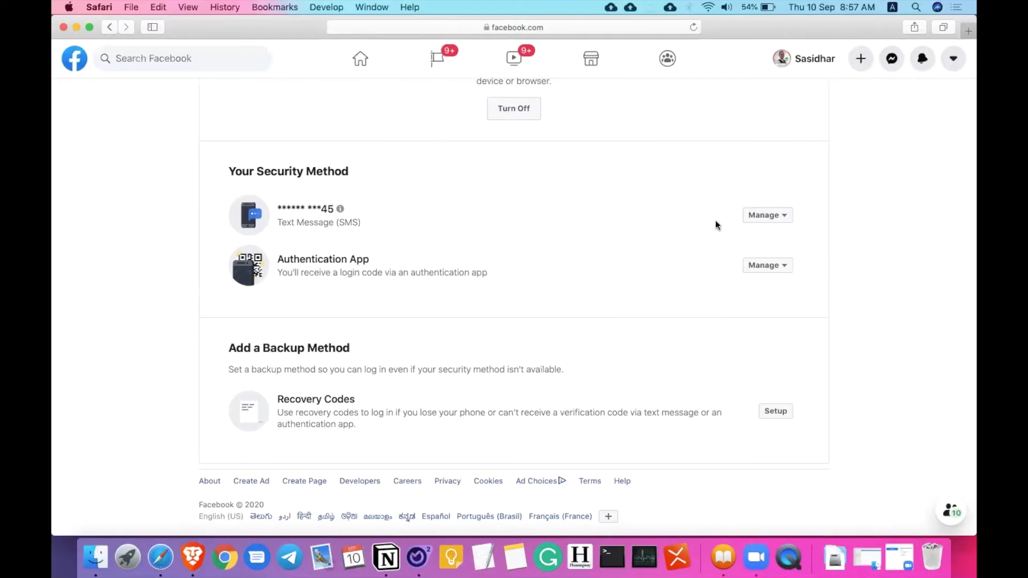
{"action": "left_click", "coordinate": [766, 215]}
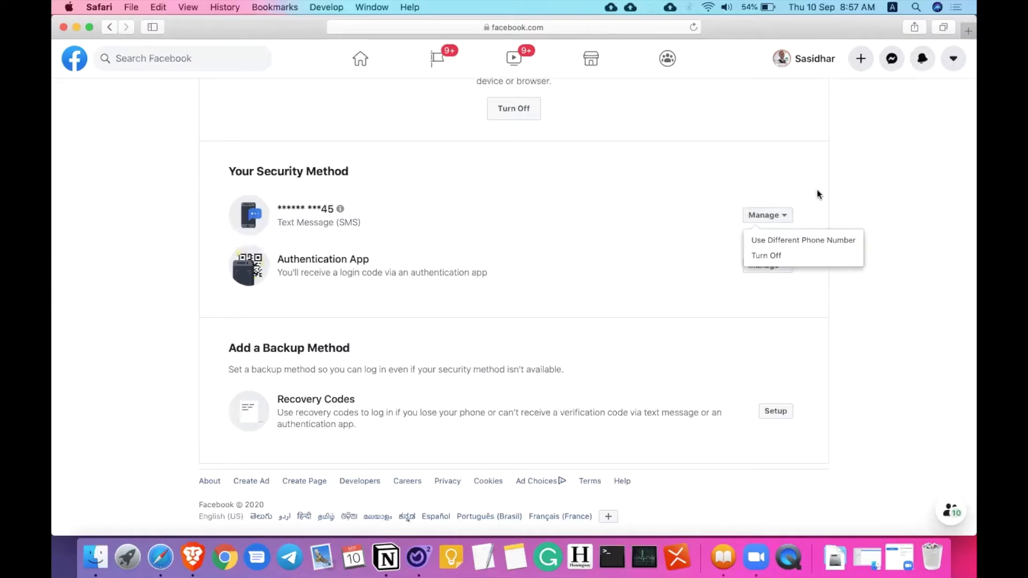
{"action": "mouse_move", "coordinate": [803, 239]}
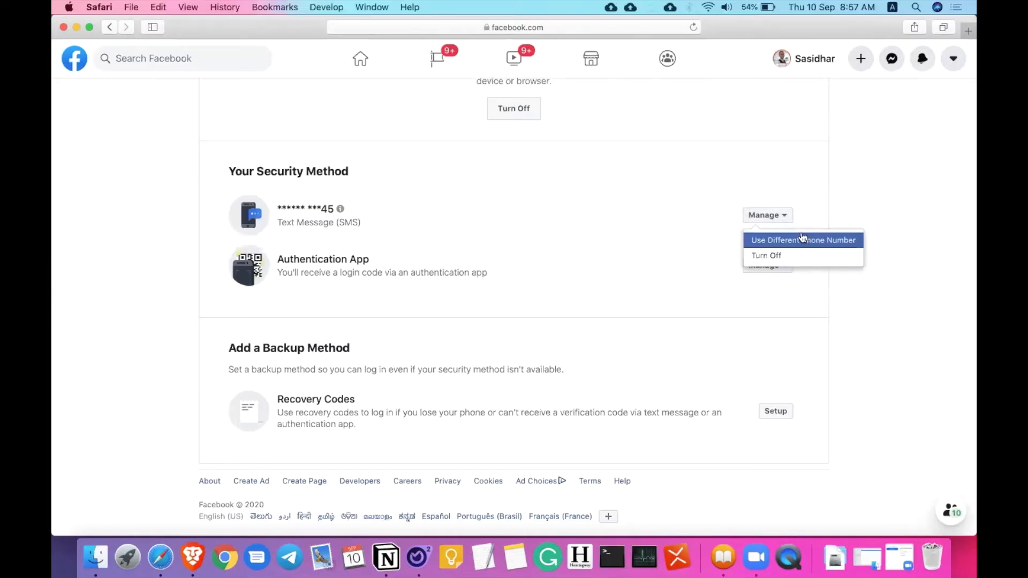
{"action": "left_click", "coordinate": [515, 207]}
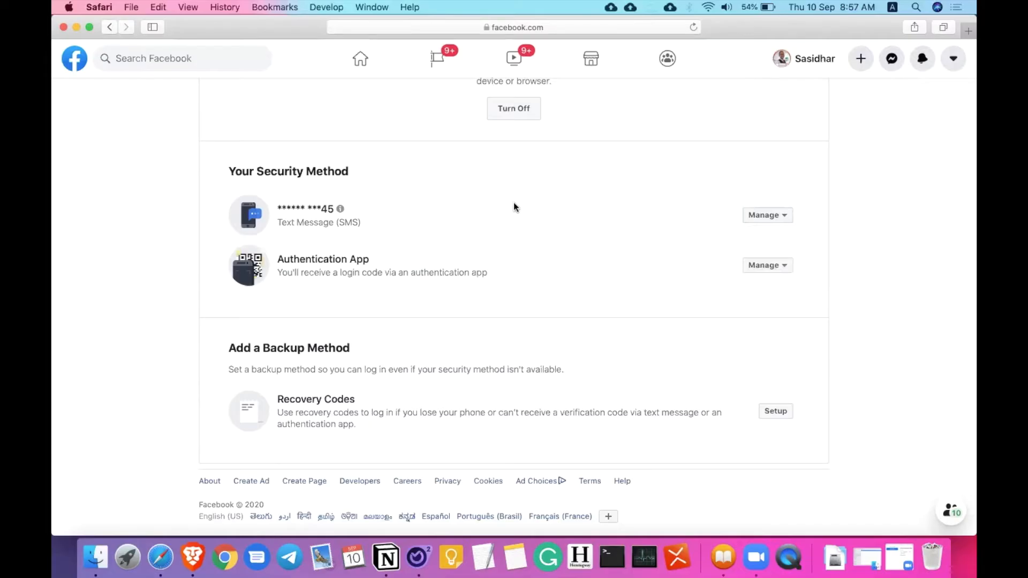
{"action": "mouse_move", "coordinate": [366, 204]}
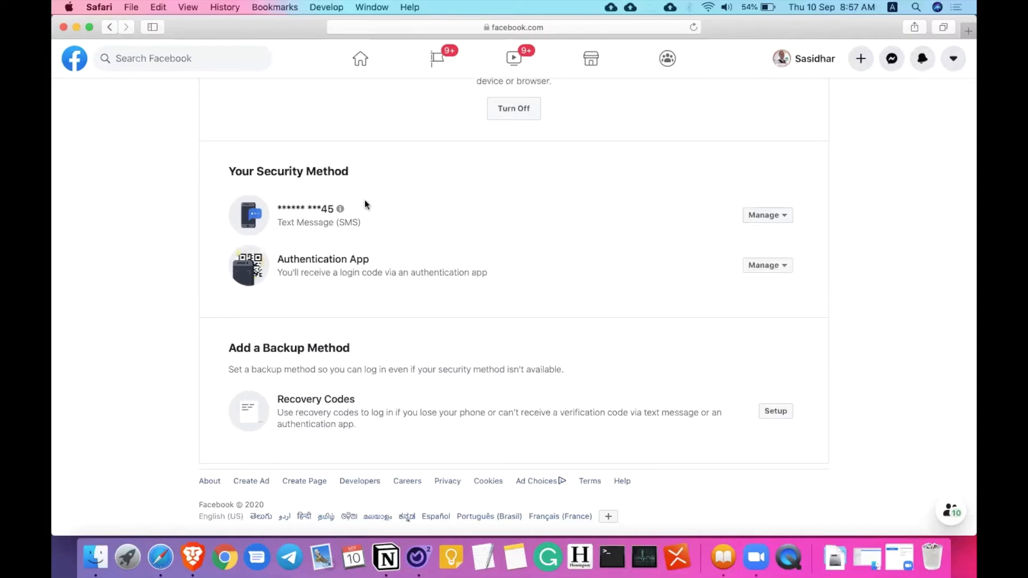
{"action": "mouse_move", "coordinate": [679, 225]}
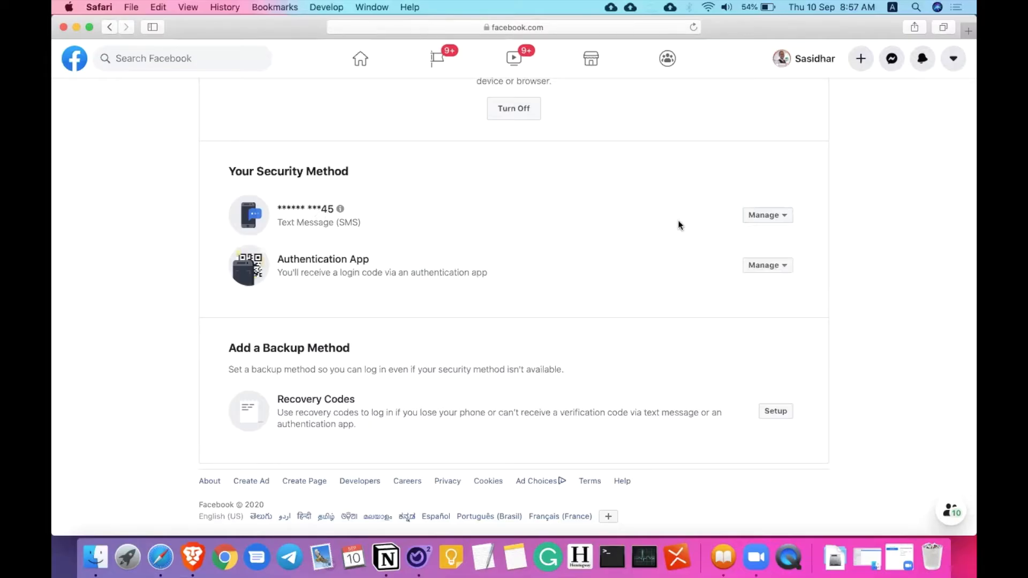
{"action": "mouse_move", "coordinate": [727, 220]}
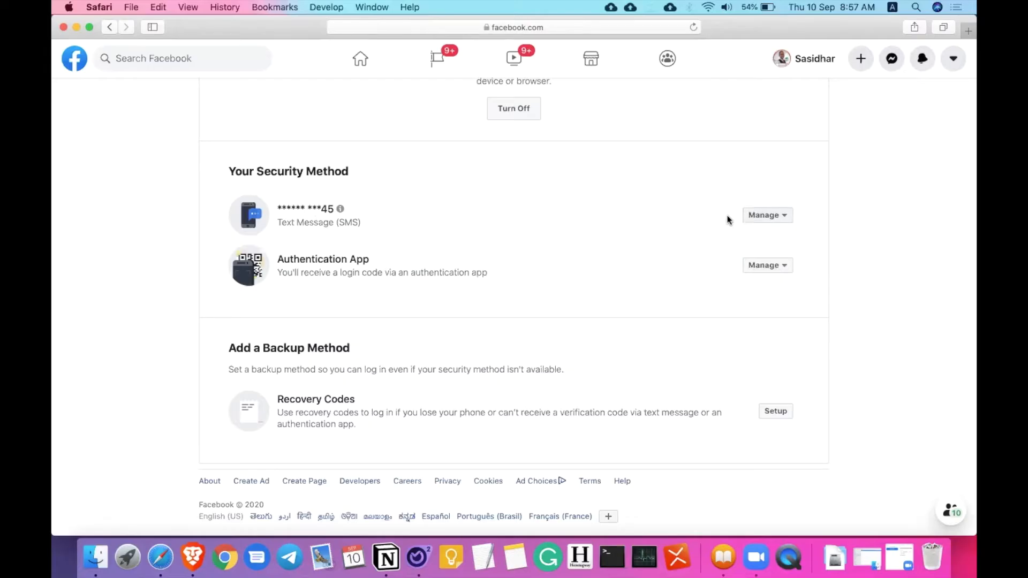
{"action": "mouse_move", "coordinate": [717, 223]}
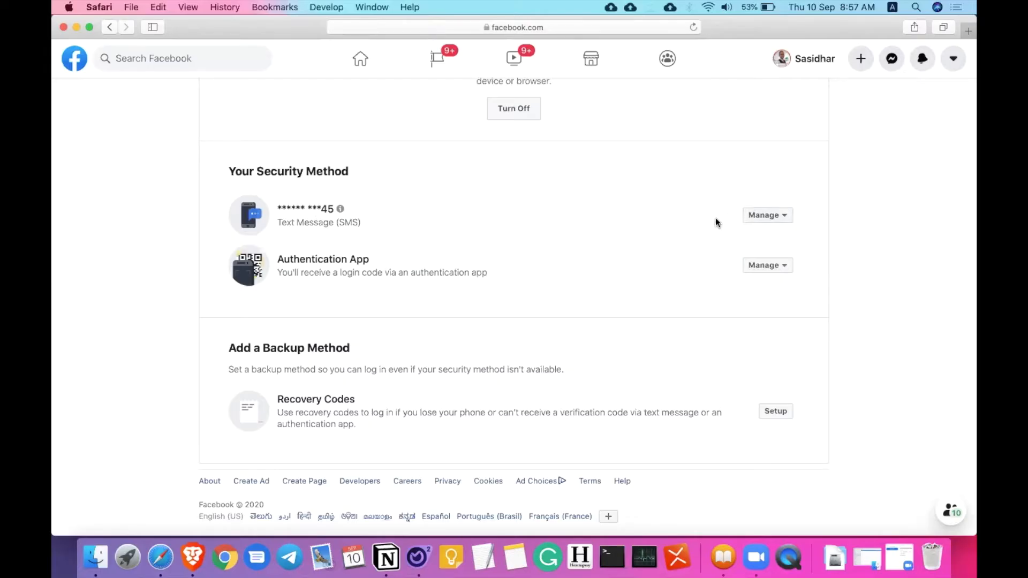
{"action": "mouse_move", "coordinate": [676, 252]}
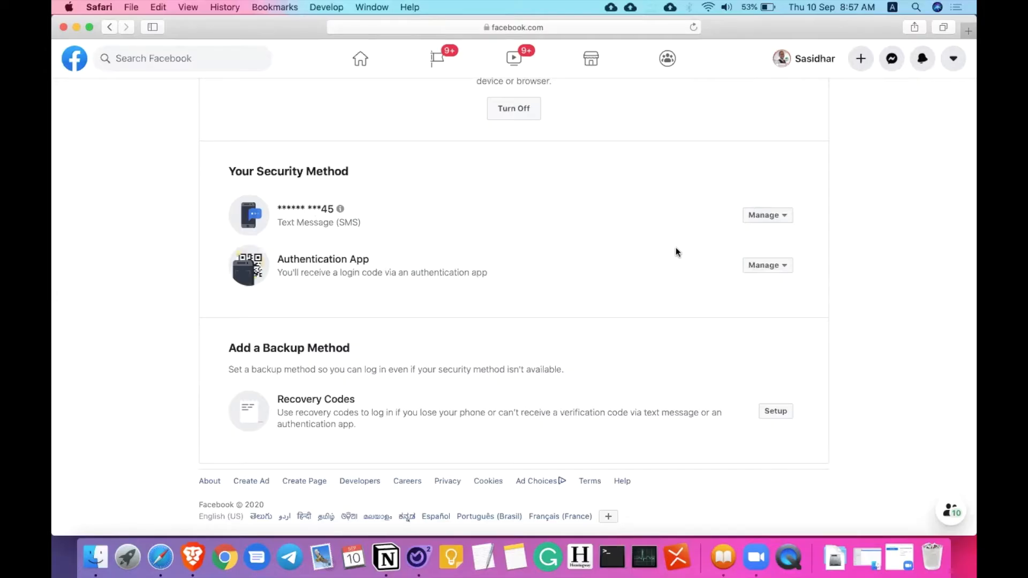
{"action": "left_click", "coordinate": [766, 265]}
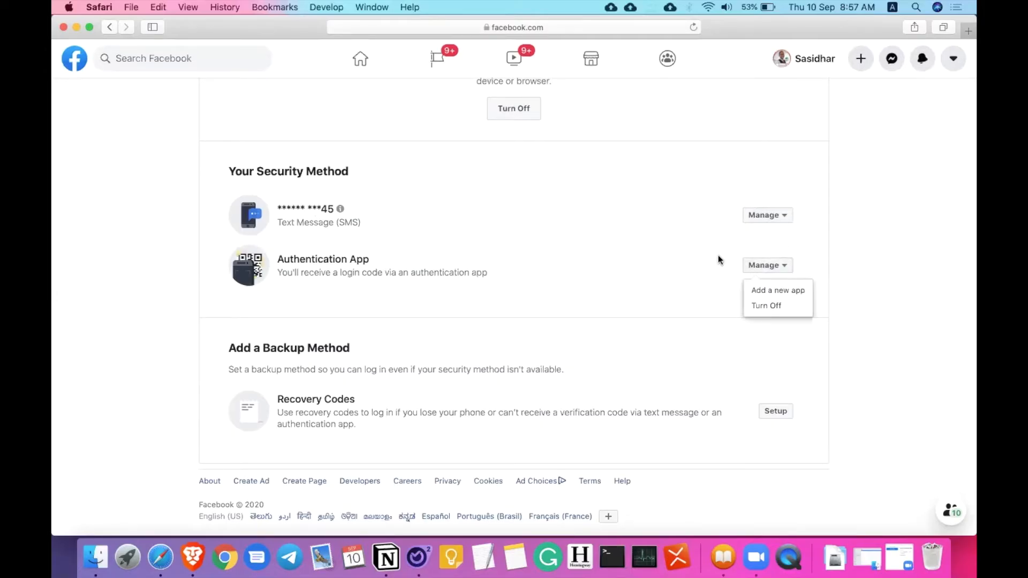
{"action": "mouse_move", "coordinate": [748, 278]}
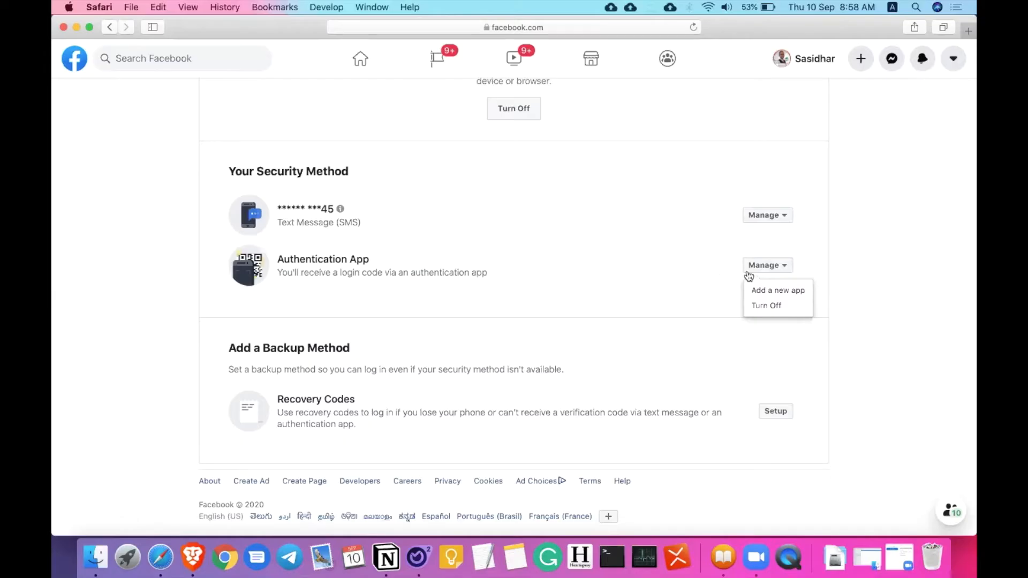
{"action": "left_click", "coordinate": [572, 299]}
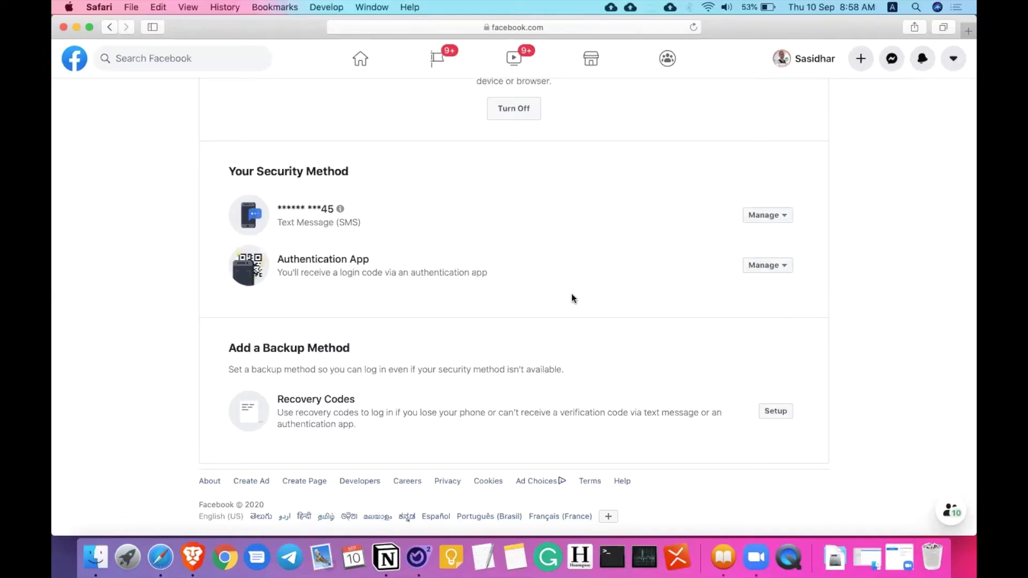
{"action": "mouse_move", "coordinate": [350, 319]}
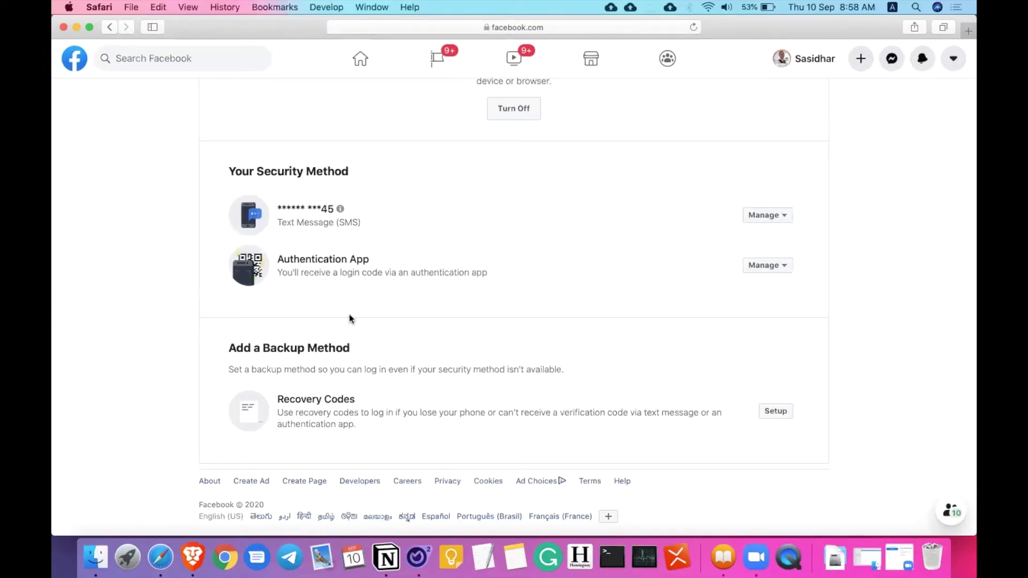
{"action": "mouse_move", "coordinate": [394, 237]}
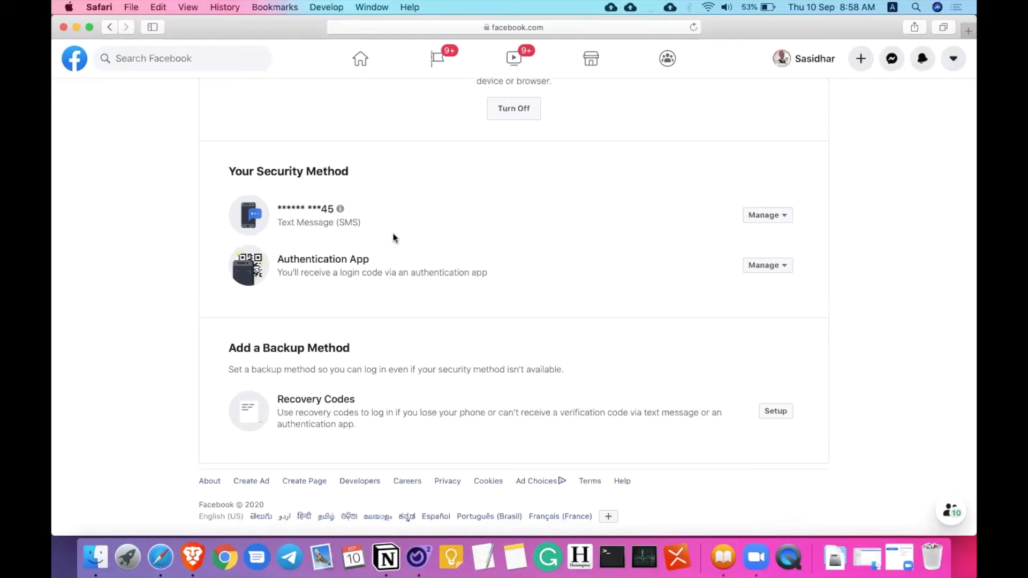
{"action": "mouse_move", "coordinate": [432, 357]}
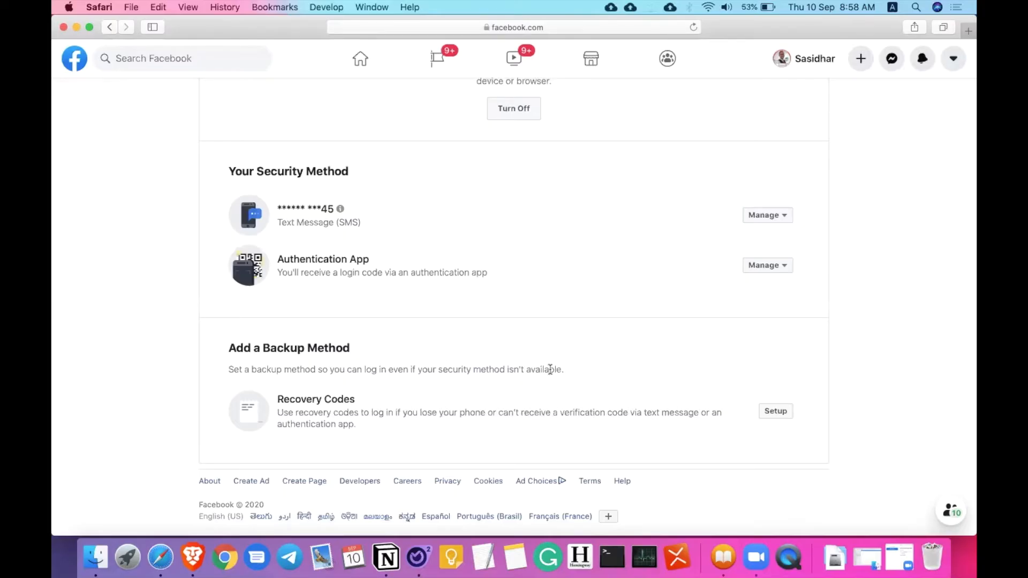
{"action": "mouse_move", "coordinate": [788, 411]}
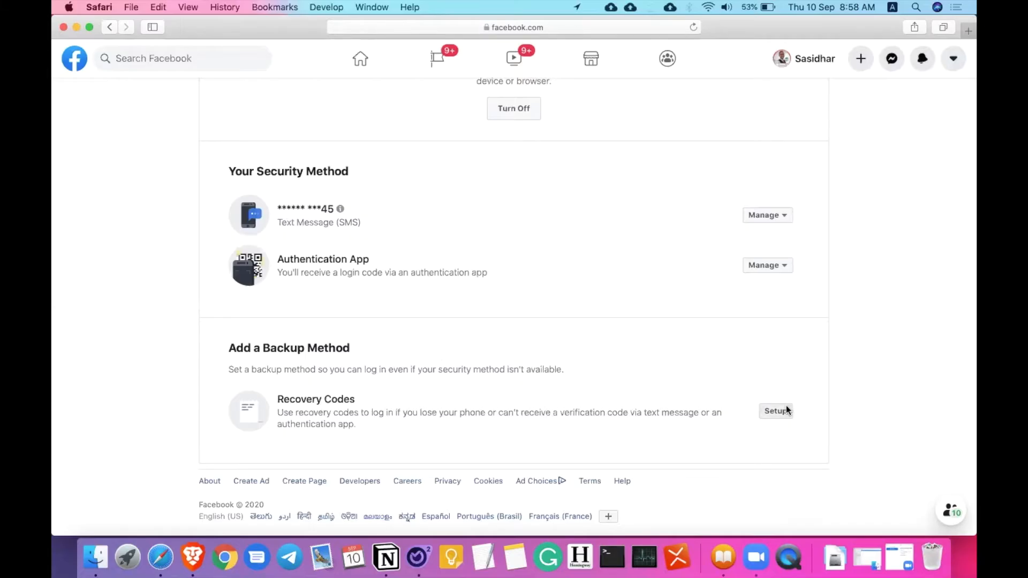
Start recovery codes setup, then cancel the password re-entry prompt without submitting
{"action": "left_click", "coordinate": [775, 411]}
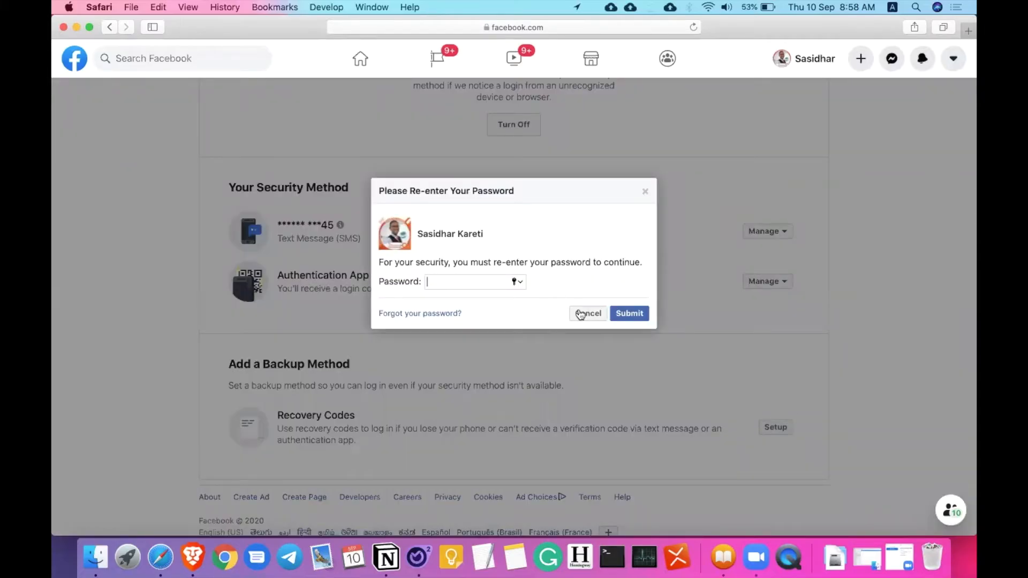
{"action": "left_click", "coordinate": [588, 313]}
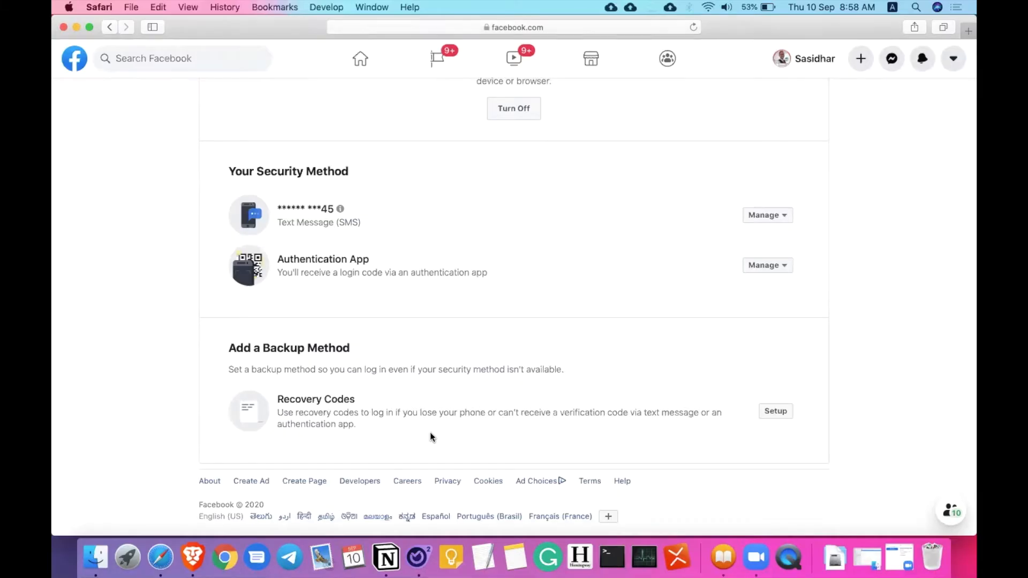
{"action": "scroll", "scroll_direction": "up", "scroll_amount": 3}
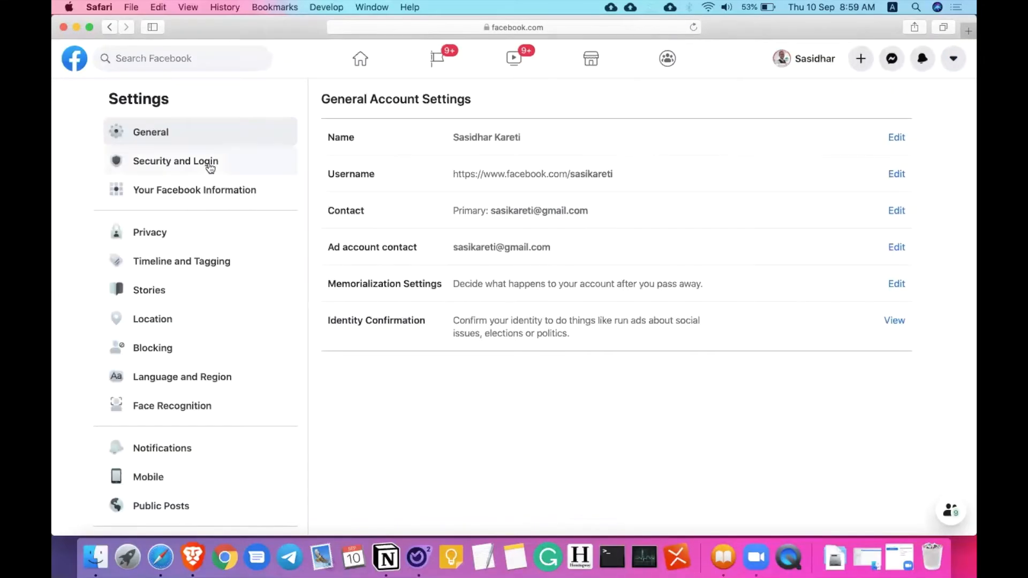
Return to Security and Login and expand the Authorized Logins device list
{"action": "left_click", "coordinate": [175, 161]}
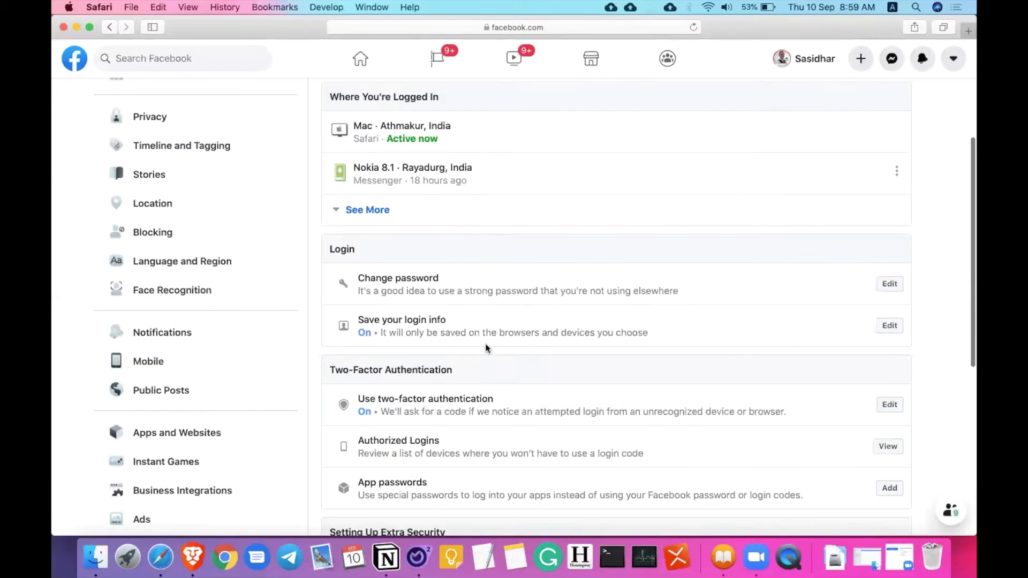
{"action": "scroll", "scroll_direction": "down", "scroll_amount": 3}
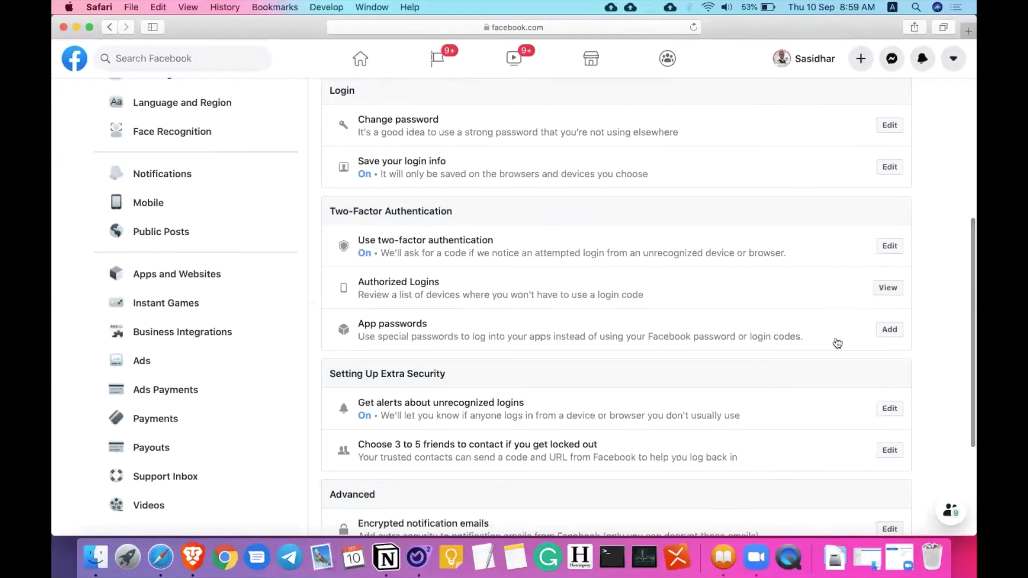
{"action": "left_click", "coordinate": [888, 287]}
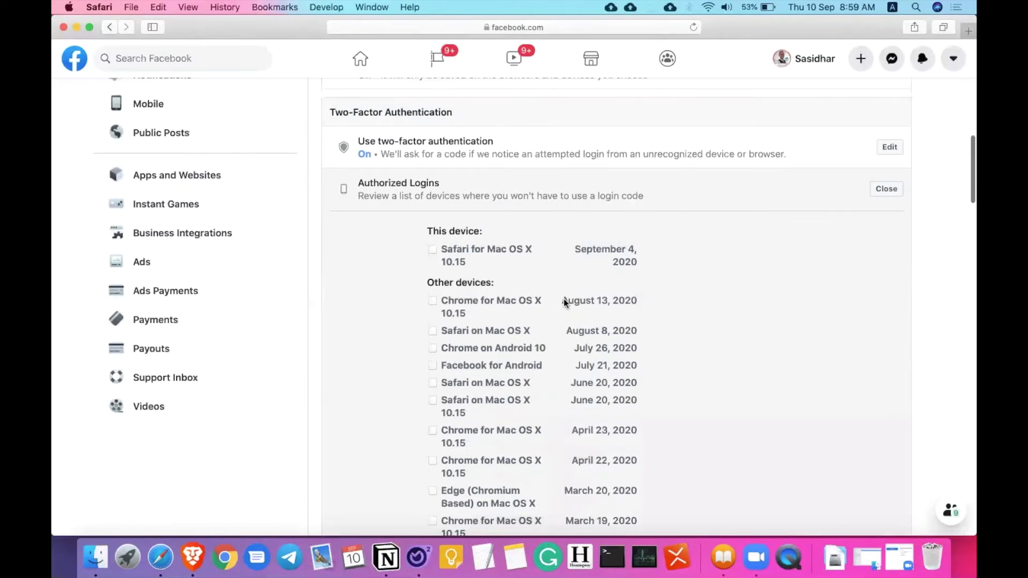
Scroll through the authorized logins list down to the Advanced section and back
{"action": "scroll", "scroll_direction": "down", "scroll_amount": 3}
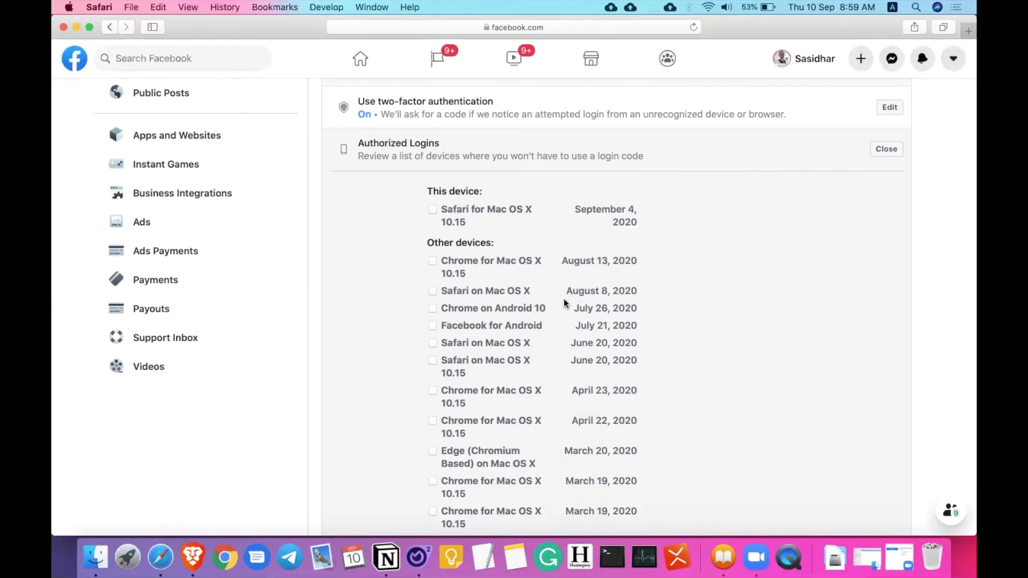
{"action": "scroll", "scroll_direction": "down", "scroll_amount": 3}
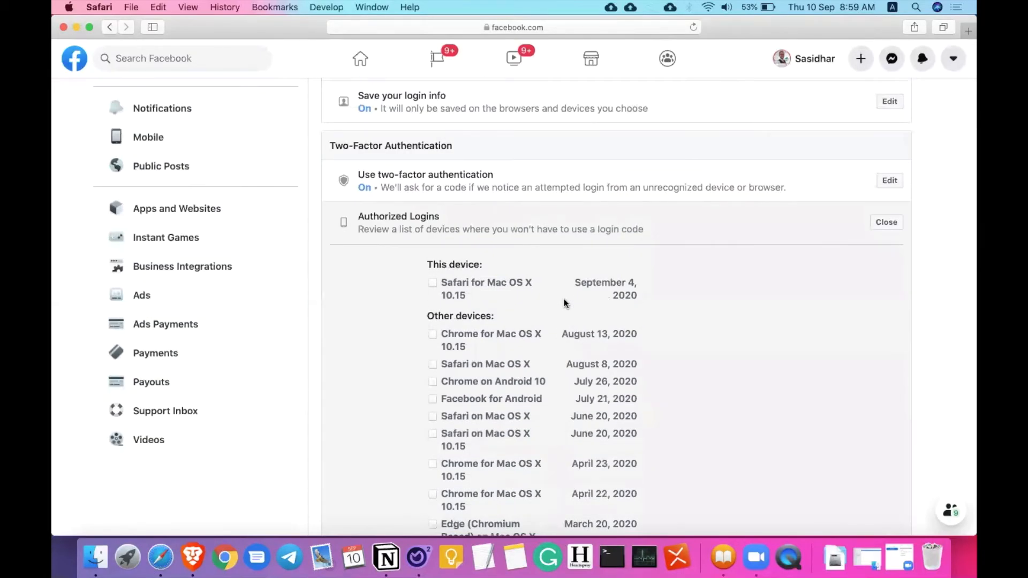
{"action": "scroll", "scroll_direction": "down", "scroll_amount": 3}
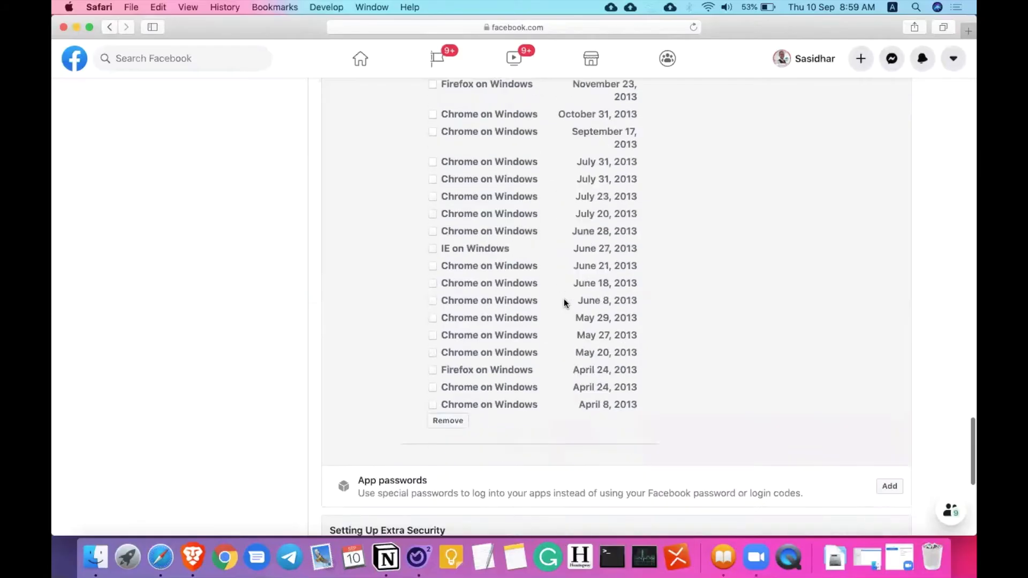
{"action": "scroll", "scroll_direction": "down", "scroll_amount": 3}
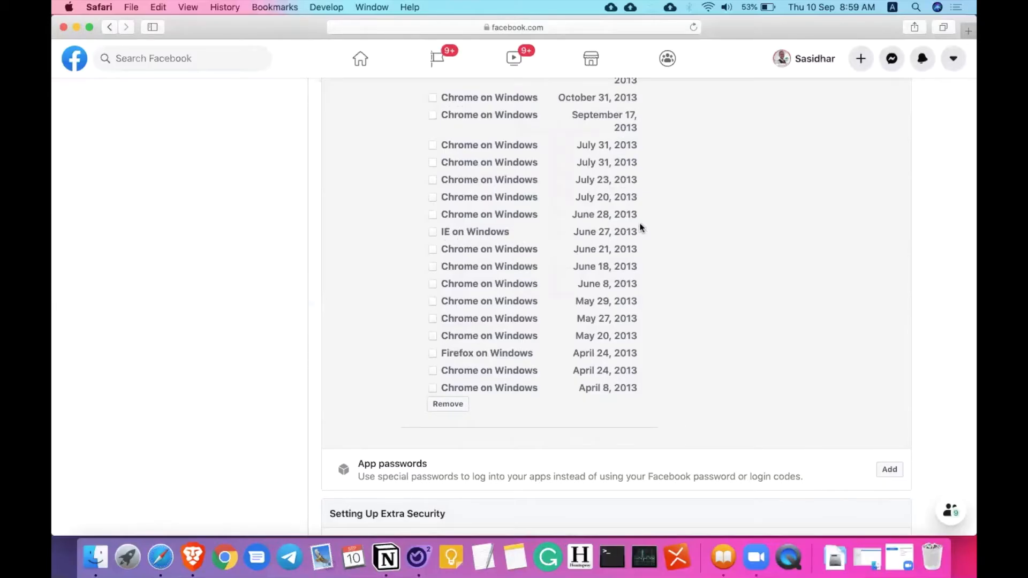
{"action": "mouse_move", "coordinate": [615, 214]}
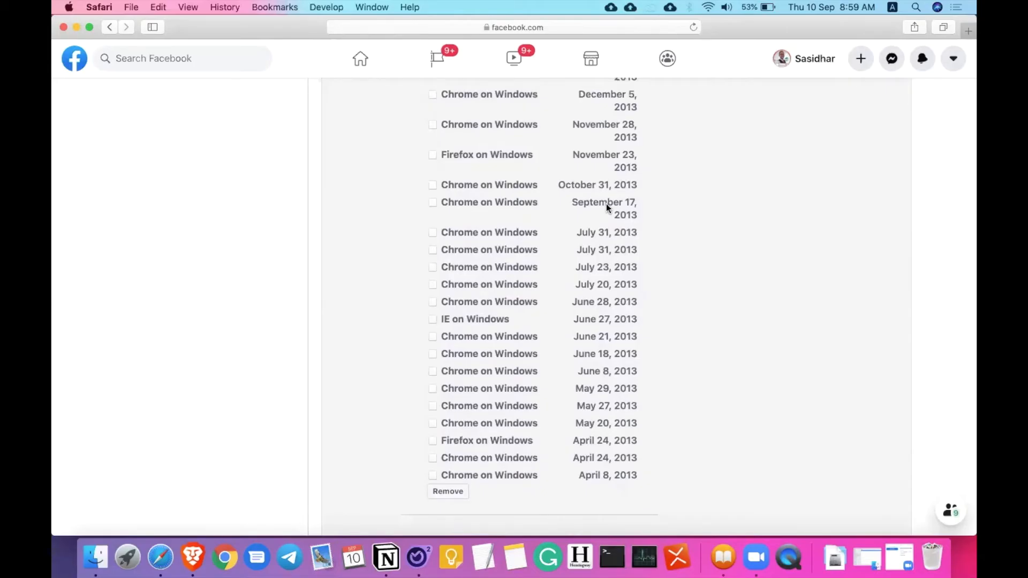
{"action": "scroll", "scroll_direction": "up", "scroll_amount": 3}
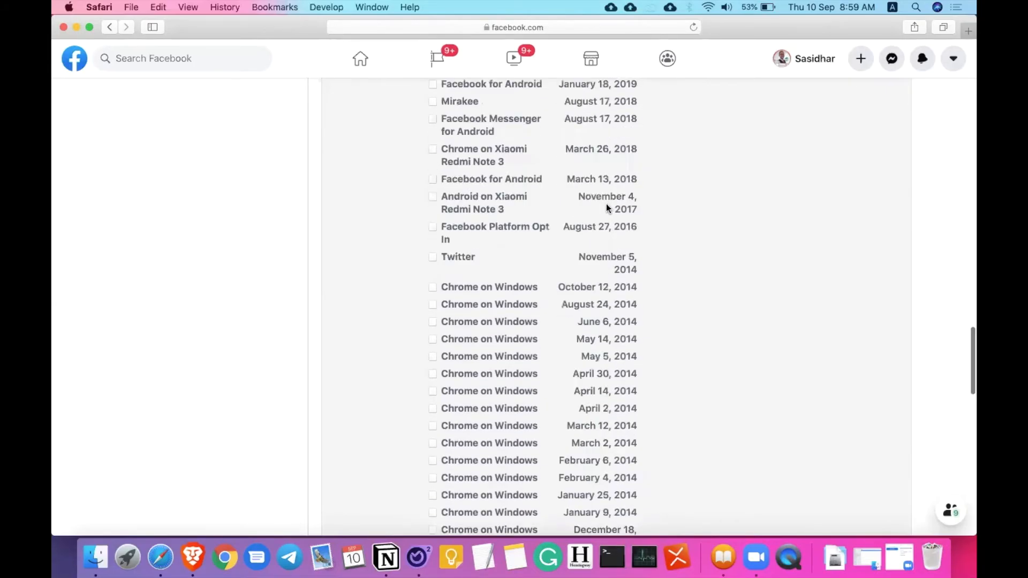
{"action": "scroll", "scroll_direction": "up", "scroll_amount": 3}
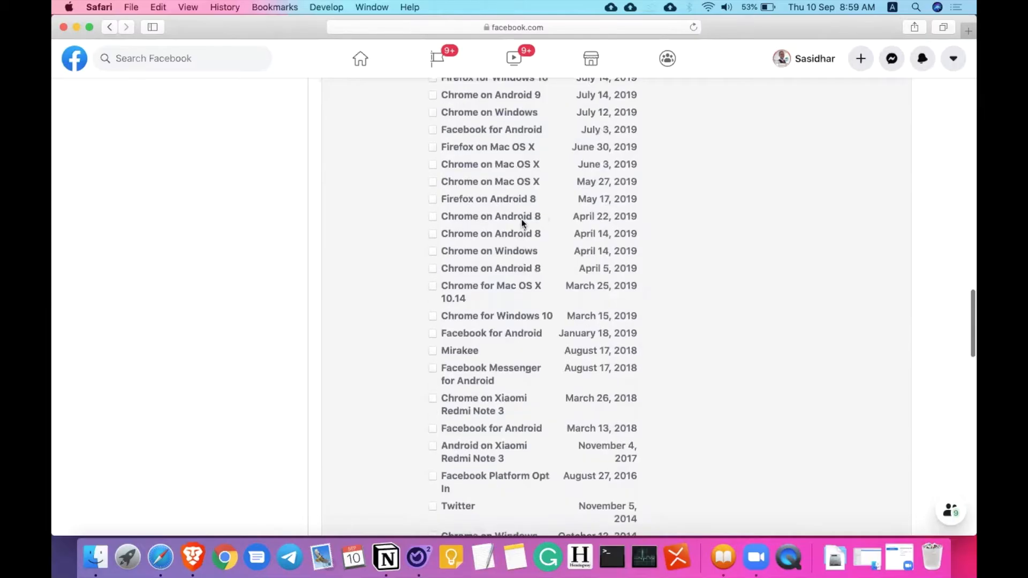
{"action": "scroll", "scroll_direction": "up", "scroll_amount": 3}
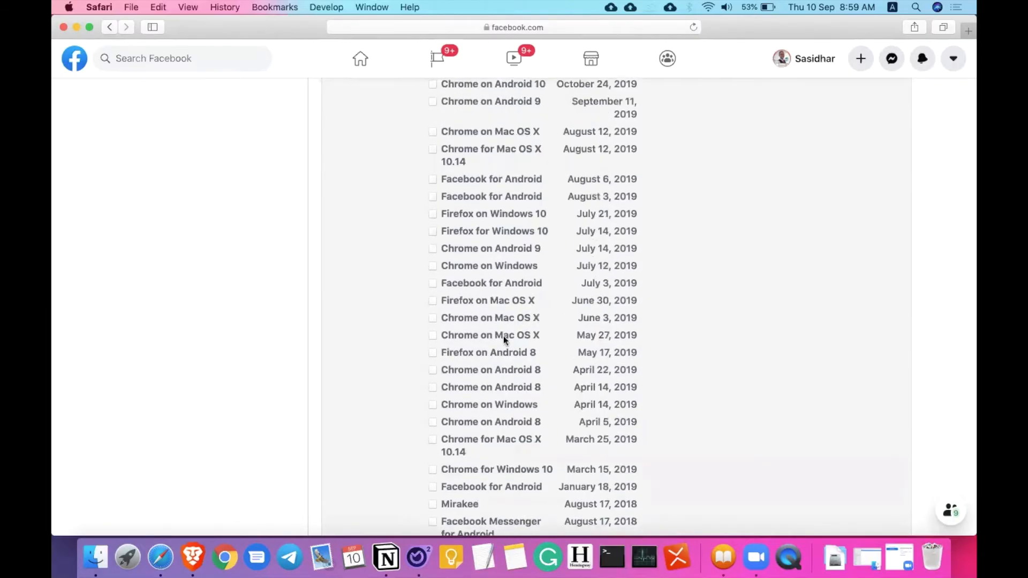
{"action": "mouse_move", "coordinate": [566, 270]}
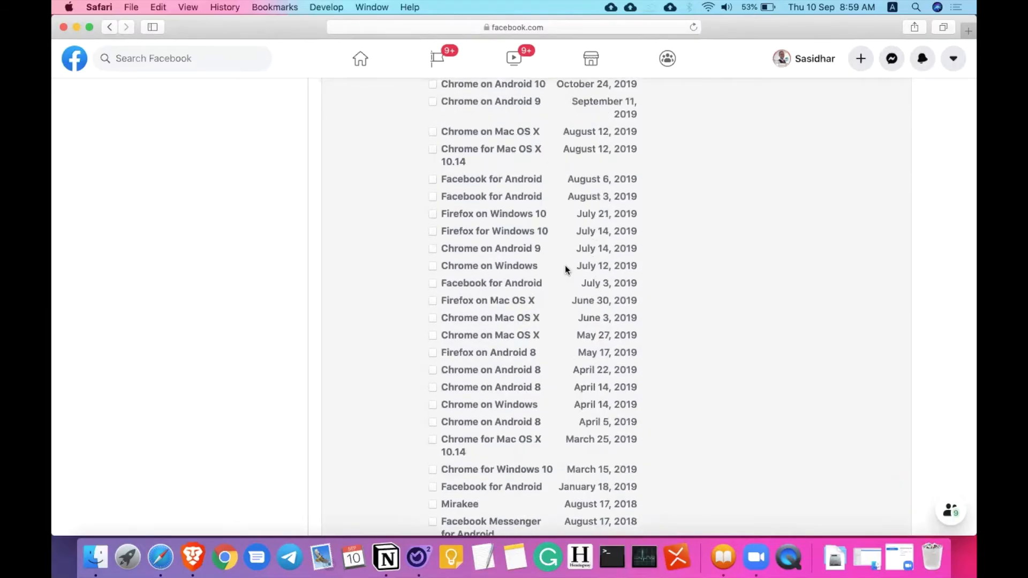
{"action": "mouse_move", "coordinate": [625, 284]}
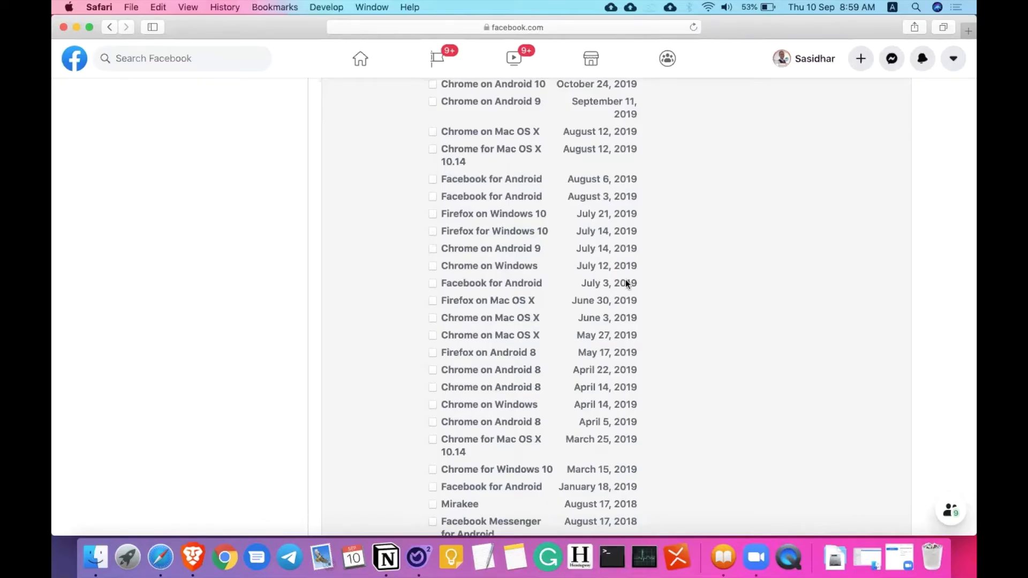
{"action": "mouse_move", "coordinate": [618, 265]}
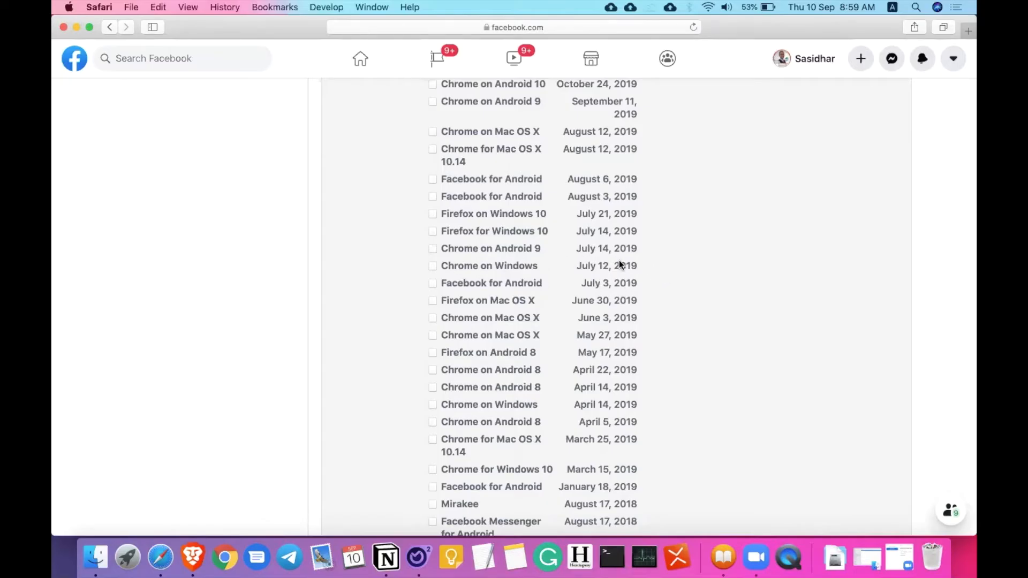
{"action": "mouse_move", "coordinate": [441, 266]}
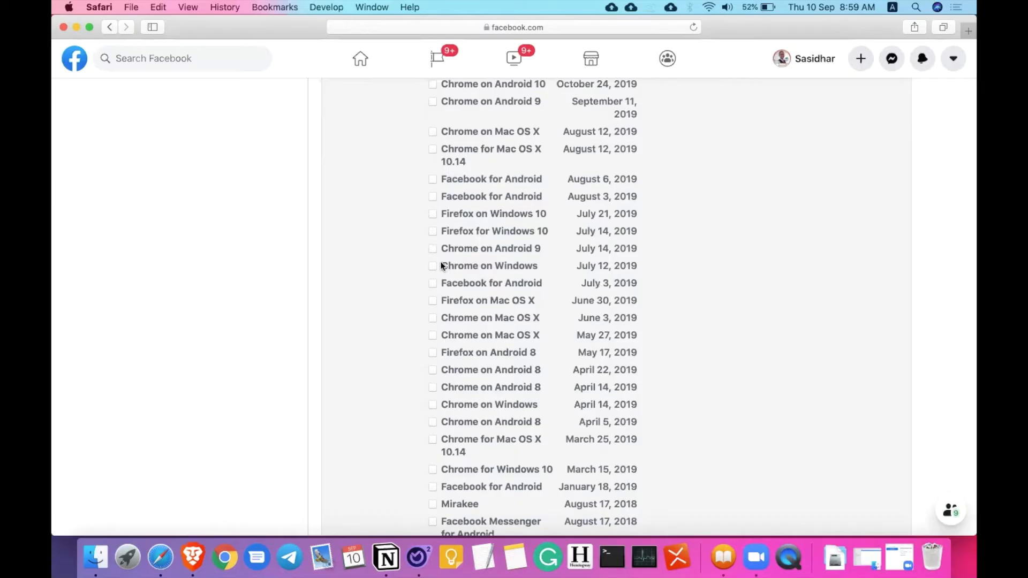
{"action": "mouse_move", "coordinate": [639, 263]}
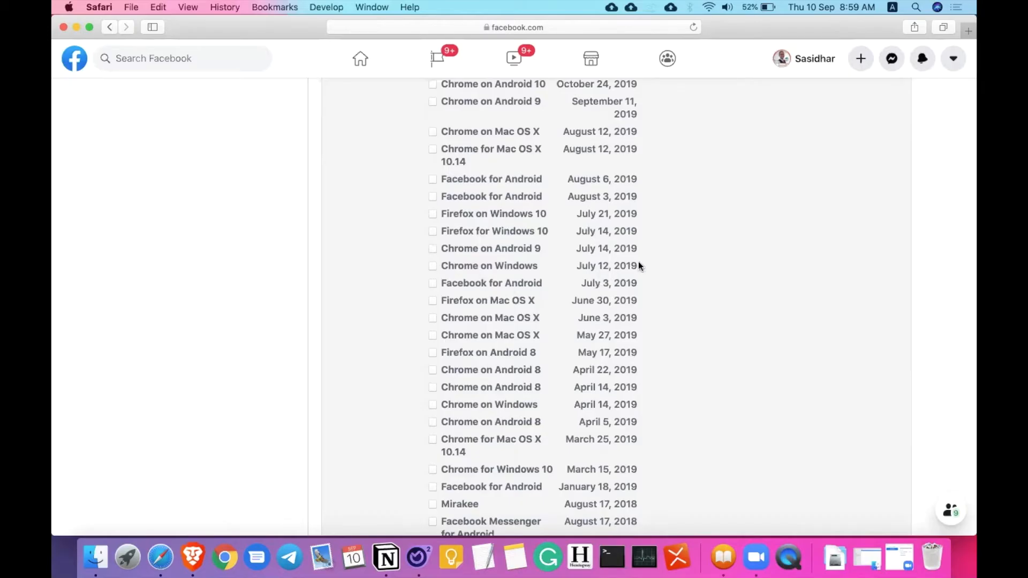
{"action": "mouse_move", "coordinate": [523, 264]}
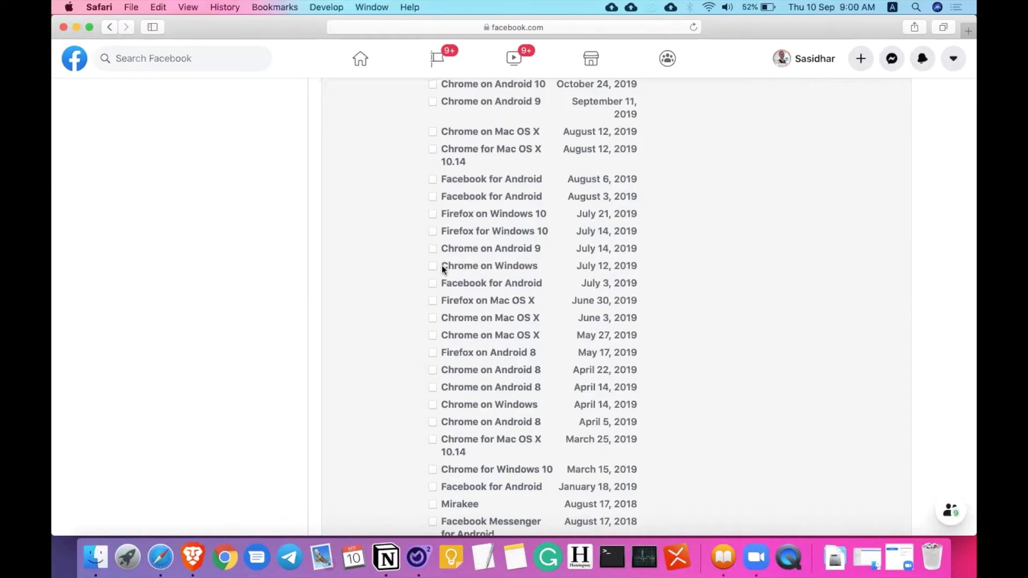
{"action": "mouse_move", "coordinate": [527, 268]}
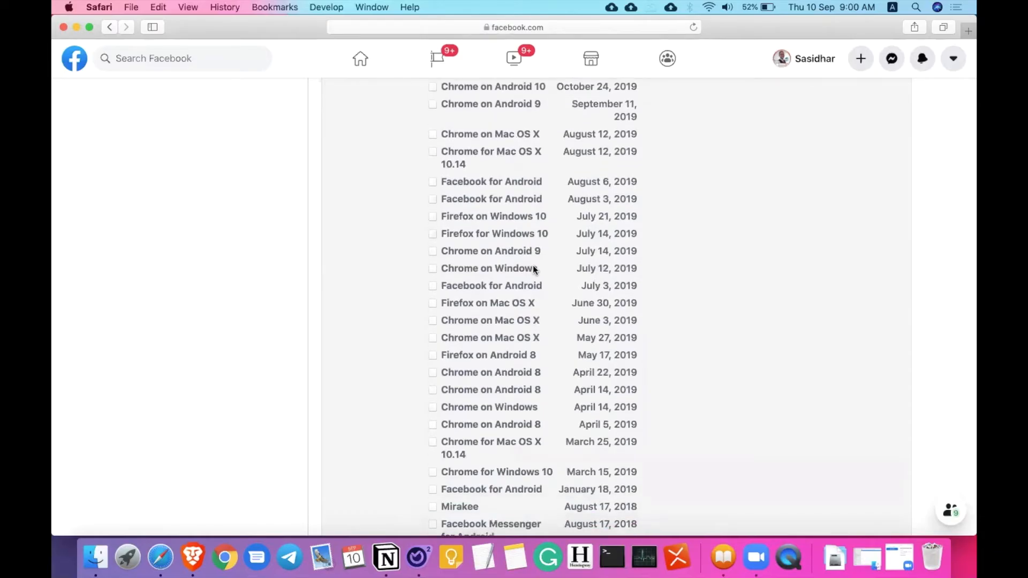
{"action": "scroll", "scroll_direction": "up", "scroll_amount": 3}
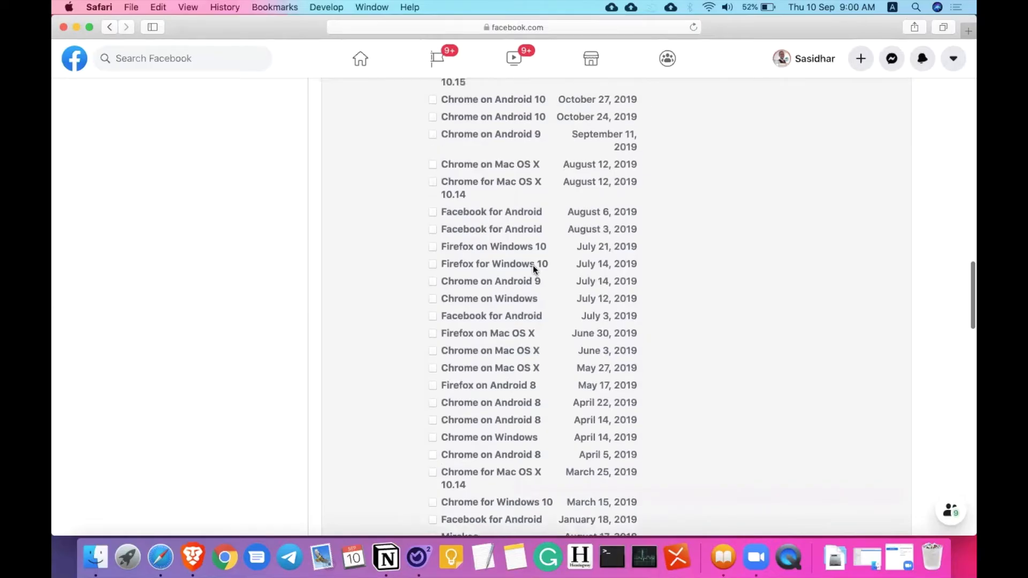
{"action": "mouse_move", "coordinate": [439, 295]}
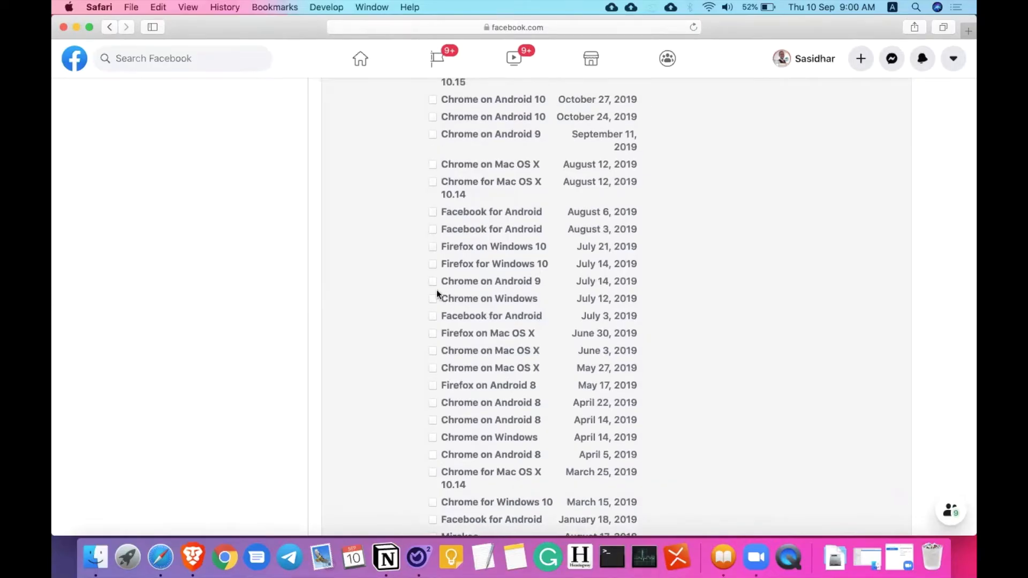
{"action": "scroll", "scroll_direction": "down", "scroll_amount": 3}
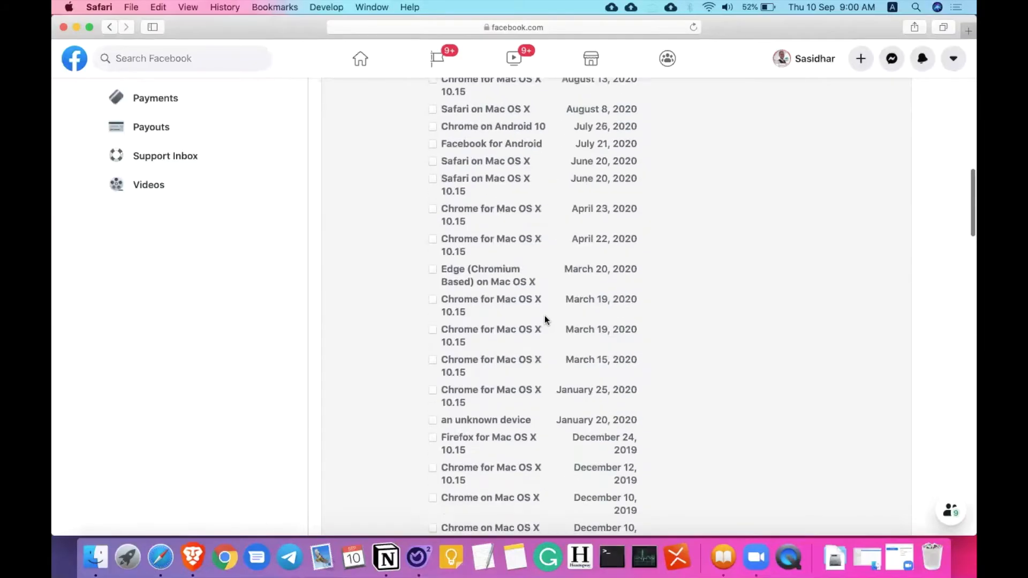
{"action": "scroll", "scroll_direction": "down", "scroll_amount": 3}
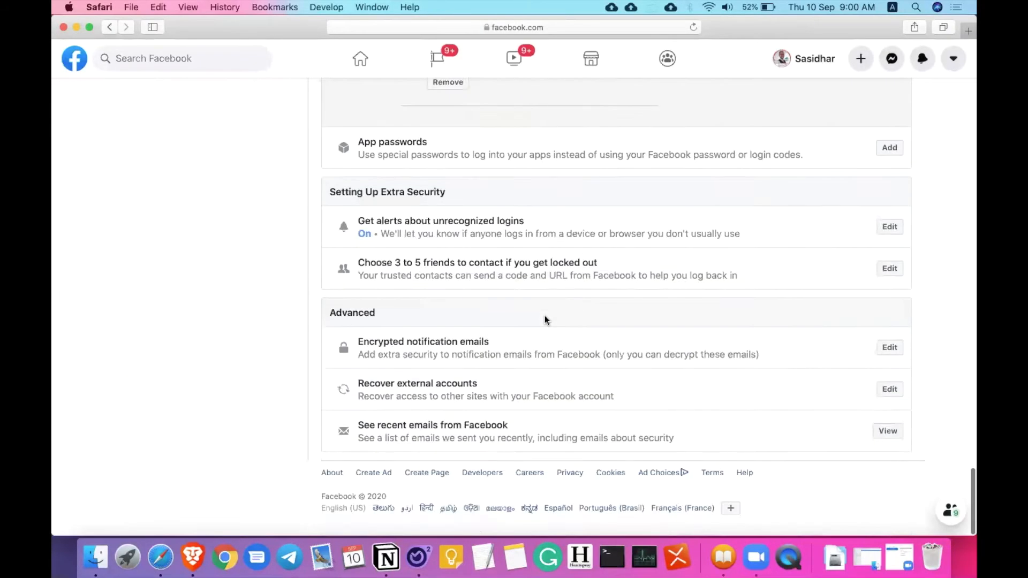
{"action": "scroll", "scroll_direction": "up", "scroll_amount": 3}
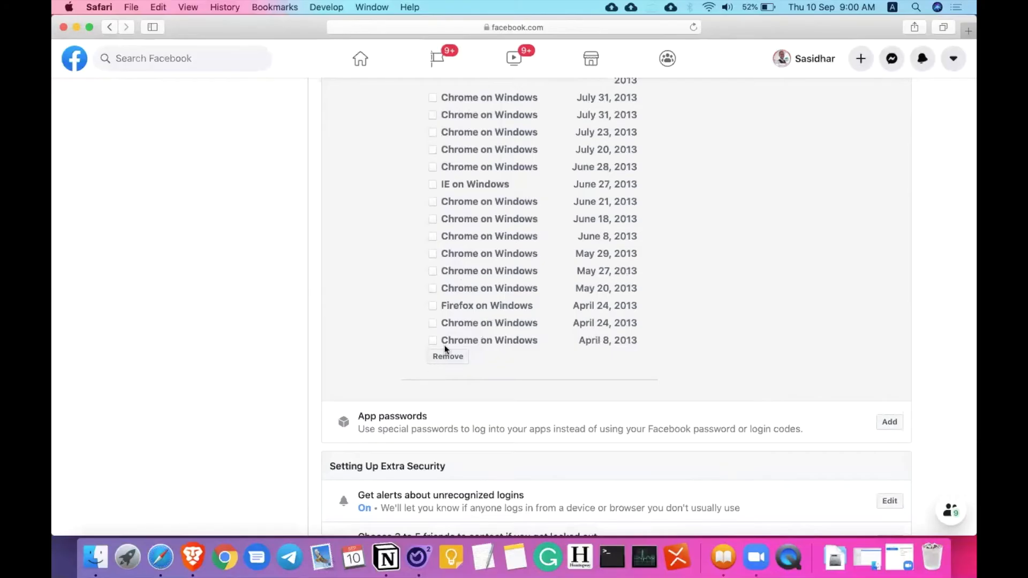
{"action": "scroll", "scroll_direction": "down", "scroll_amount": 3}
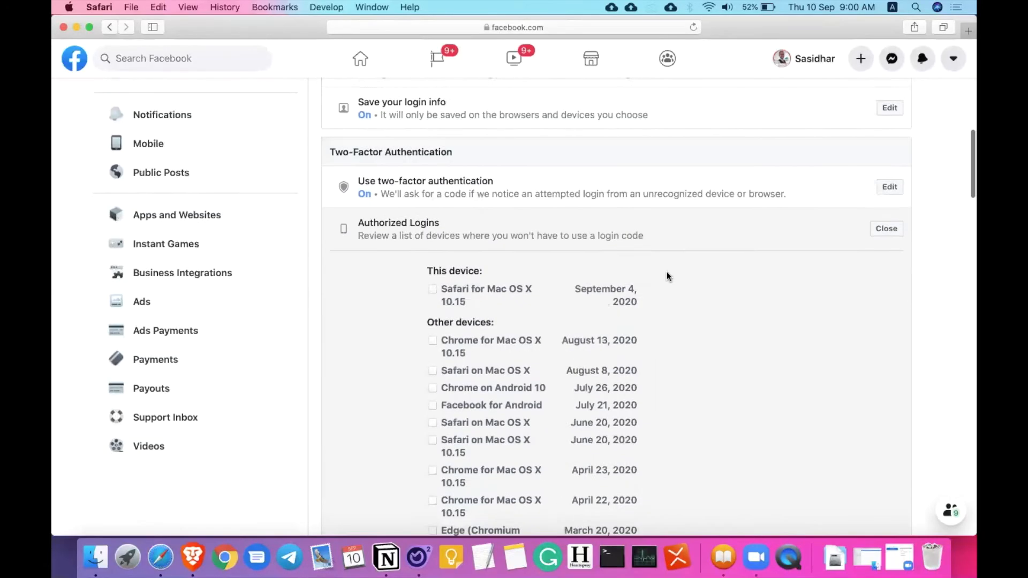
{"action": "scroll", "scroll_direction": "down", "scroll_amount": 3}
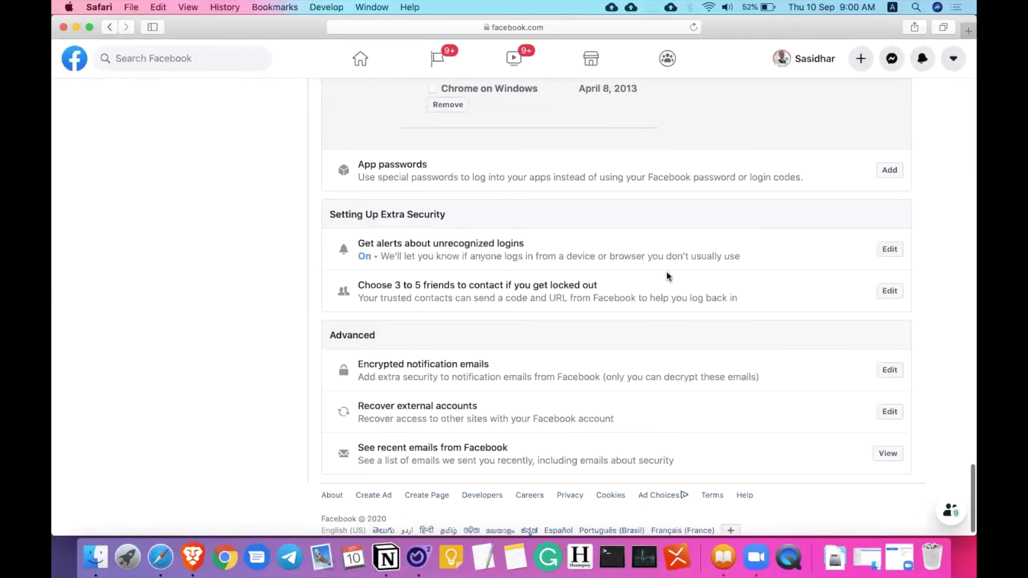
{"action": "scroll", "scroll_direction": "up", "scroll_amount": 3}
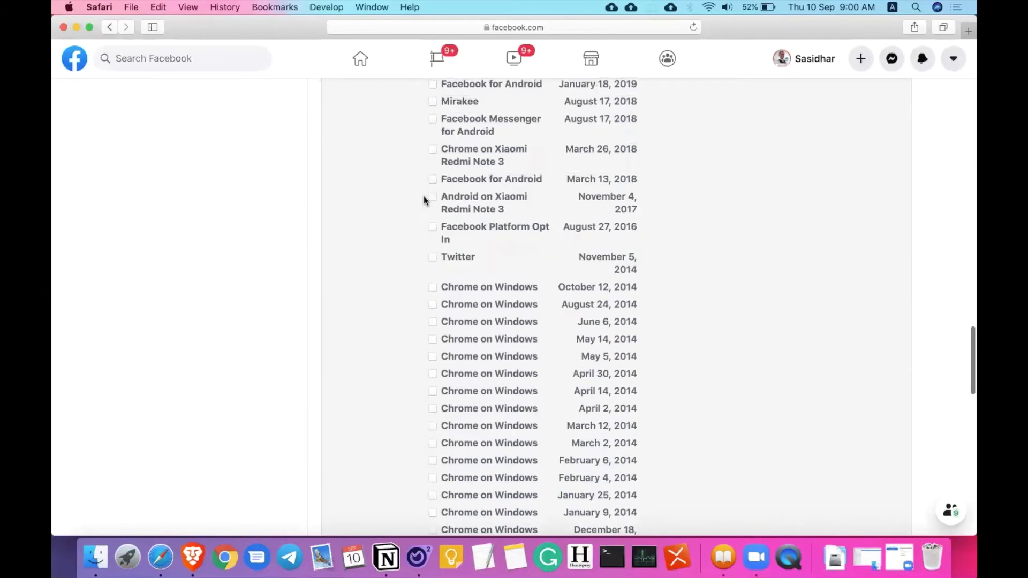
Select the Android on Xiaomi Redmi Note 3 authorized login so it is removed from the list
{"action": "left_click", "coordinate": [433, 197]}
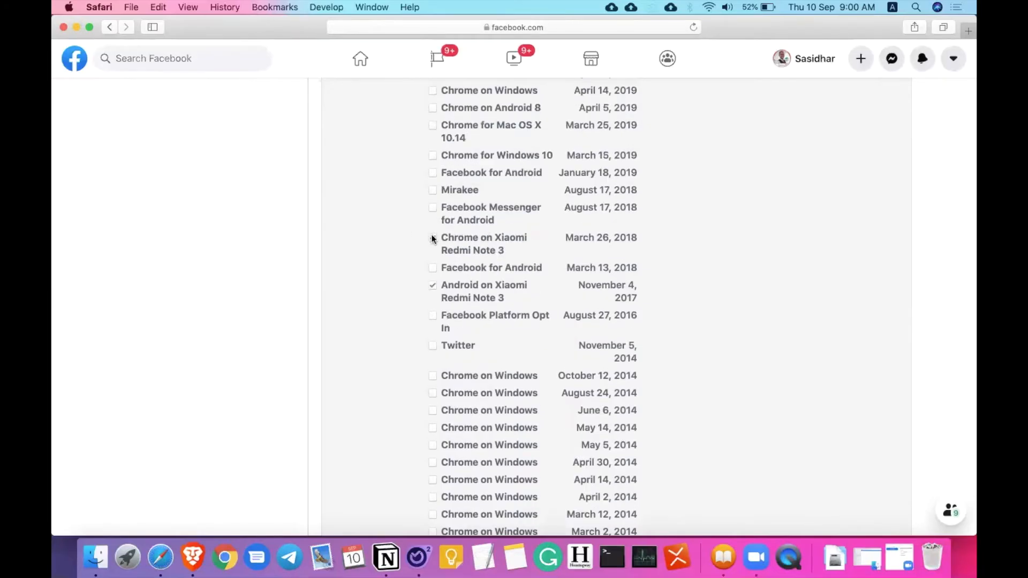
{"action": "scroll", "scroll_direction": "up", "scroll_amount": 3}
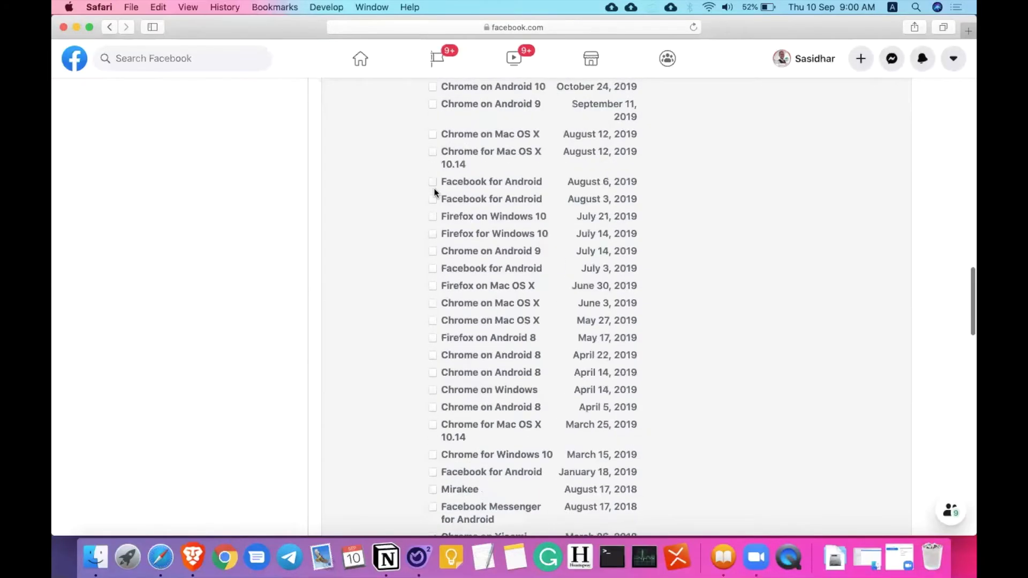
{"action": "scroll", "scroll_direction": "up", "scroll_amount": 3}
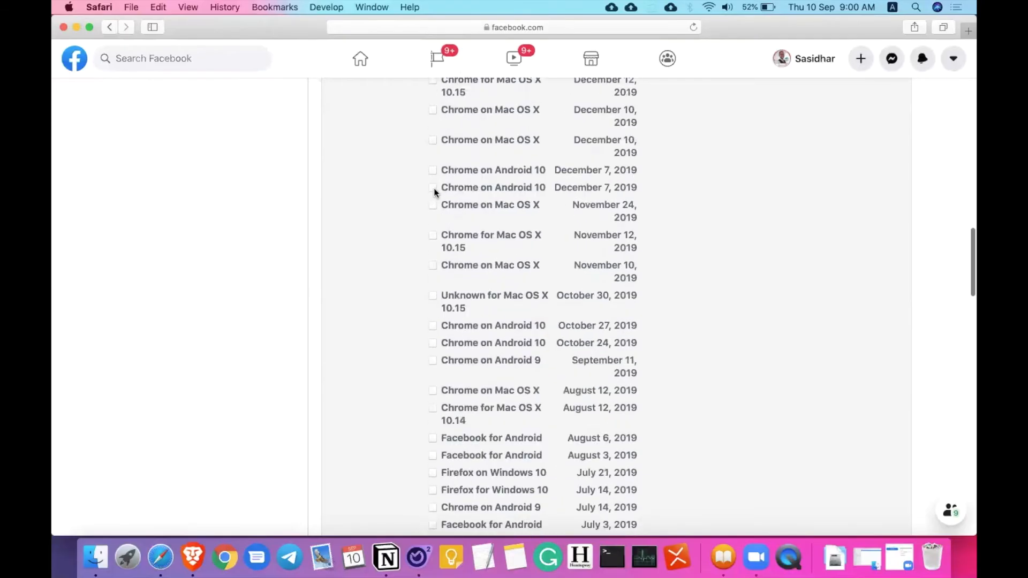
{"action": "scroll", "scroll_direction": "down", "scroll_amount": 3}
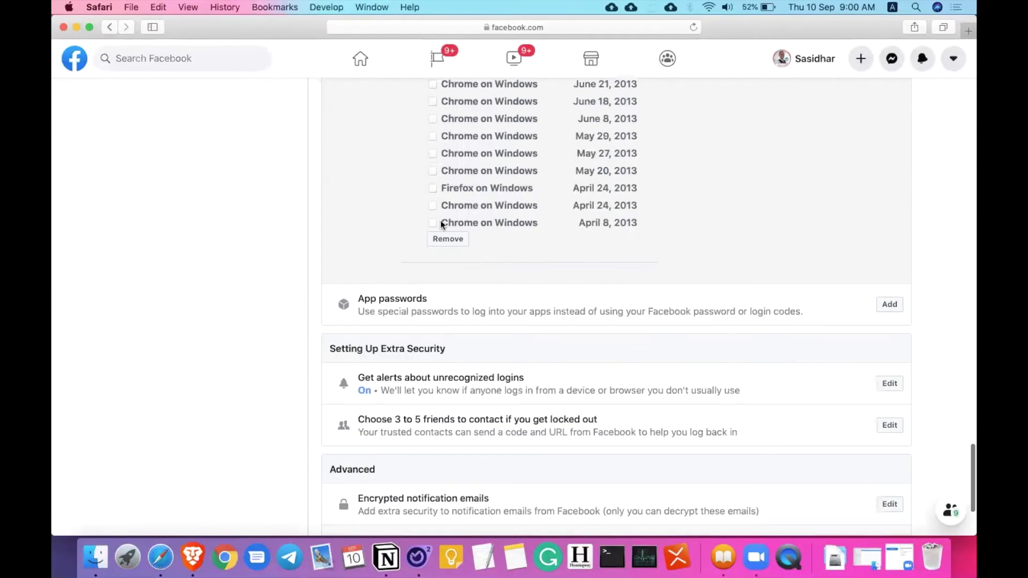
{"action": "scroll", "scroll_direction": "up", "scroll_amount": 3}
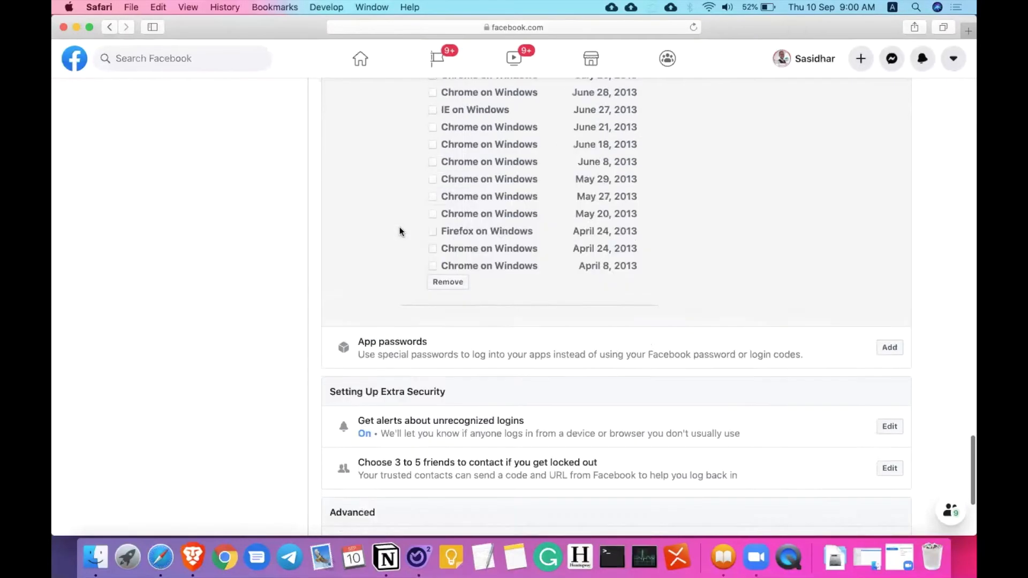
{"action": "scroll", "scroll_direction": "up", "scroll_amount": 3}
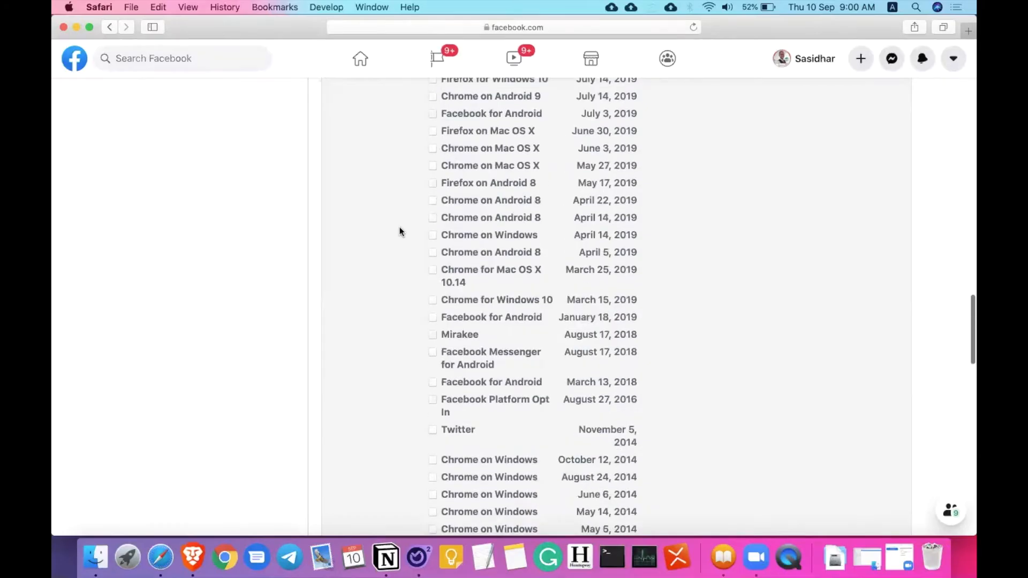
{"action": "scroll", "scroll_direction": "up", "scroll_amount": 3}
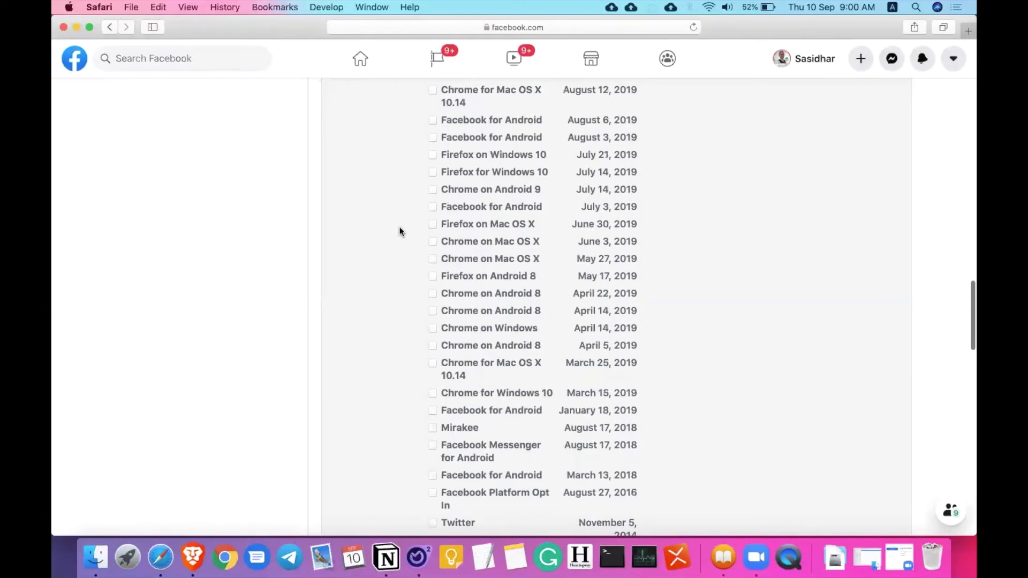
{"action": "scroll", "scroll_direction": "down", "scroll_amount": 3}
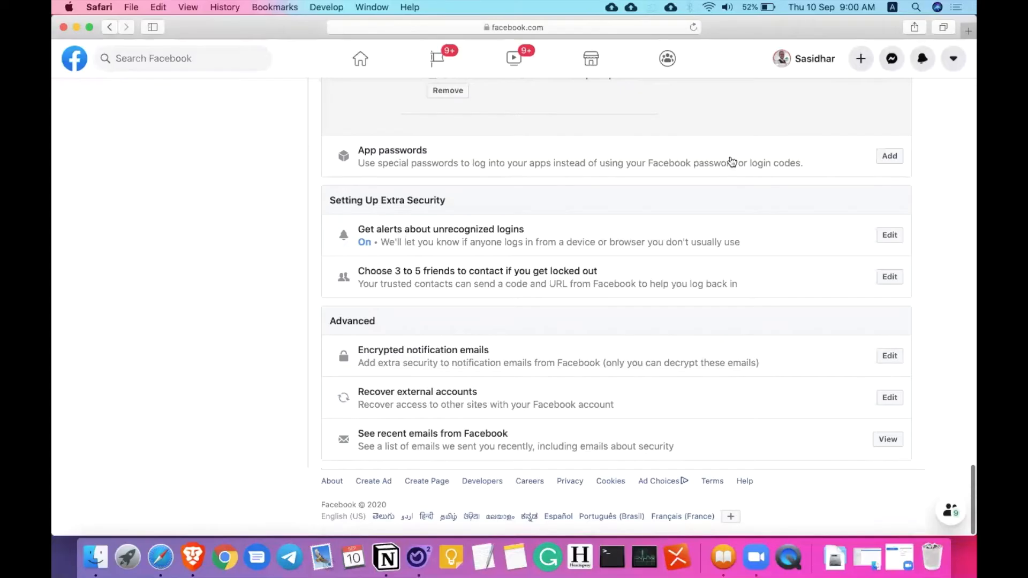
{"action": "mouse_move", "coordinate": [785, 167]}
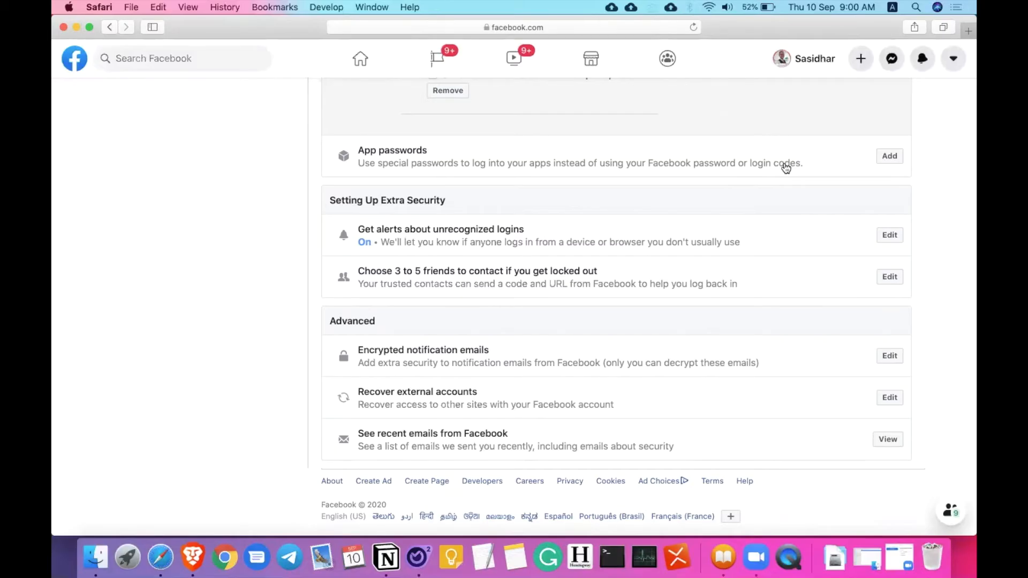
Expand App passwords, start Generate app passwords, and dismiss the dialog with Not Now
{"action": "left_click", "coordinate": [888, 156]}
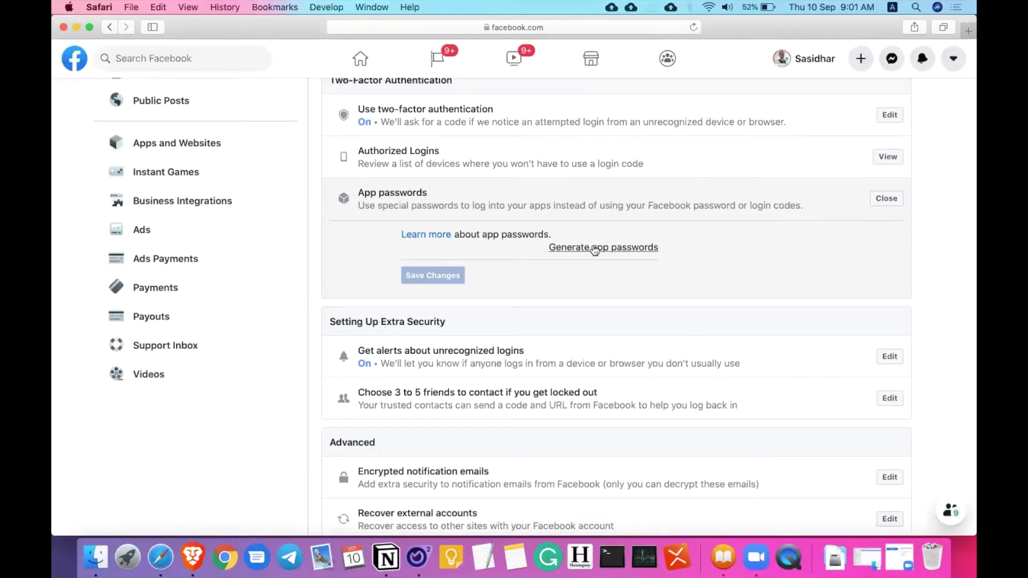
{"action": "left_click", "coordinate": [602, 247]}
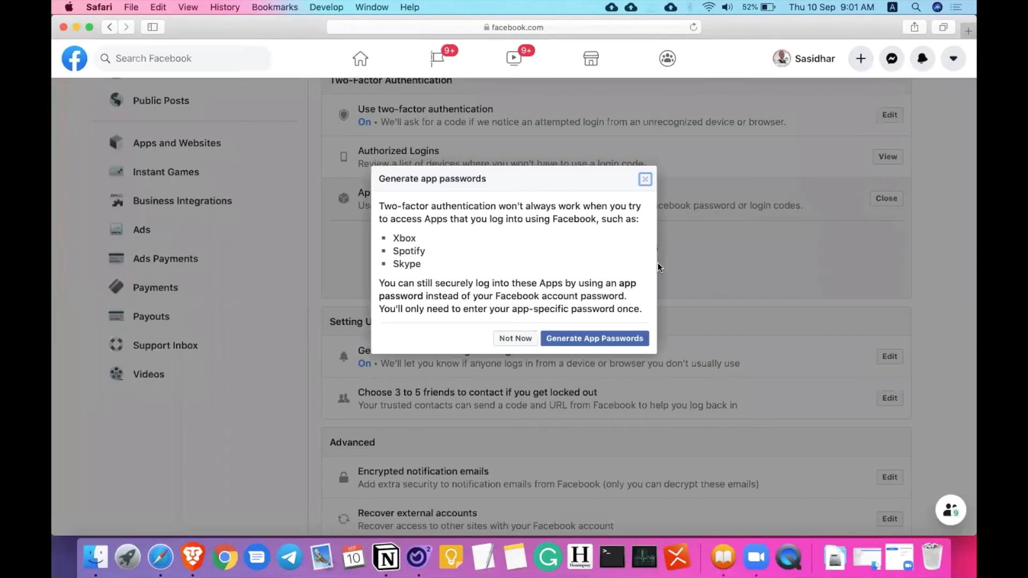
{"action": "mouse_move", "coordinate": [405, 233]}
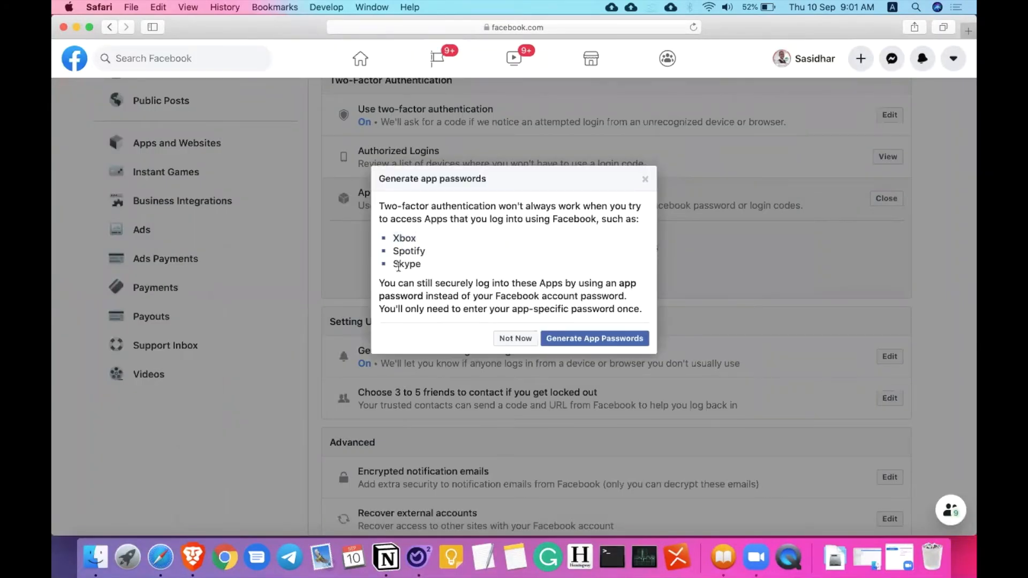
{"action": "mouse_move", "coordinate": [449, 268]}
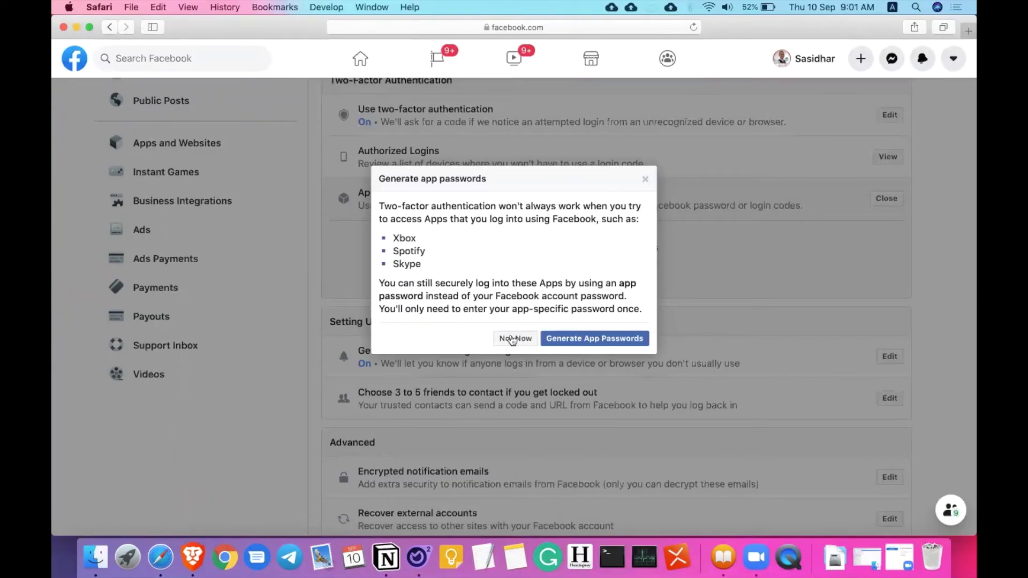
{"action": "left_click", "coordinate": [515, 338]}
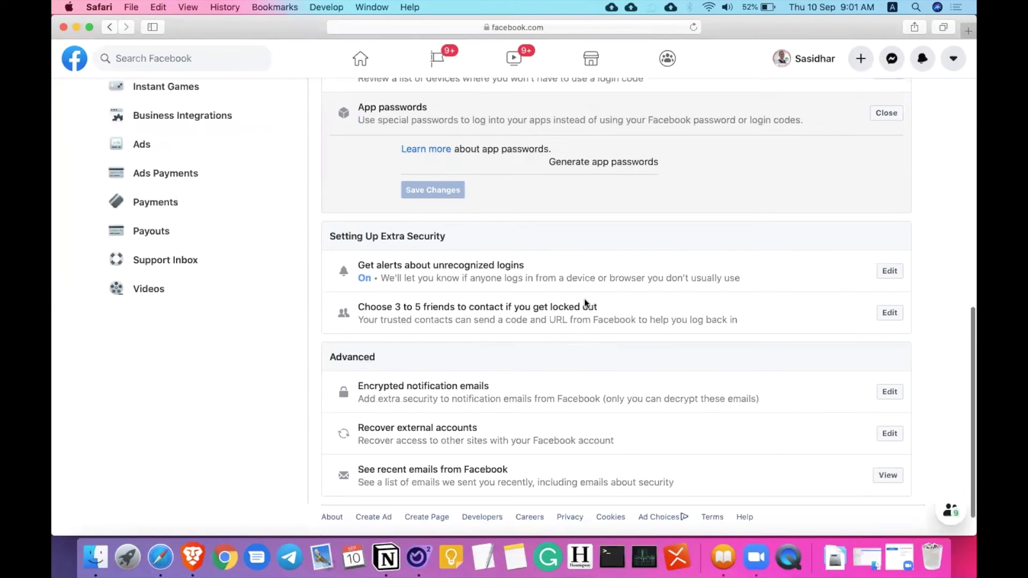
Expand the alerts about unrecognized logins settings further down
{"action": "scroll", "scroll_direction": "down", "scroll_amount": 3}
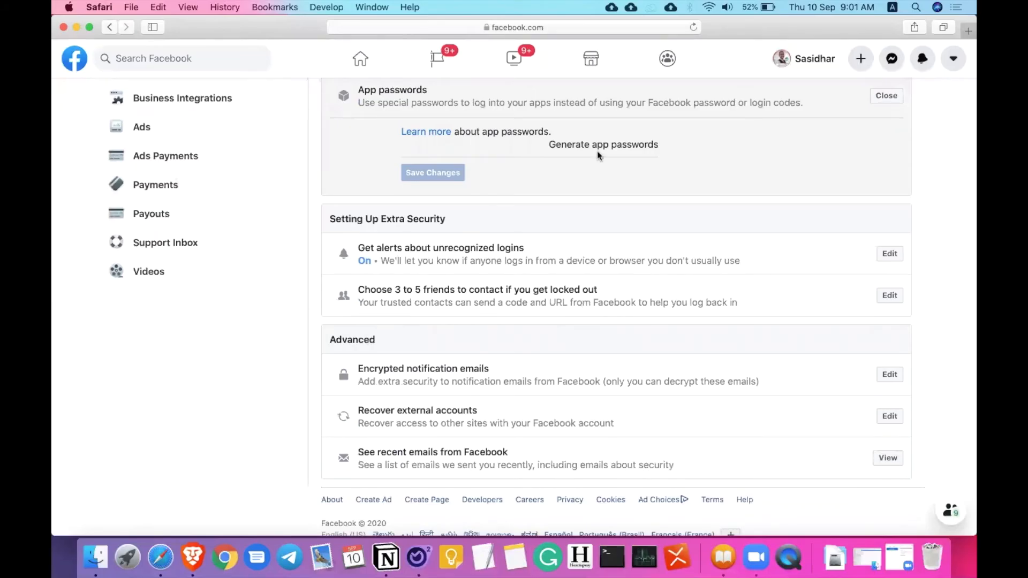
{"action": "scroll", "scroll_direction": "down", "scroll_amount": 3}
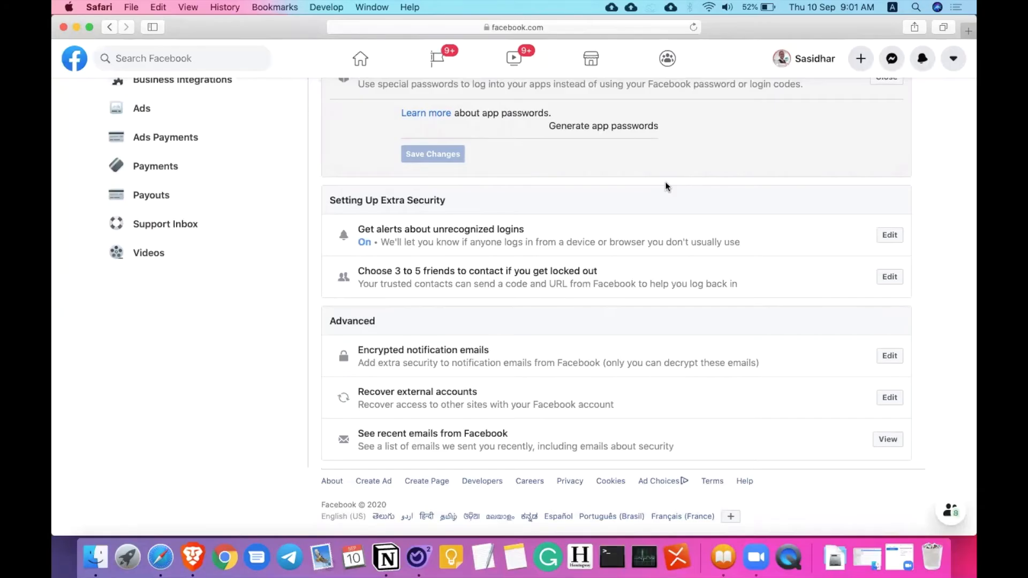
{"action": "left_click", "coordinate": [889, 234]}
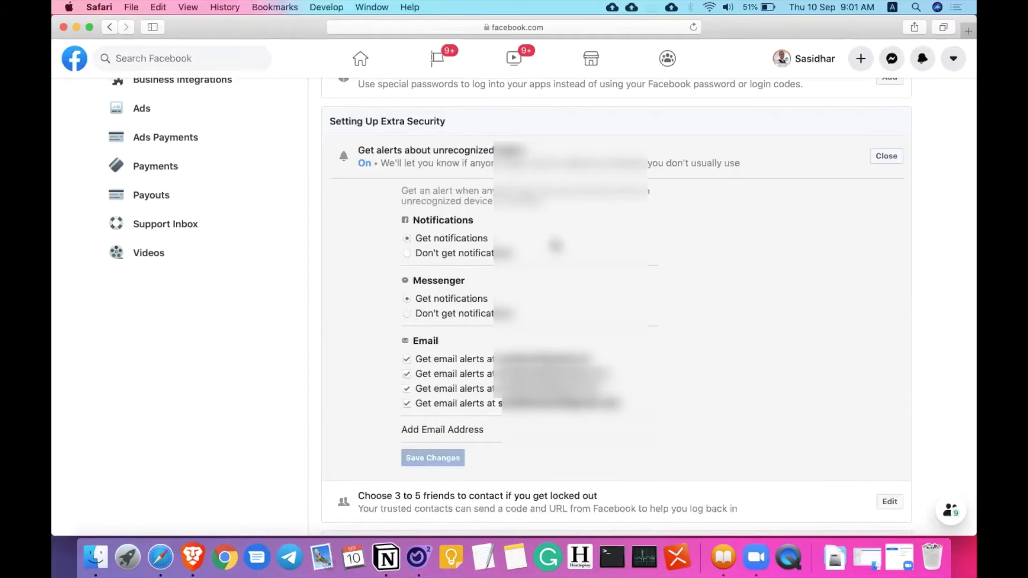
Scroll through the unrecognized-login alert options, leaving notification, Messenger and email alerts on
{"action": "scroll", "scroll_direction": "down", "scroll_amount": 3}
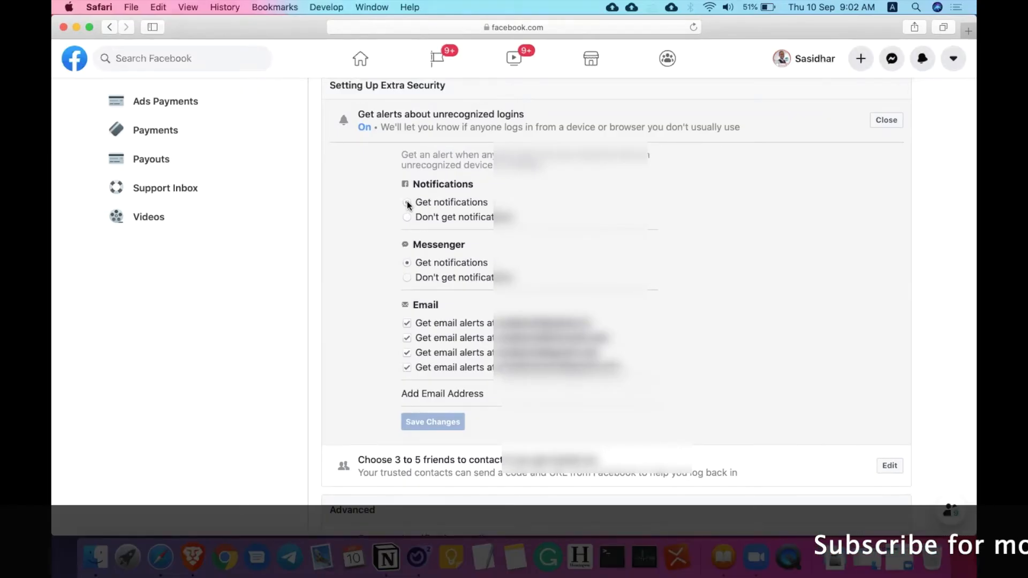
{"action": "scroll", "scroll_direction": "down", "scroll_amount": 3}
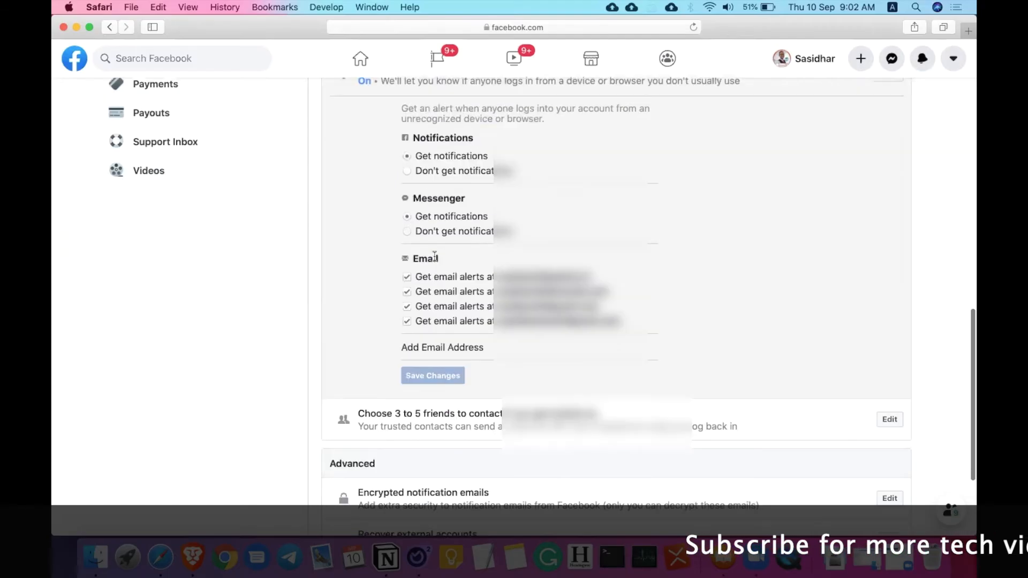
{"action": "scroll", "scroll_direction": "down", "scroll_amount": 3}
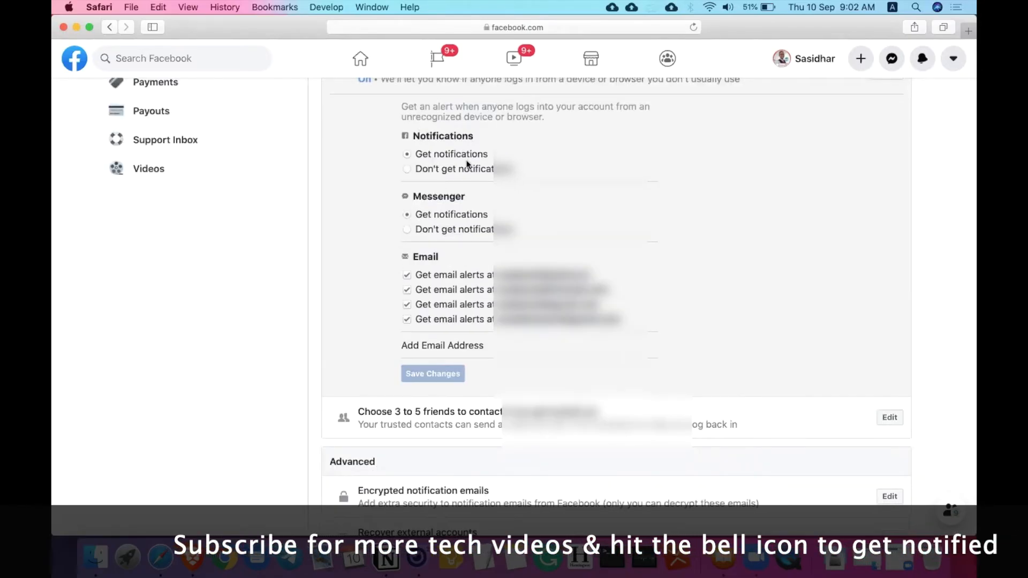
{"action": "mouse_move", "coordinate": [432, 202]}
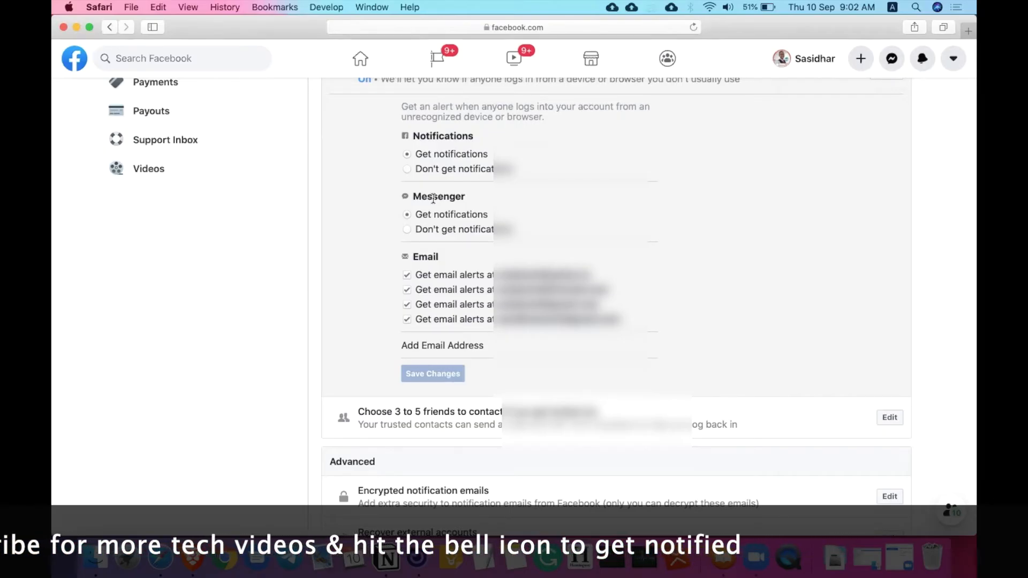
{"action": "scroll", "scroll_direction": "down", "scroll_amount": 3}
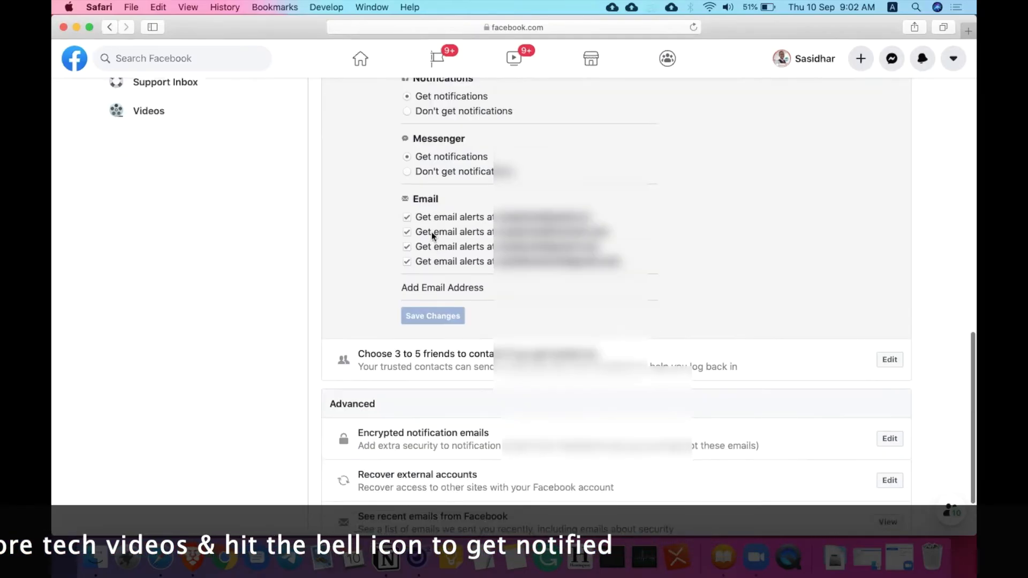
{"action": "scroll", "scroll_direction": "down", "scroll_amount": 3}
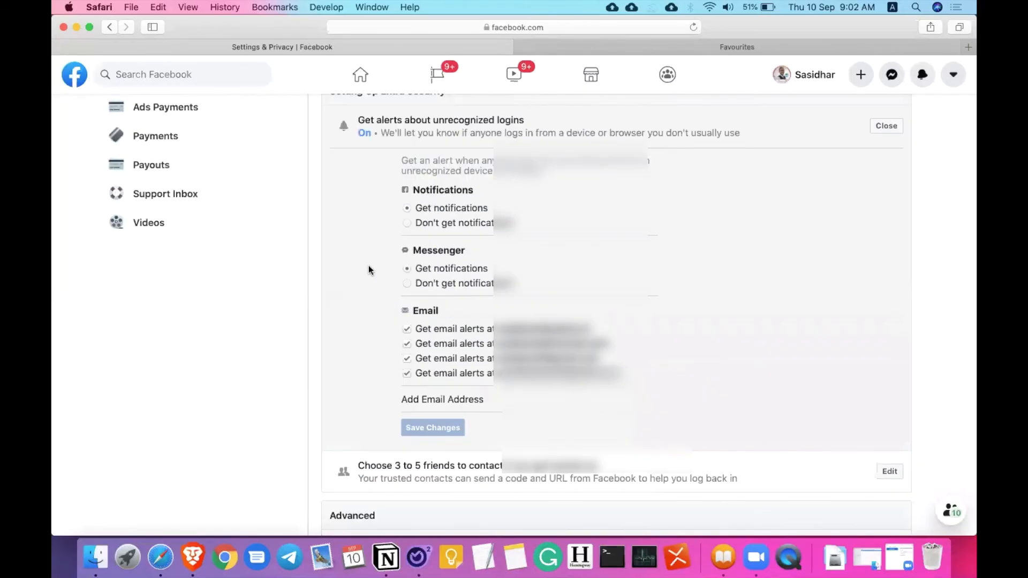
Go to mail.google.com in the new tab and scroll the Facebook login alert email to Review Login
{"action": "scroll", "scroll_direction": "down", "scroll_amount": 3}
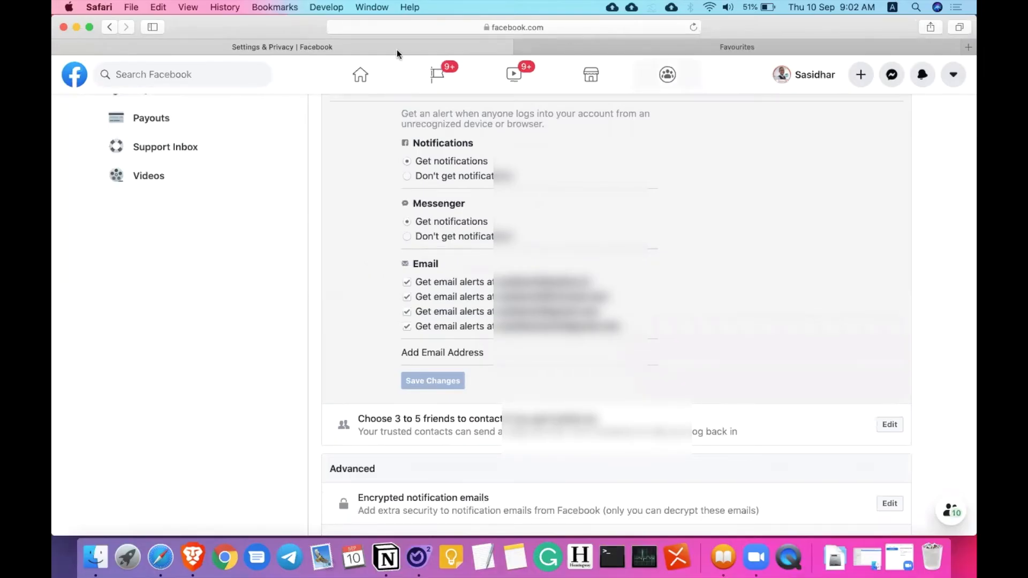
{"action": "left_click", "coordinate": [514, 27]}
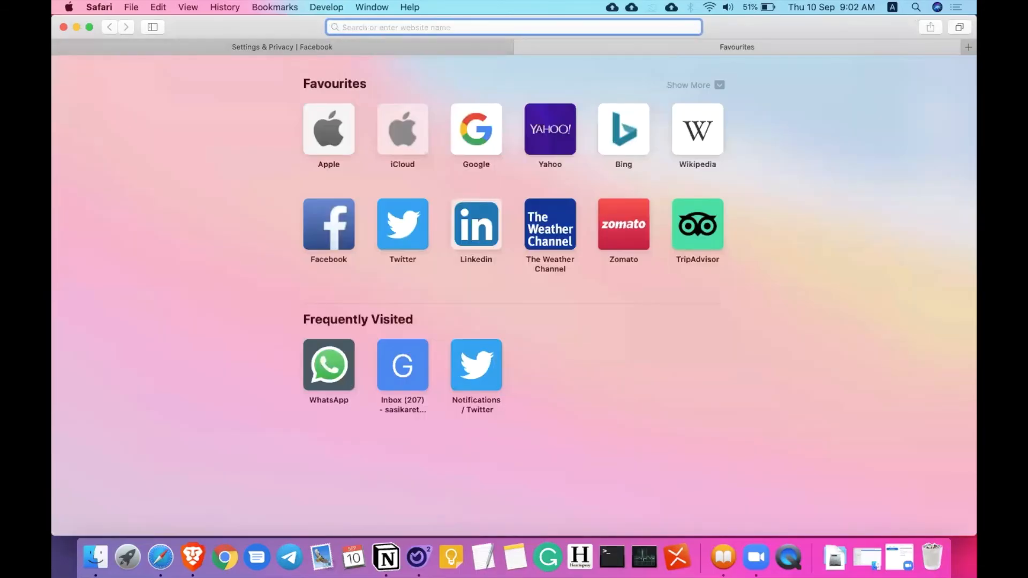
{"action": "type", "text": "mail.google.com"}
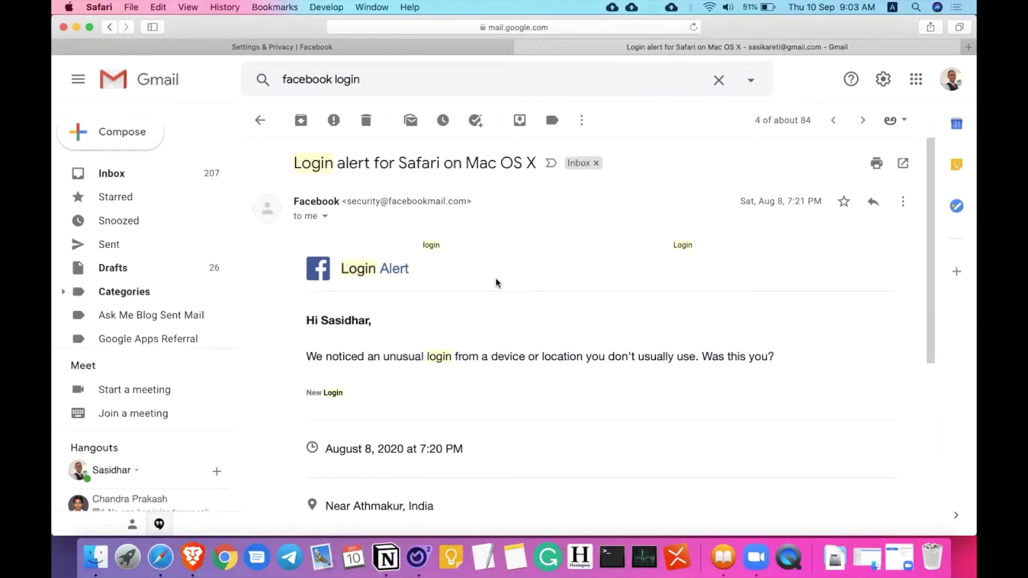
{"action": "scroll", "scroll_direction": "down", "scroll_amount": 3}
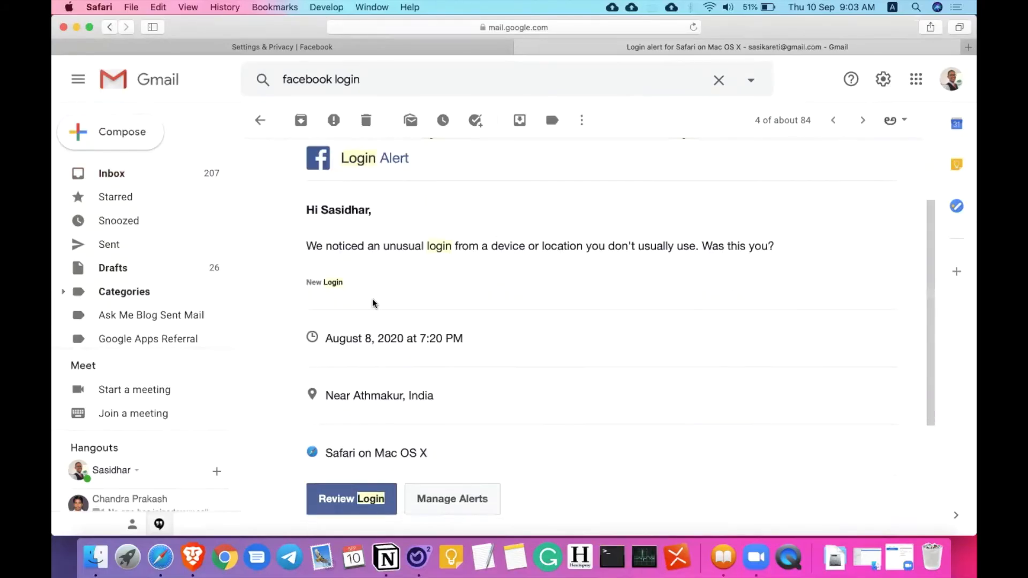
{"action": "mouse_move", "coordinate": [556, 246]}
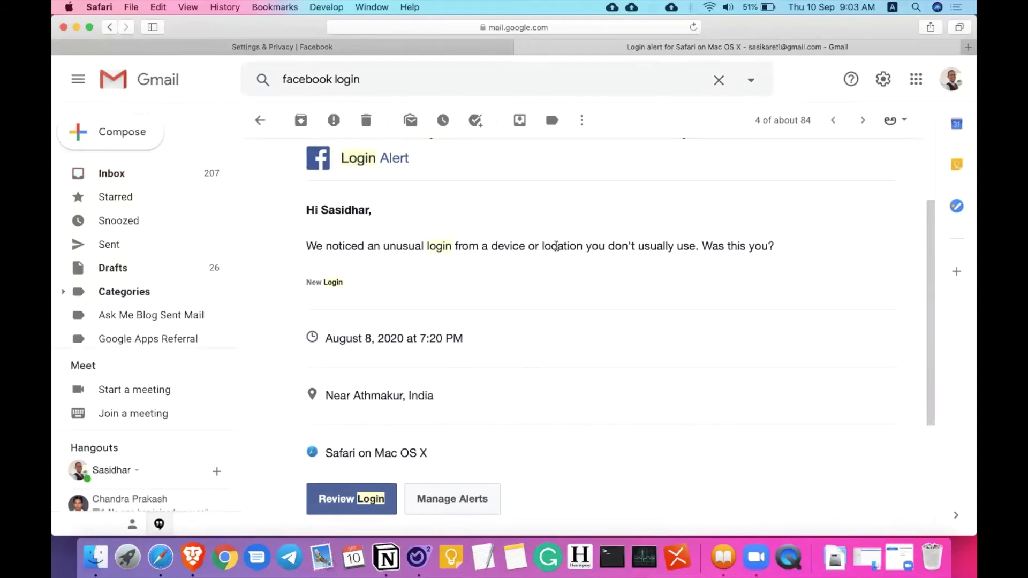
{"action": "mouse_move", "coordinate": [488, 273]}
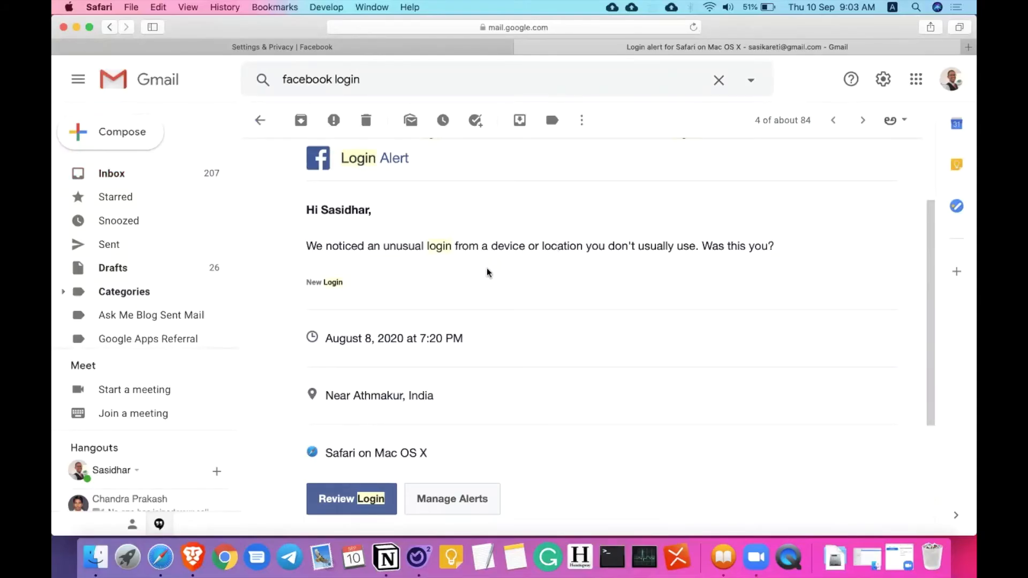
{"action": "scroll", "scroll_direction": "down", "scroll_amount": 3}
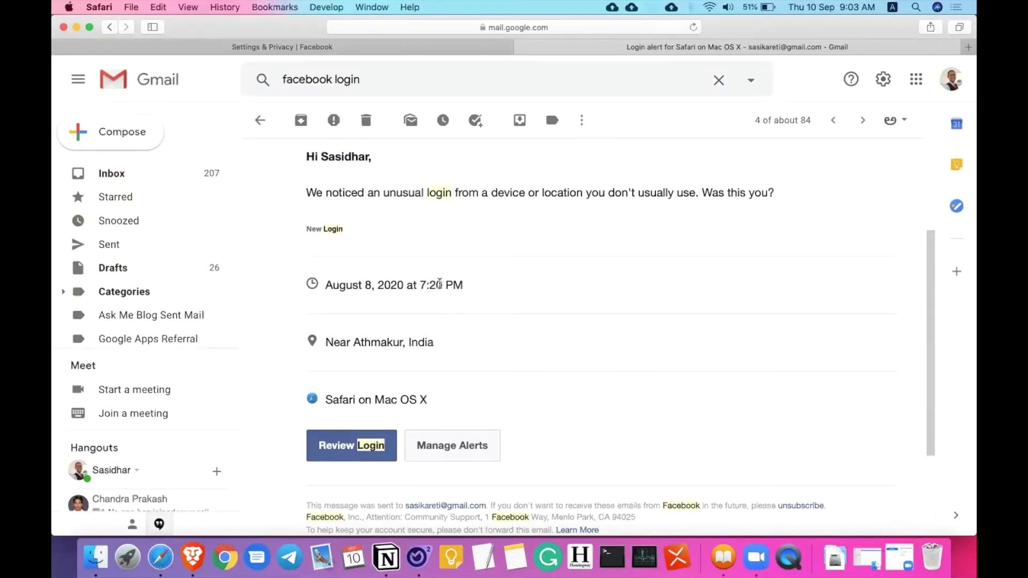
{"action": "mouse_move", "coordinate": [499, 319]}
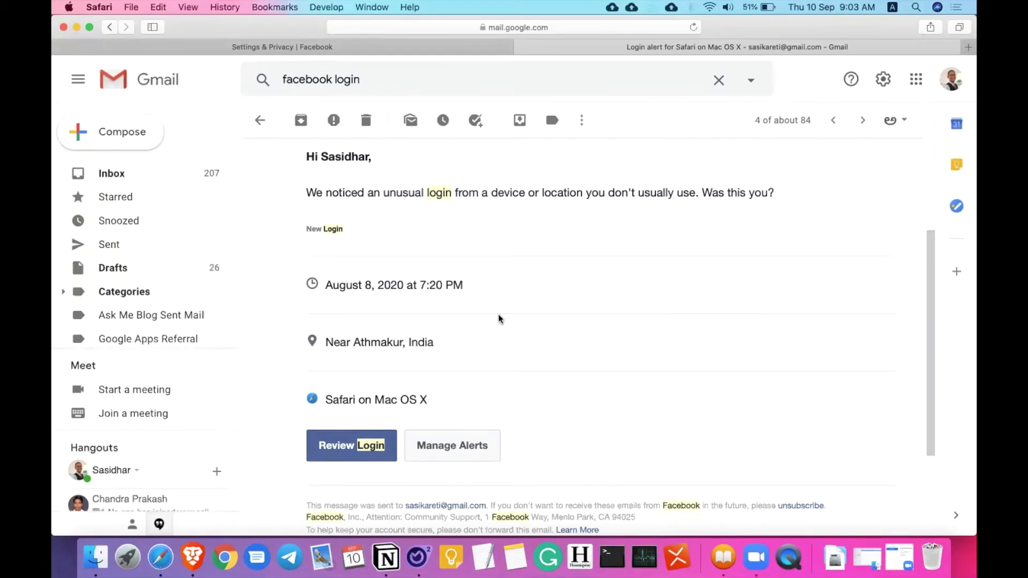
{"action": "scroll", "scroll_direction": "down", "scroll_amount": 3}
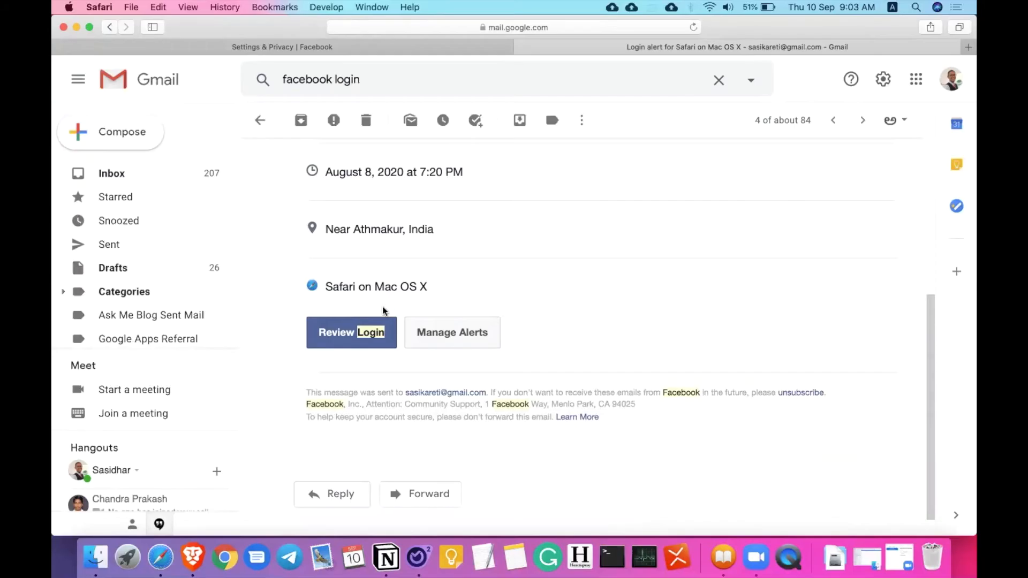
Review the flagged Venkatagiri Safari on Mac OS X login and confirm This Was Me
{"action": "left_click", "coordinate": [351, 332]}
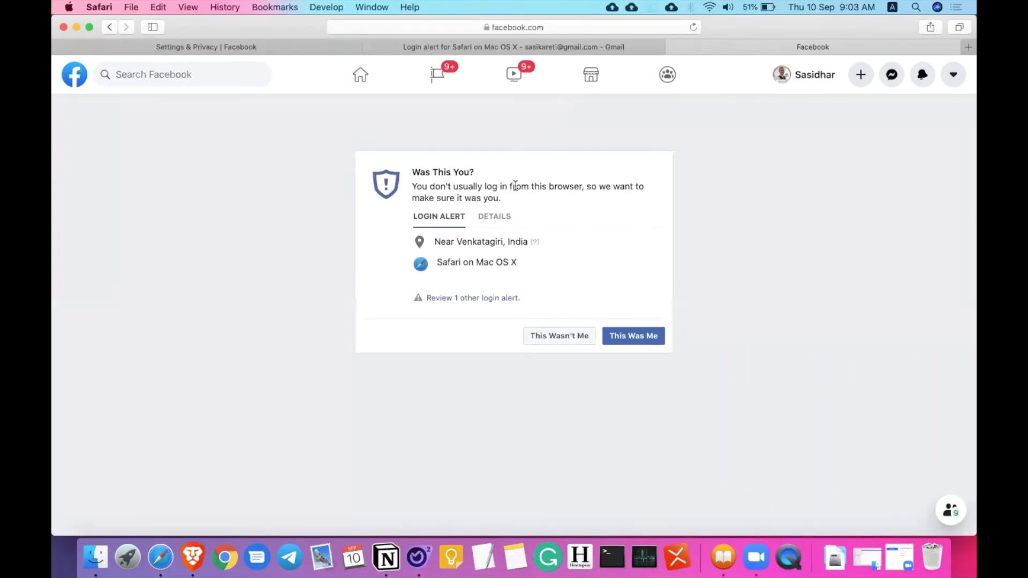
{"action": "left_click", "coordinate": [494, 216]}
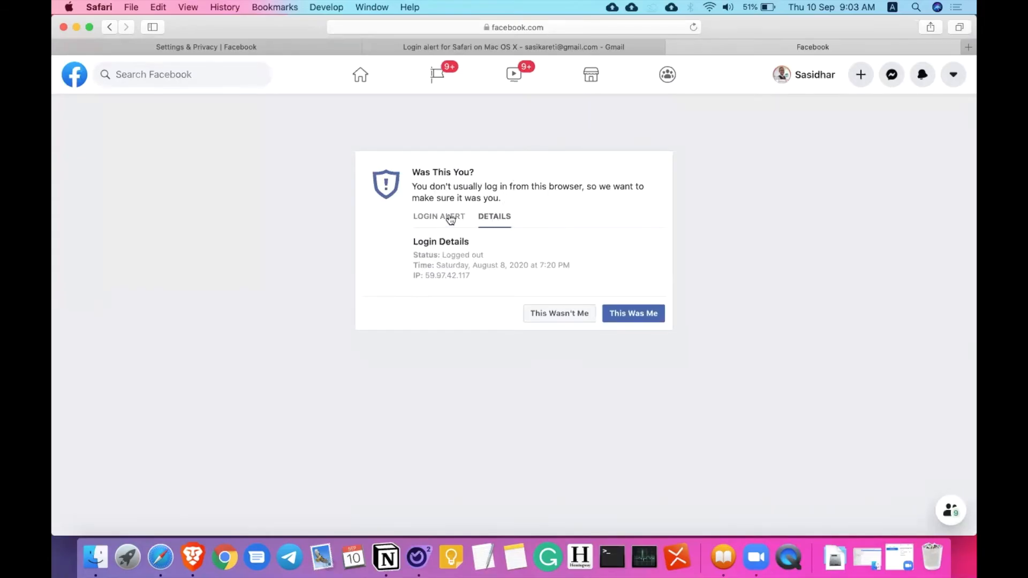
{"action": "left_click", "coordinate": [438, 216]}
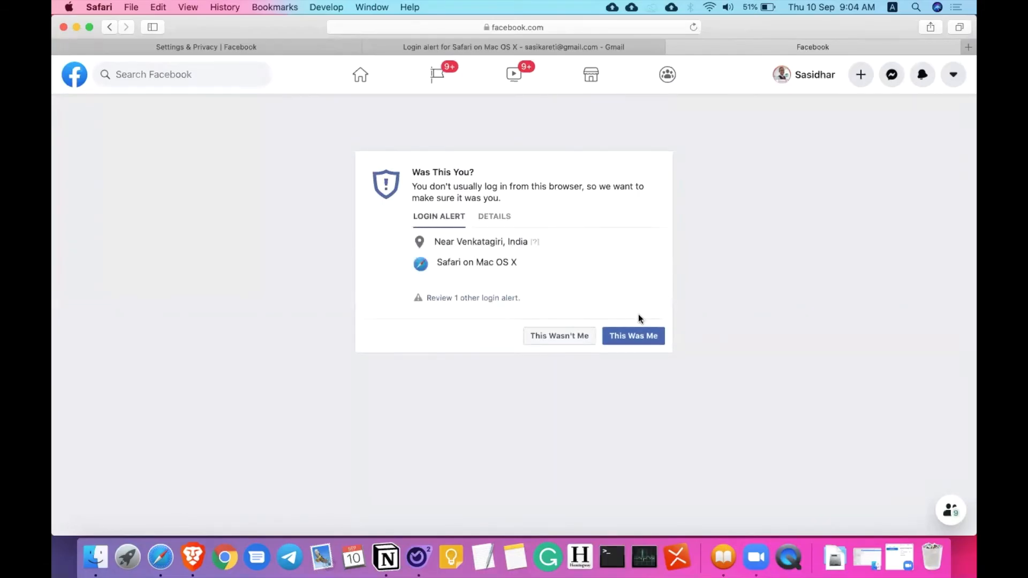
{"action": "mouse_move", "coordinate": [637, 396]}
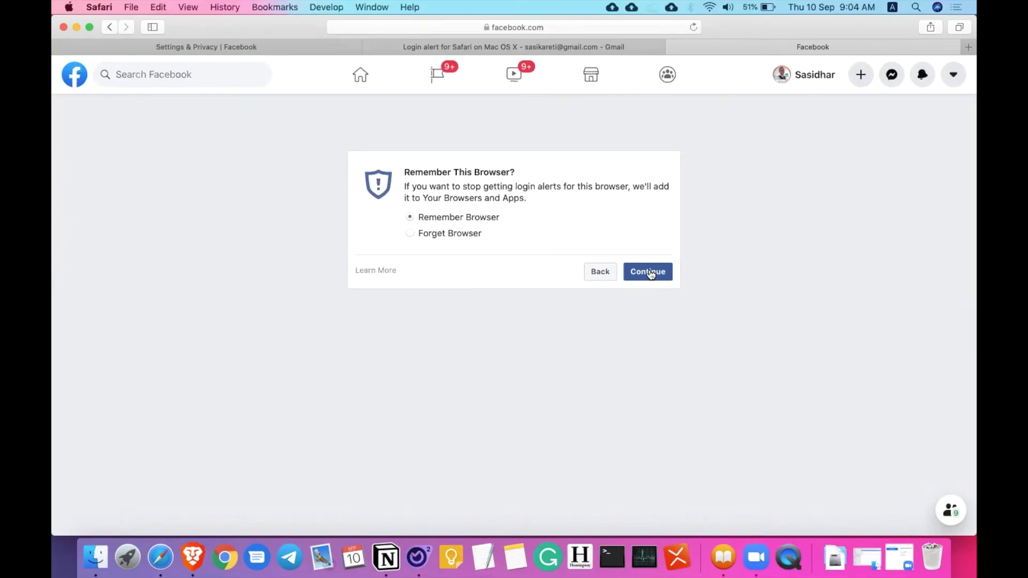
Continue with Remember Browser selected, reaching the Thanks! confirmation message
{"action": "left_click", "coordinate": [648, 272]}
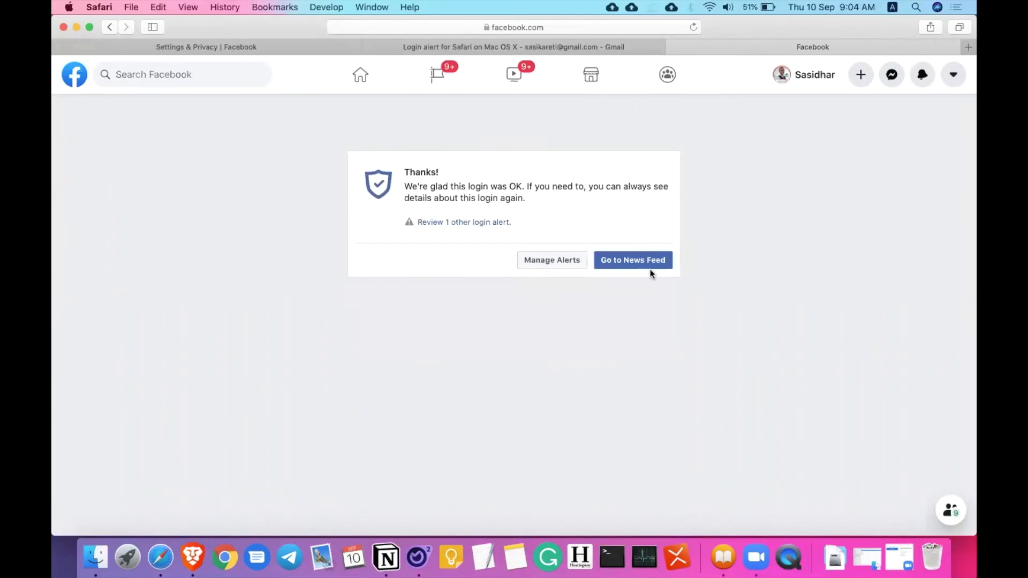
{"action": "mouse_move", "coordinate": [447, 224]}
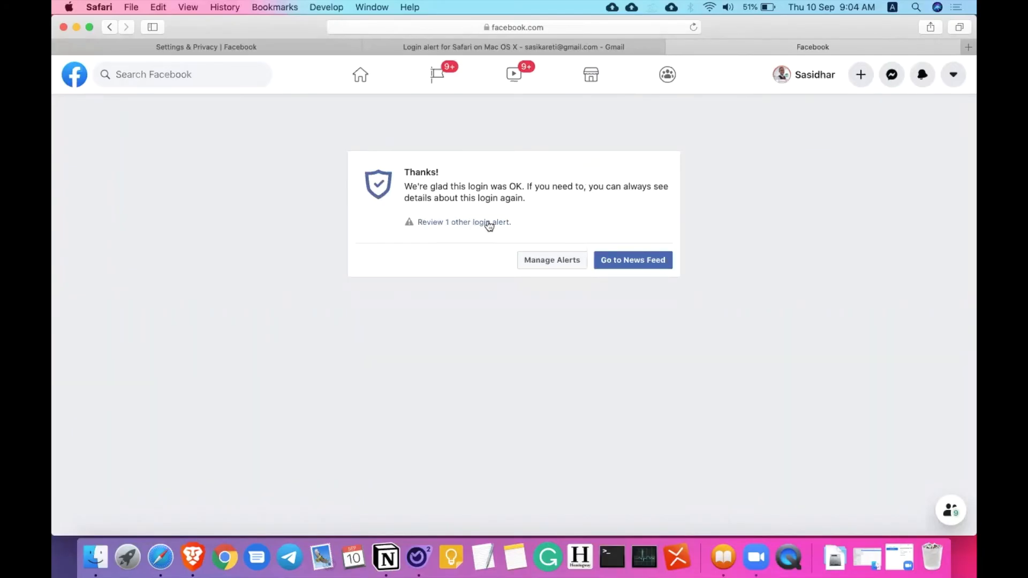
{"action": "left_click", "coordinate": [921, 74]}
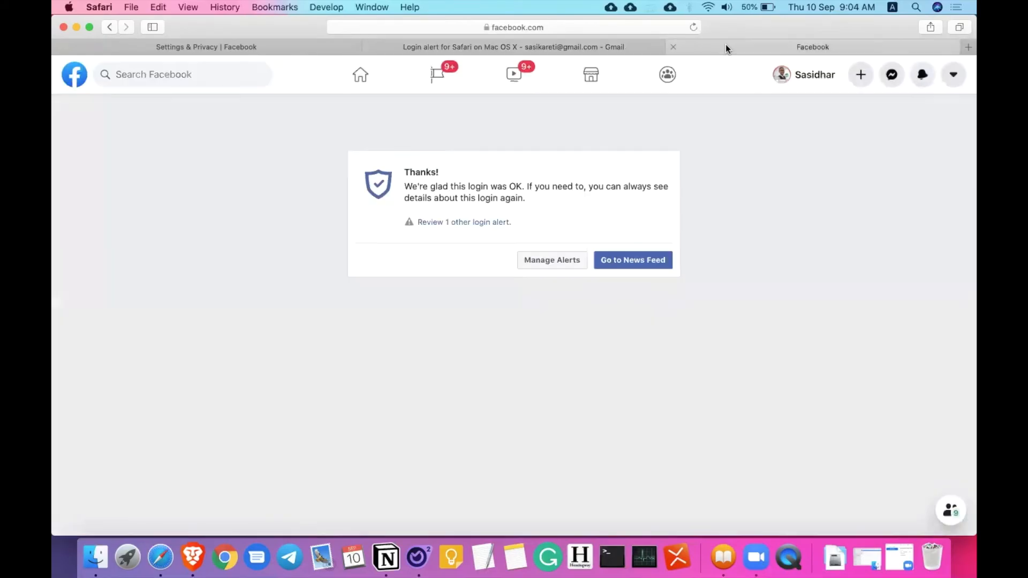
{"action": "mouse_move", "coordinate": [669, 56]}
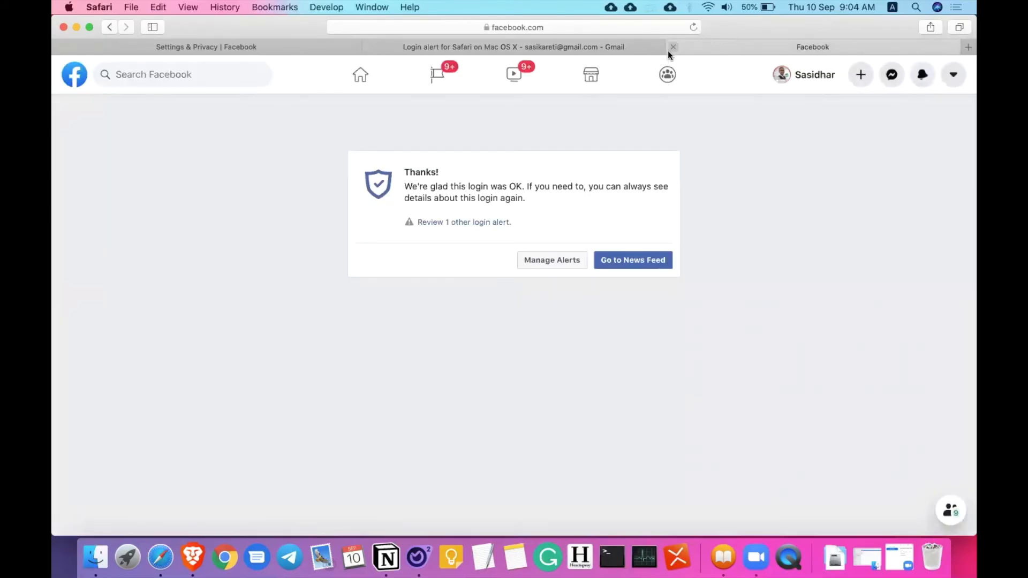
Close the confirmation tab and return to Settings & Privacy, expanding the trusted-contacts option
{"action": "left_click", "coordinate": [534, 46]}
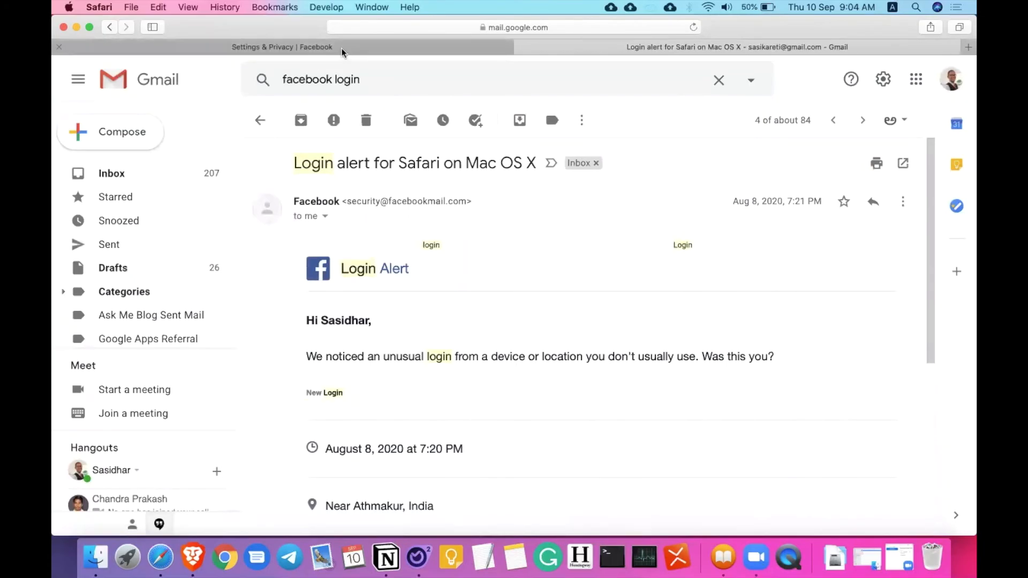
{"action": "left_click", "coordinate": [282, 46]}
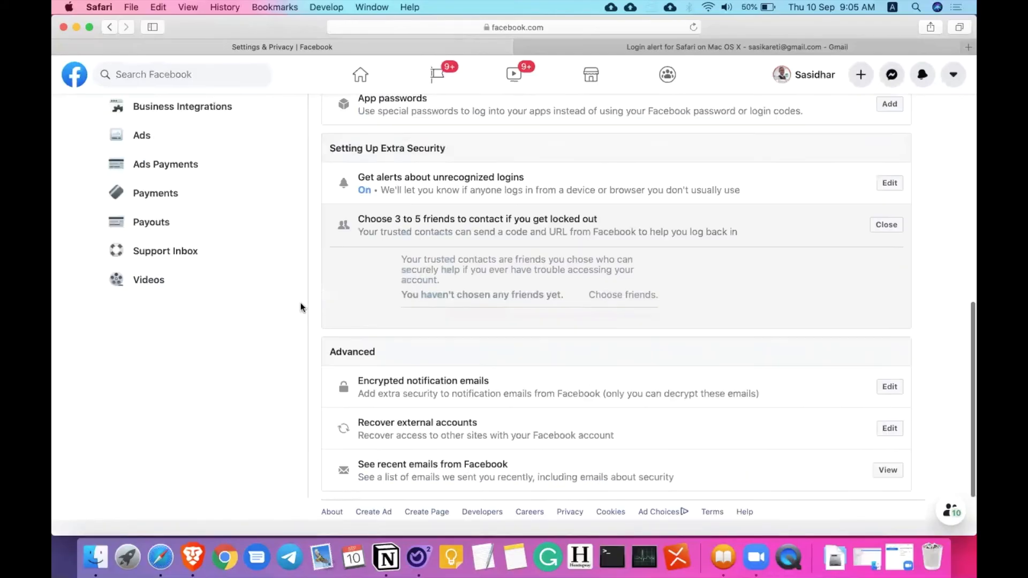
{"action": "scroll", "scroll_direction": "down", "scroll_amount": 3}
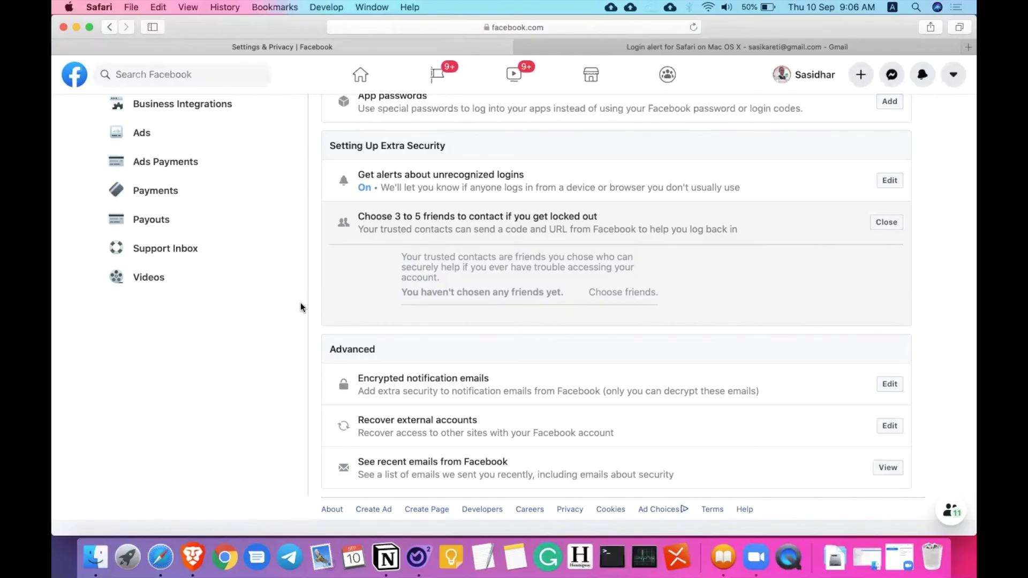
{"action": "mouse_move", "coordinate": [597, 332]}
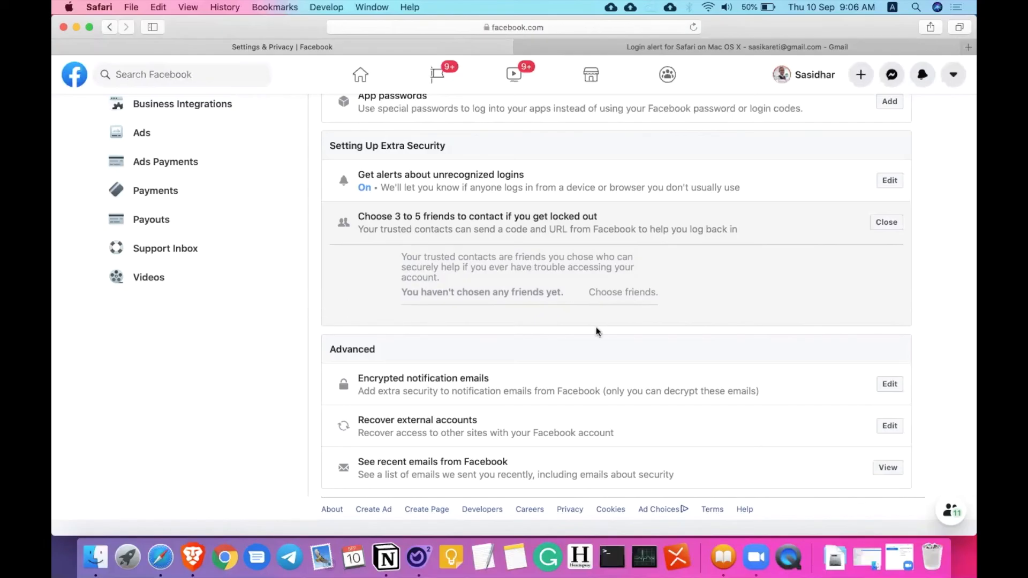
{"action": "mouse_move", "coordinate": [886, 223]}
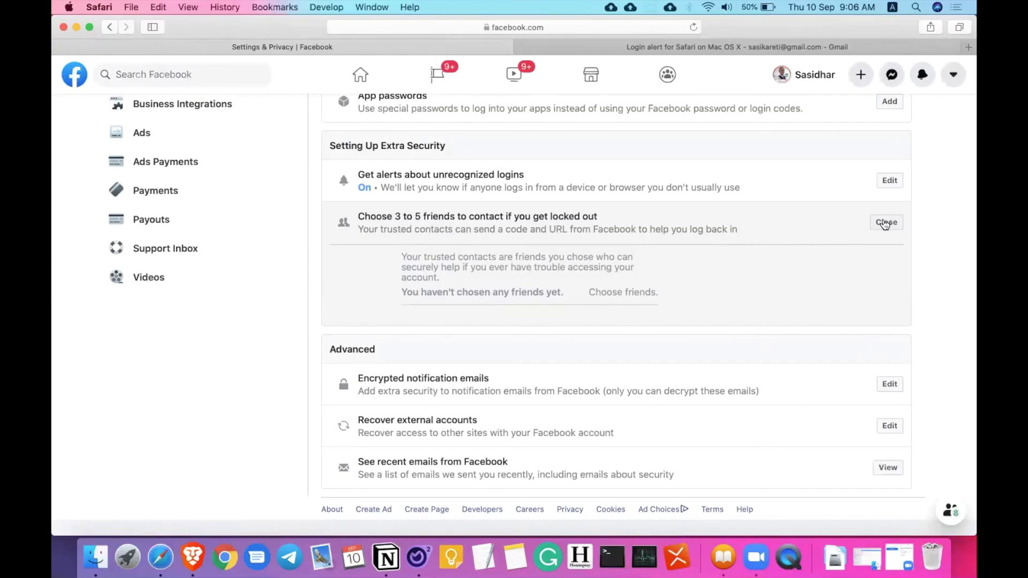
Close trusted contacts, view Encrypted notification emails without adding a key, then close it
{"action": "left_click", "coordinate": [886, 223]}
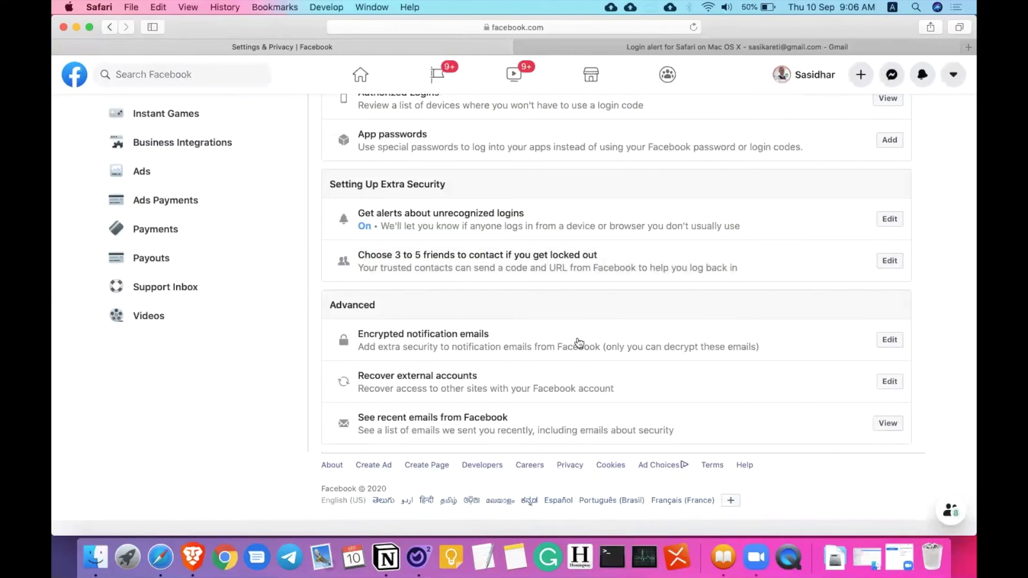
{"action": "mouse_move", "coordinate": [806, 335]}
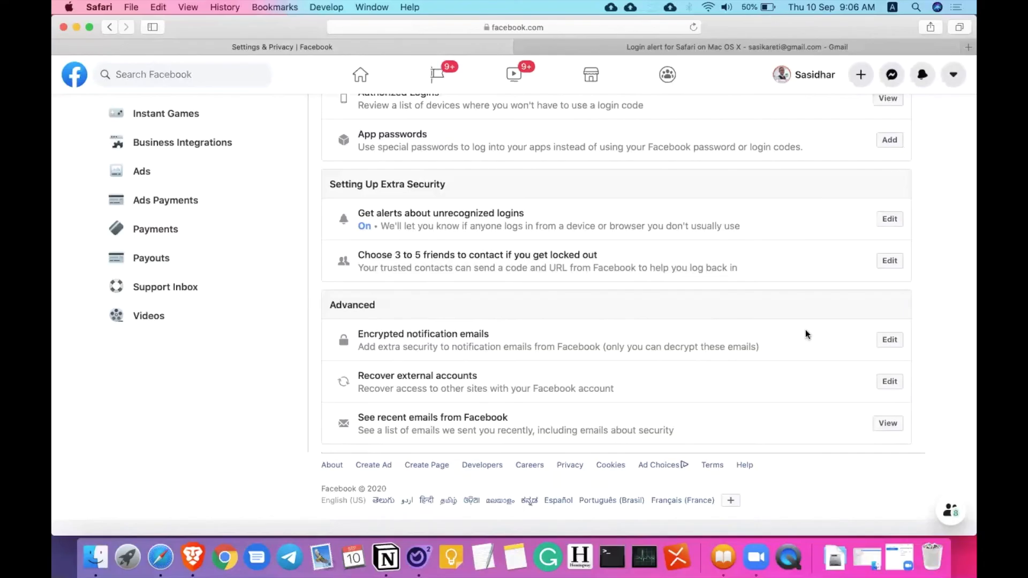
{"action": "left_click", "coordinate": [889, 340]}
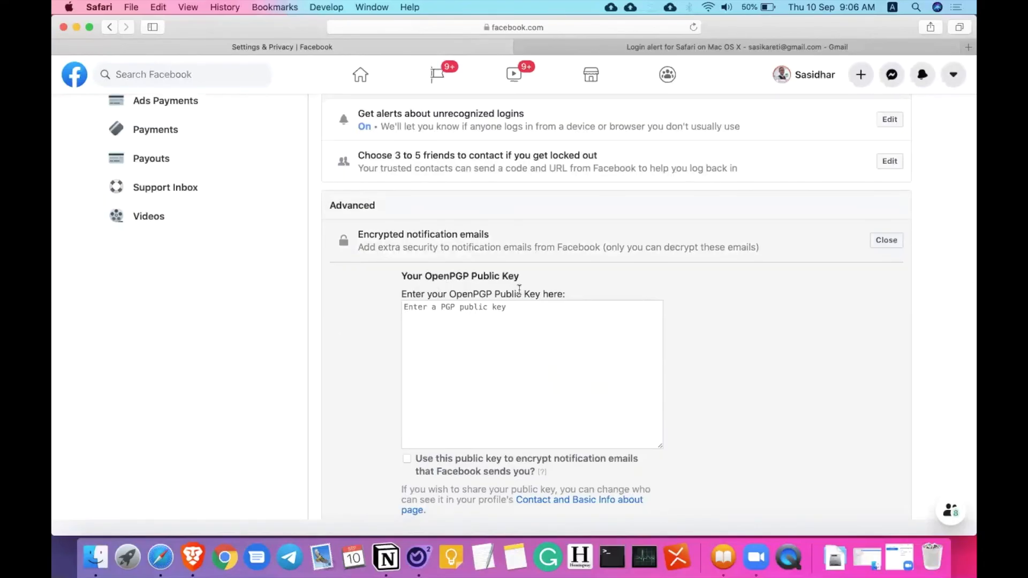
{"action": "scroll", "scroll_direction": "down", "scroll_amount": 3}
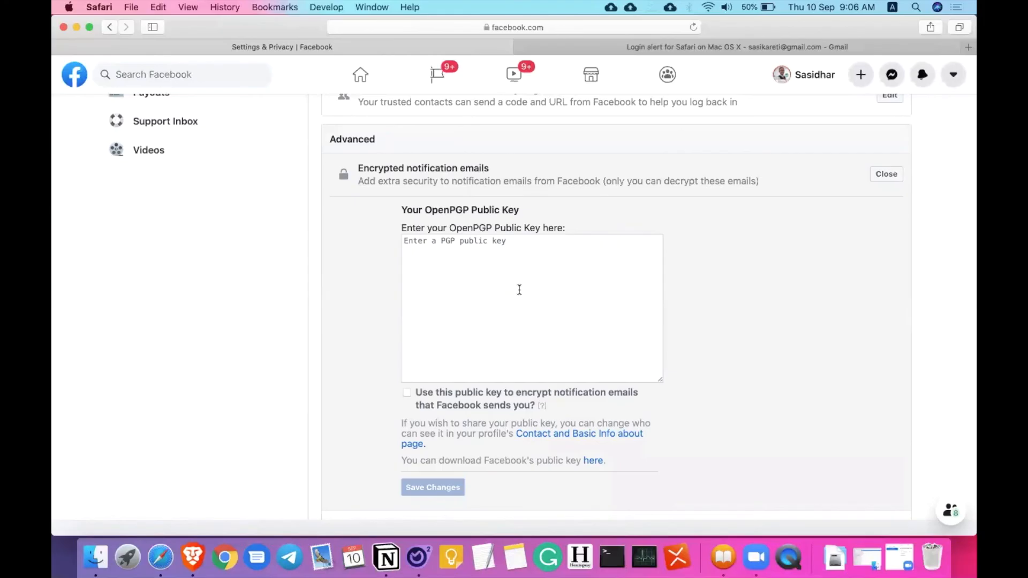
{"action": "mouse_move", "coordinate": [867, 184]}
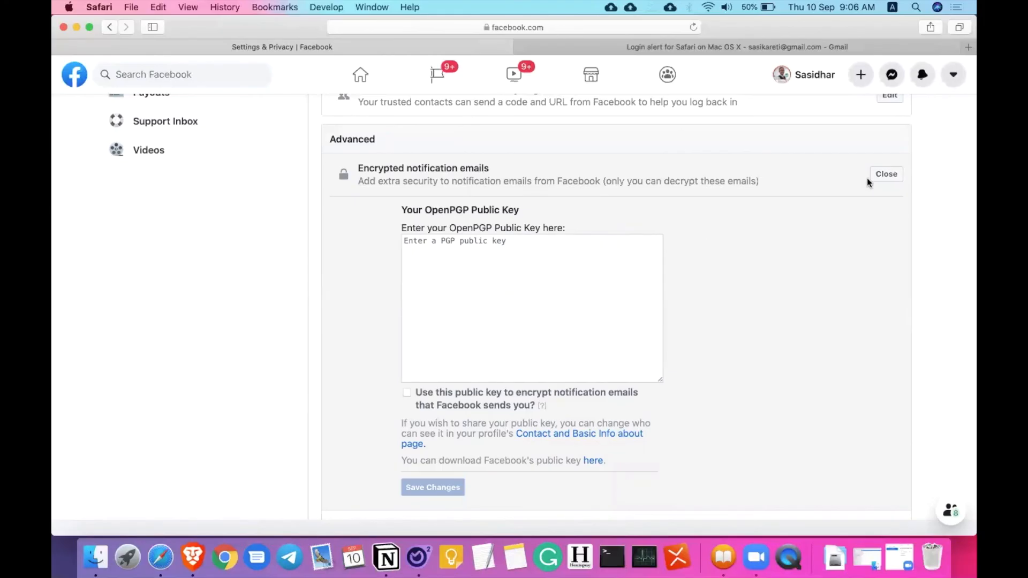
{"action": "mouse_move", "coordinate": [883, 177]}
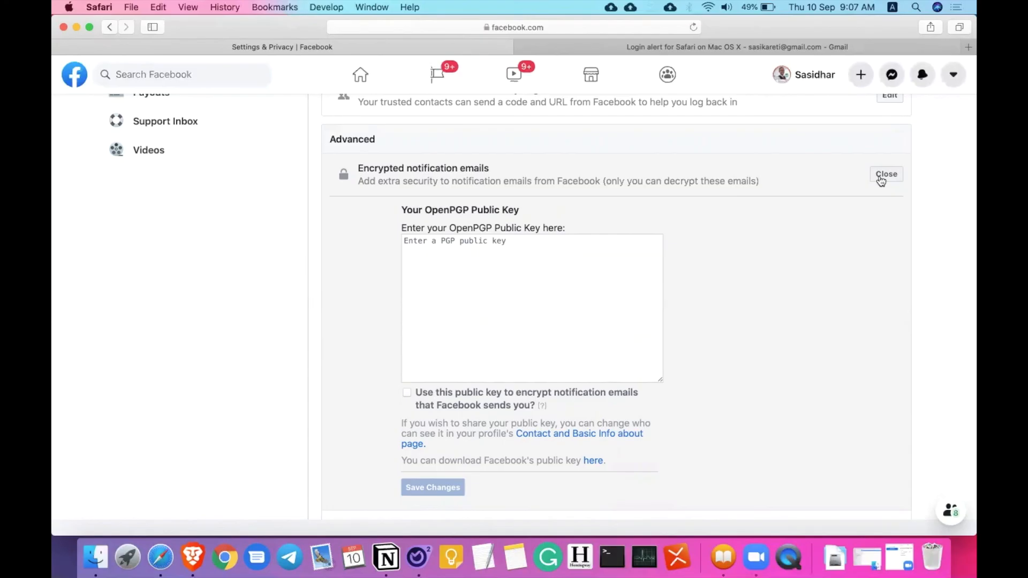
{"action": "left_click", "coordinate": [887, 173]}
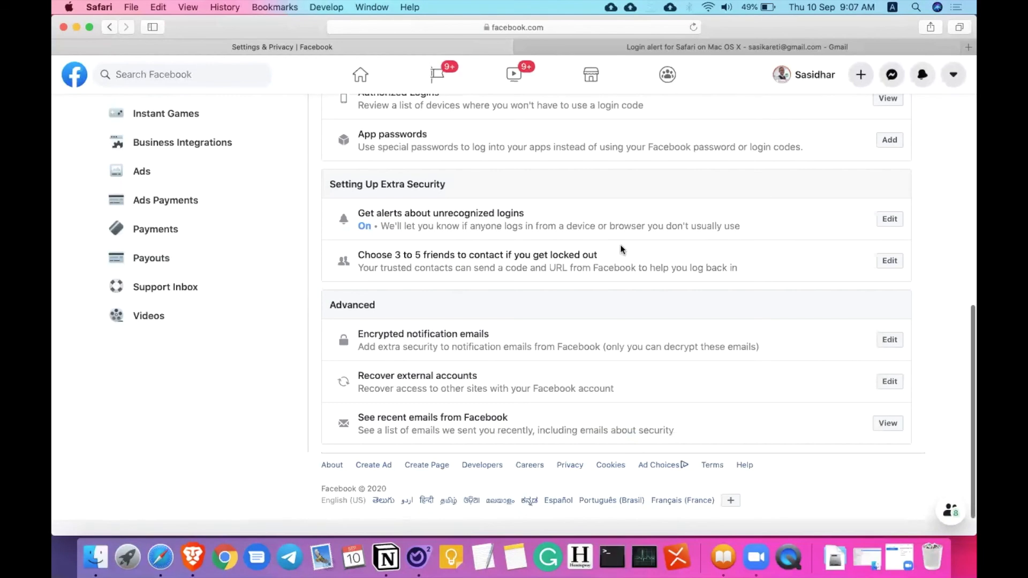
{"action": "mouse_move", "coordinate": [801, 377]}
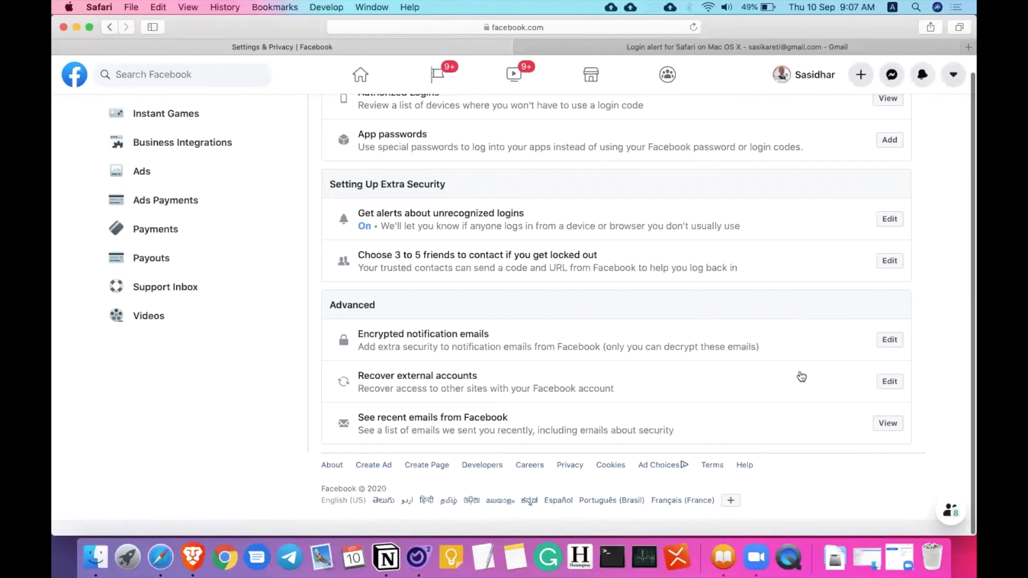
Expand Recover external accounts, showing no keys saved for other services
{"action": "left_click", "coordinate": [888, 381]}
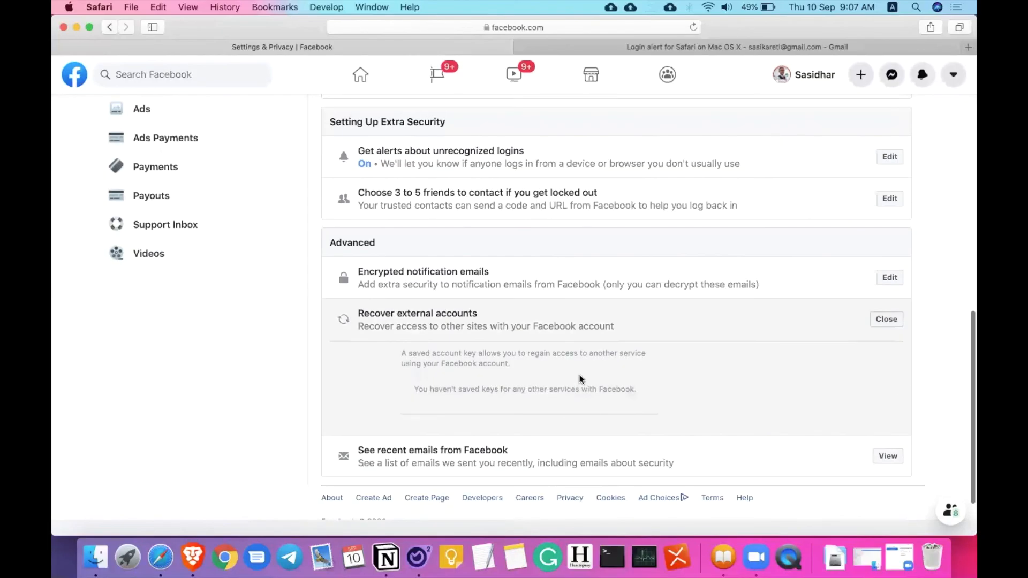
{"action": "scroll", "scroll_direction": "down", "scroll_amount": 3}
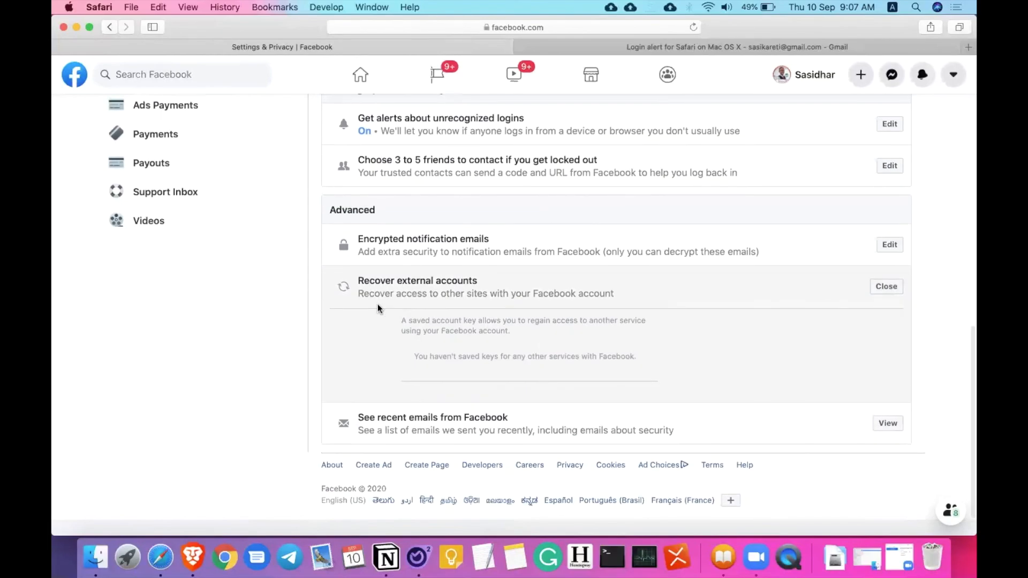
{"action": "mouse_move", "coordinate": [471, 318]}
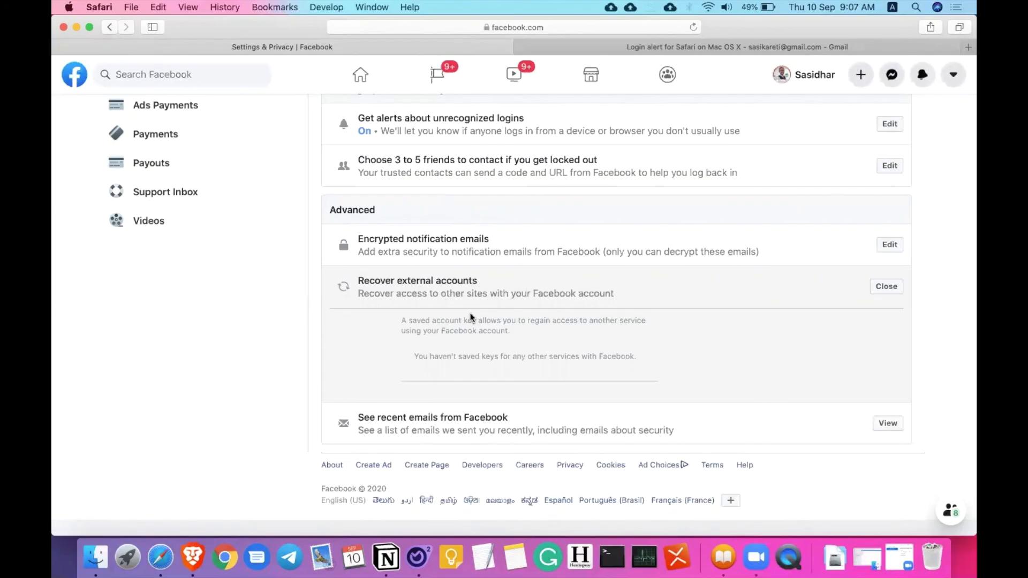
{"action": "mouse_move", "coordinate": [521, 349]}
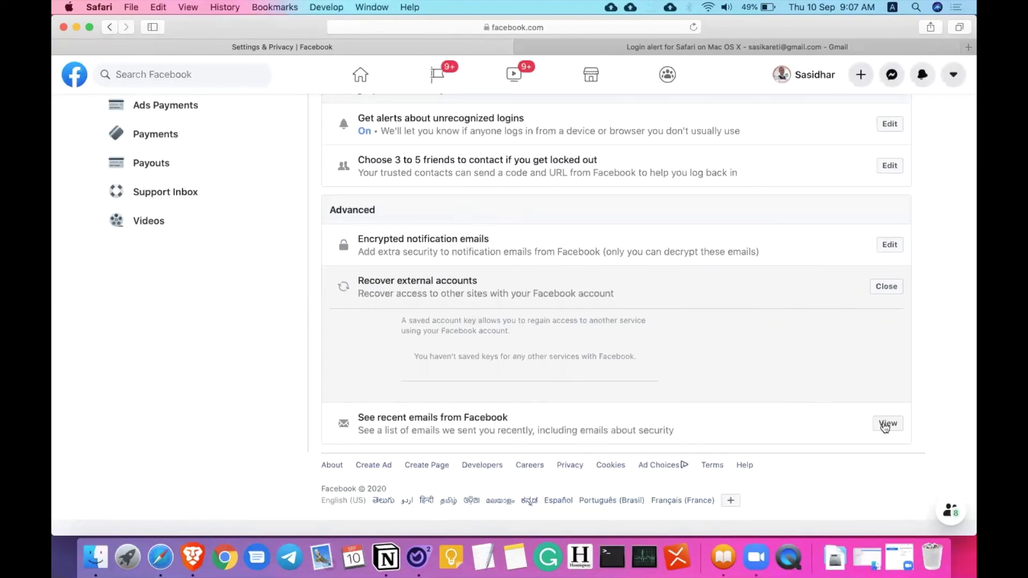
{"action": "mouse_move", "coordinate": [743, 409]}
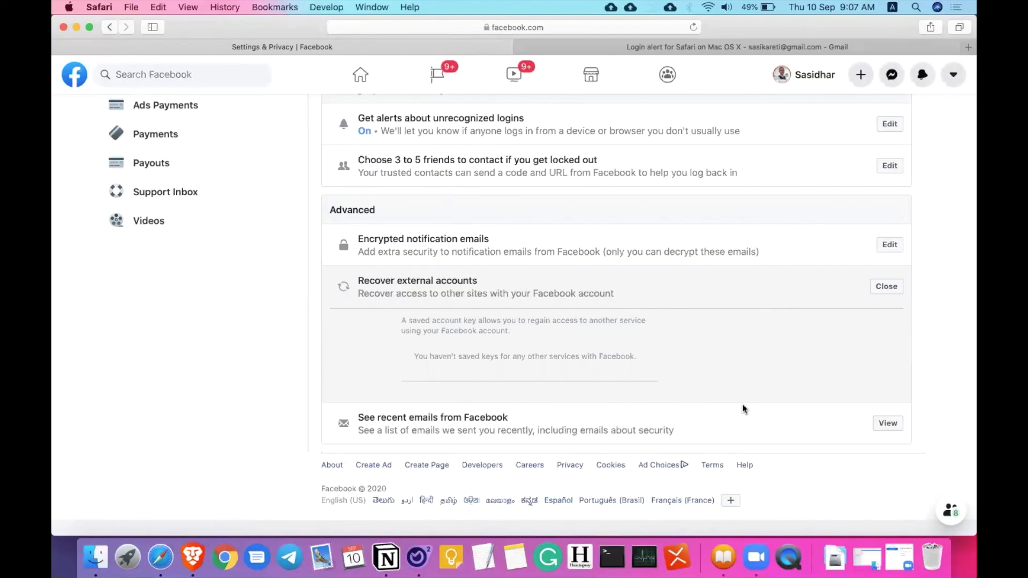
{"action": "mouse_move", "coordinate": [887, 424]}
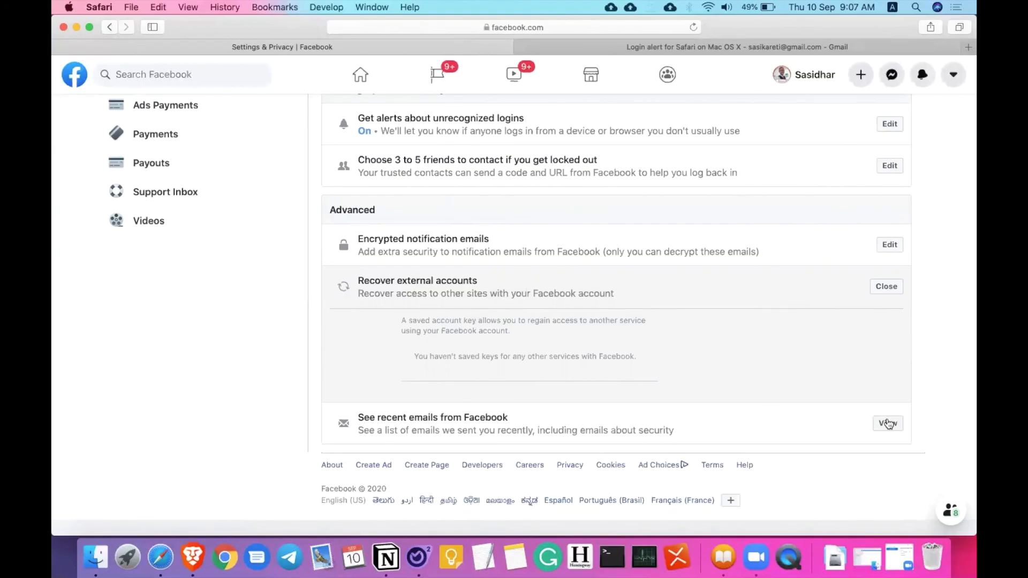
{"action": "mouse_move", "coordinate": [681, 431]}
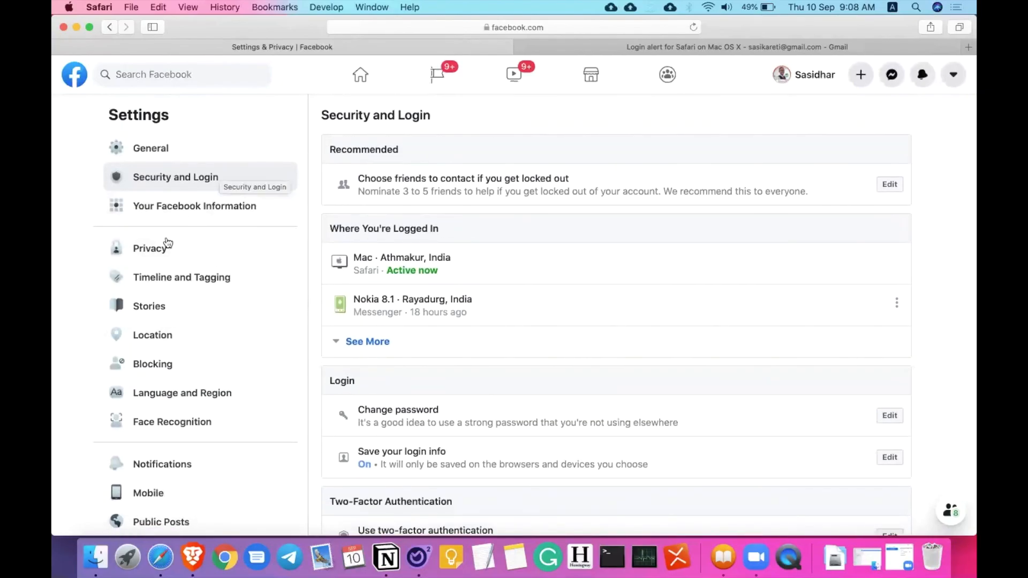
{"action": "mouse_move", "coordinate": [167, 246]}
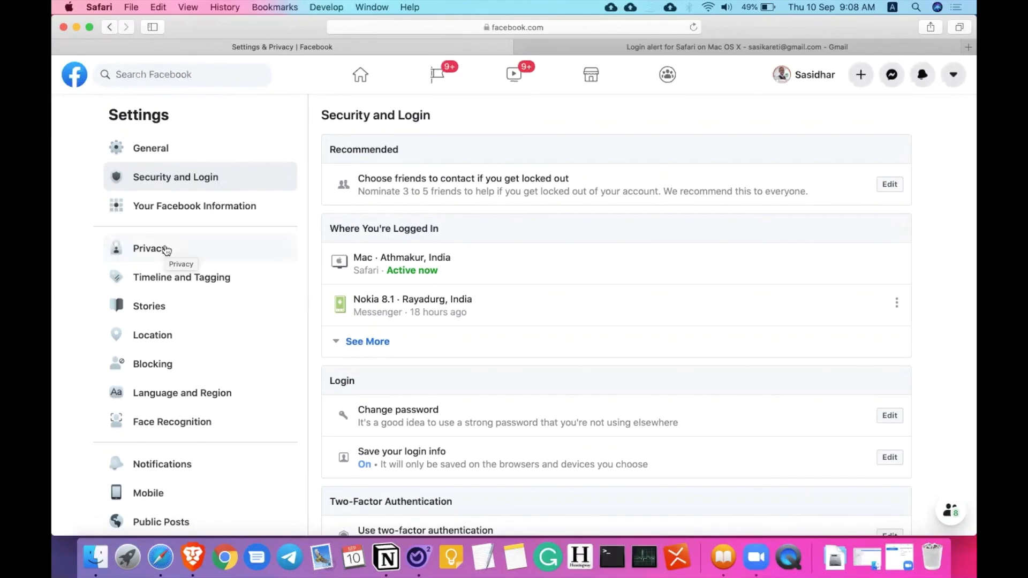
{"action": "mouse_move", "coordinate": [167, 251]}
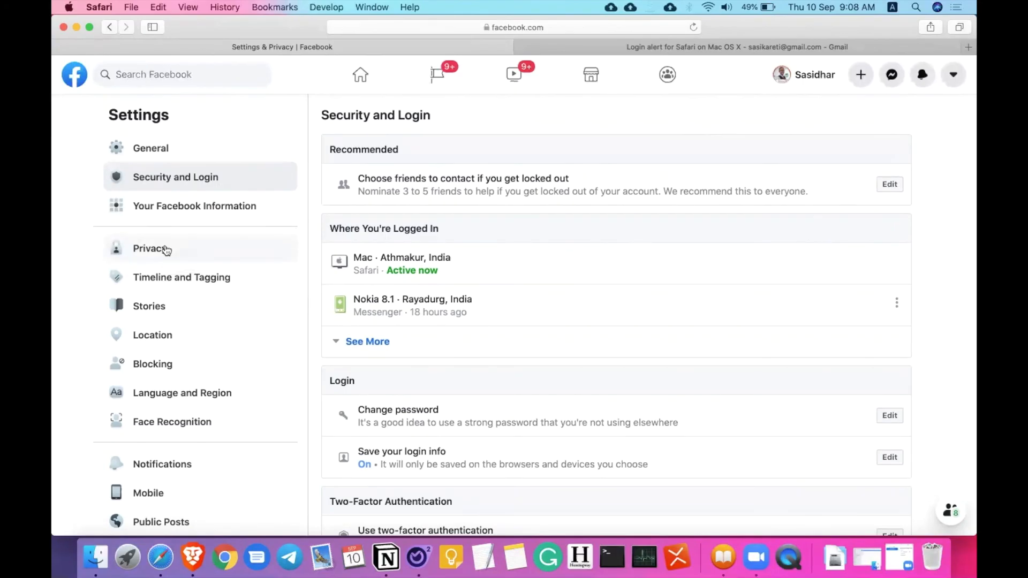
Switch from Security and Login to the Privacy Settings and Tools page
{"action": "left_click", "coordinate": [148, 249]}
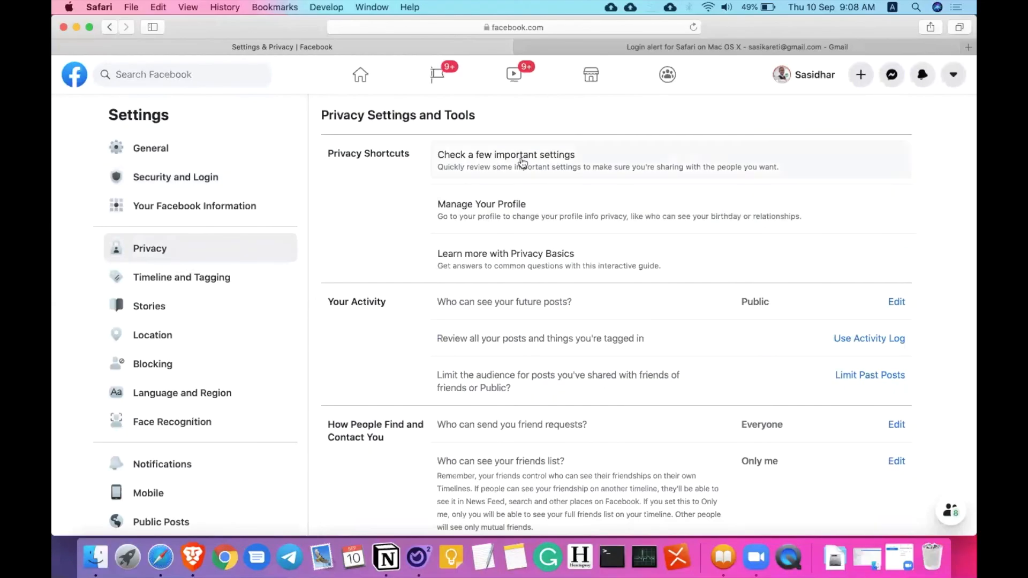
{"action": "mouse_move", "coordinate": [628, 180]}
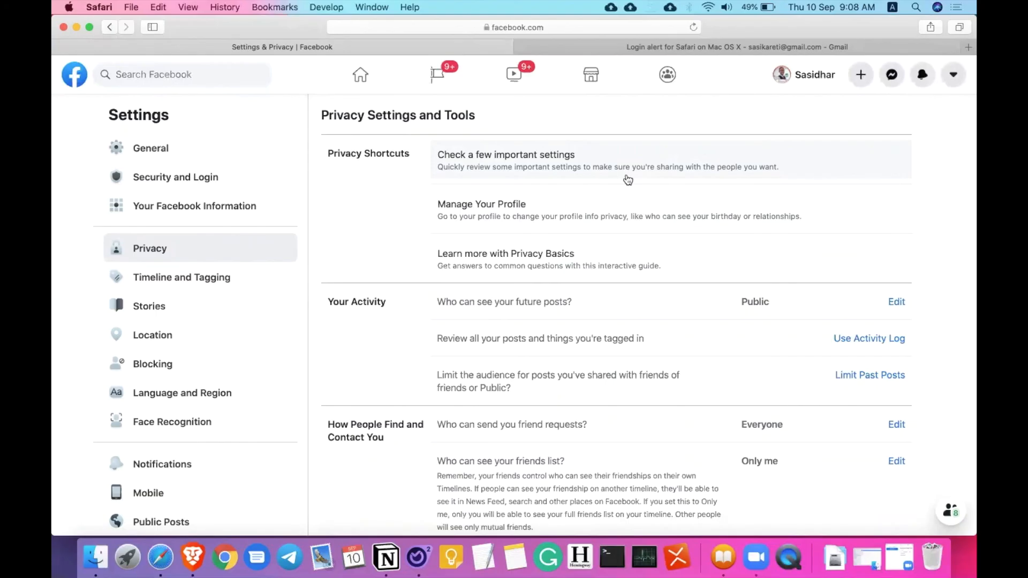
{"action": "mouse_move", "coordinate": [615, 170]}
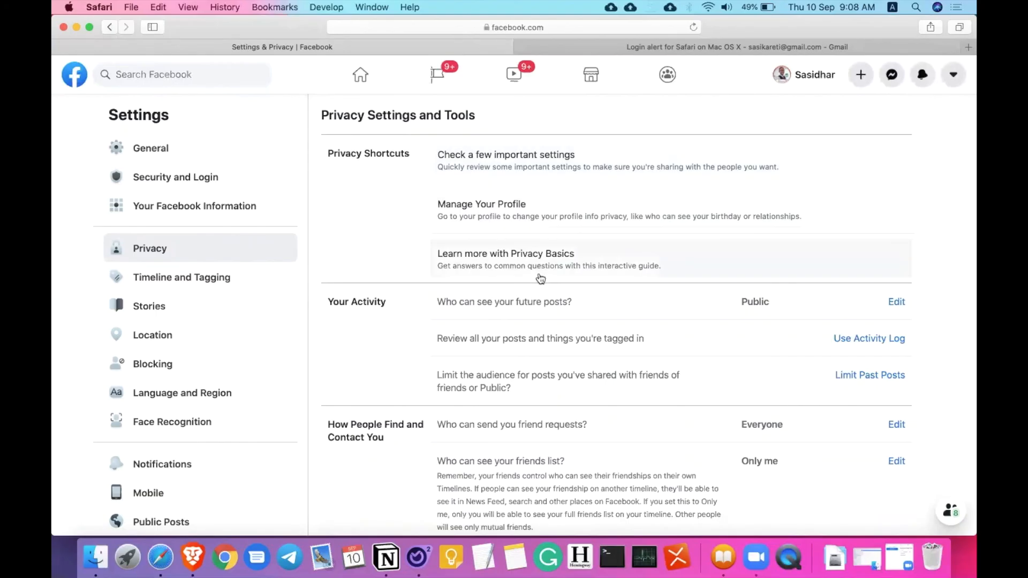
{"action": "scroll", "scroll_direction": "down", "scroll_amount": 3}
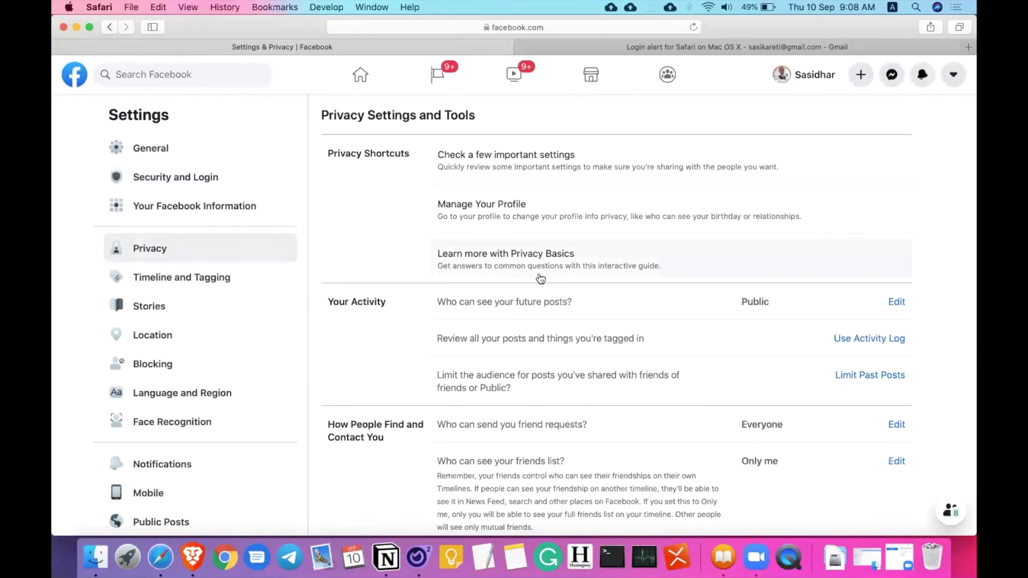
{"action": "mouse_move", "coordinate": [362, 187]}
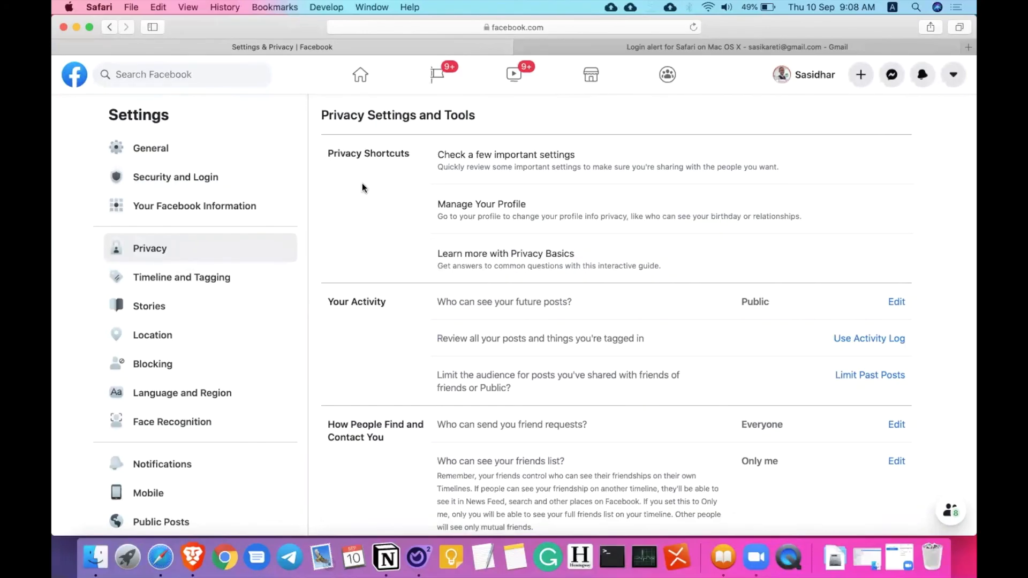